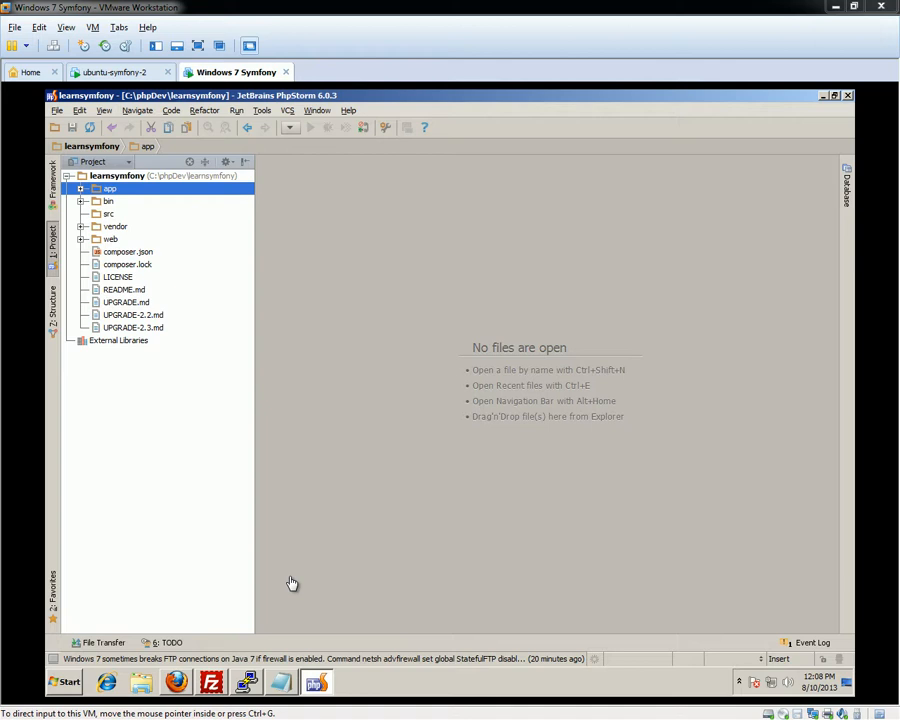
mouse_move(192, 676)
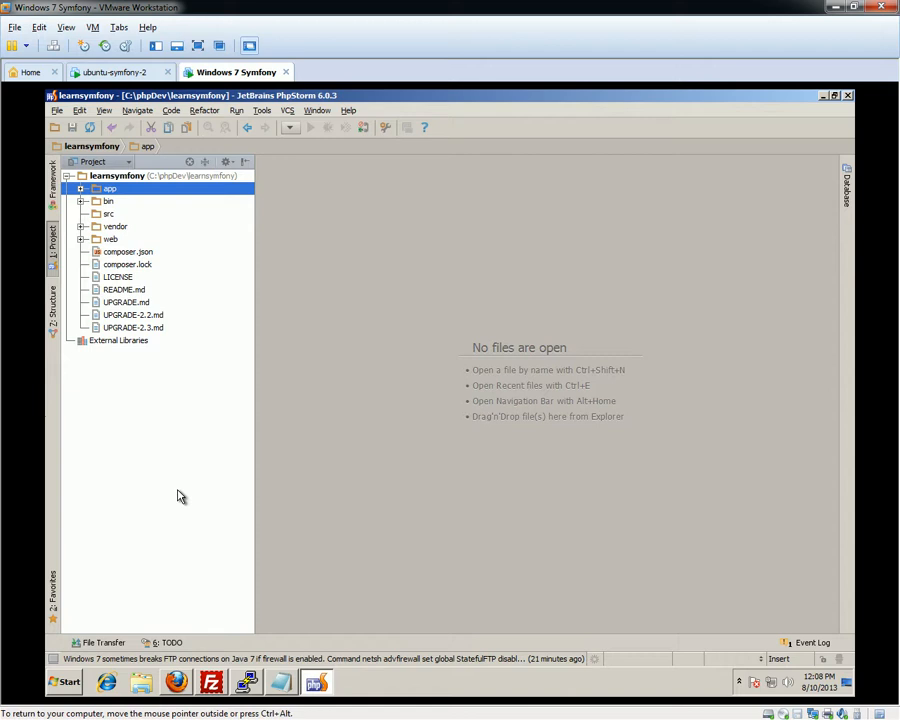
mouse_move(252, 244)
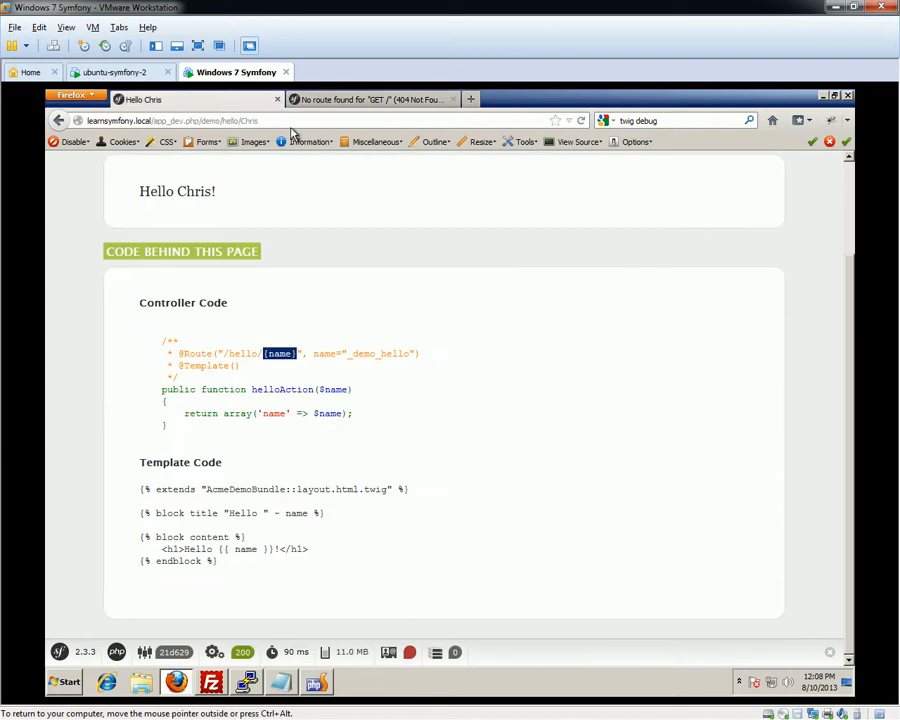
mouse_move(524, 140)
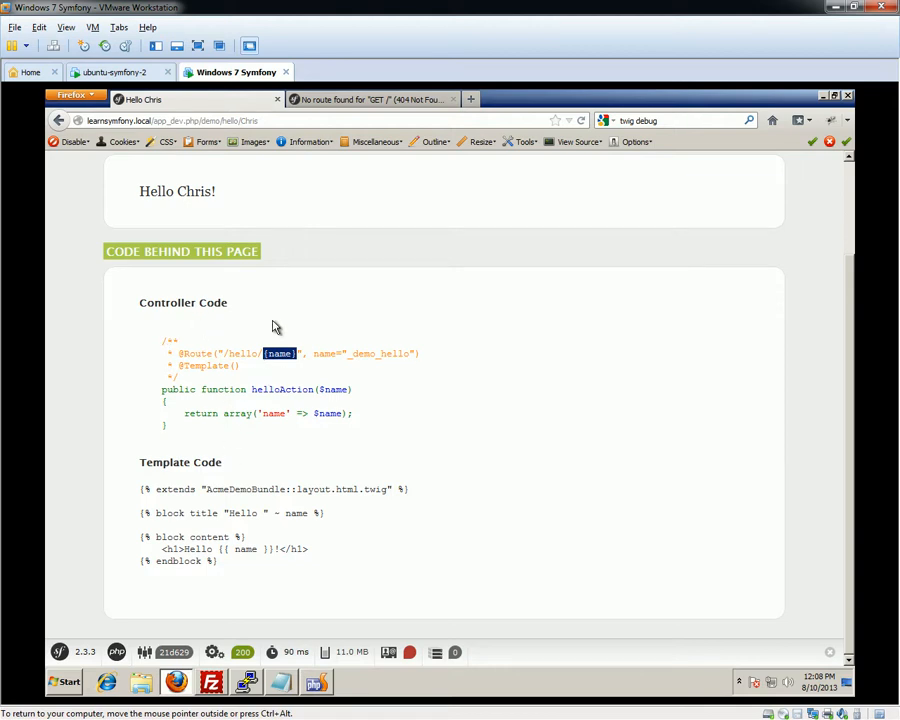
View the 'No route found for GET /' error page, then bring up symfony.com in a new tab
click(376, 100)
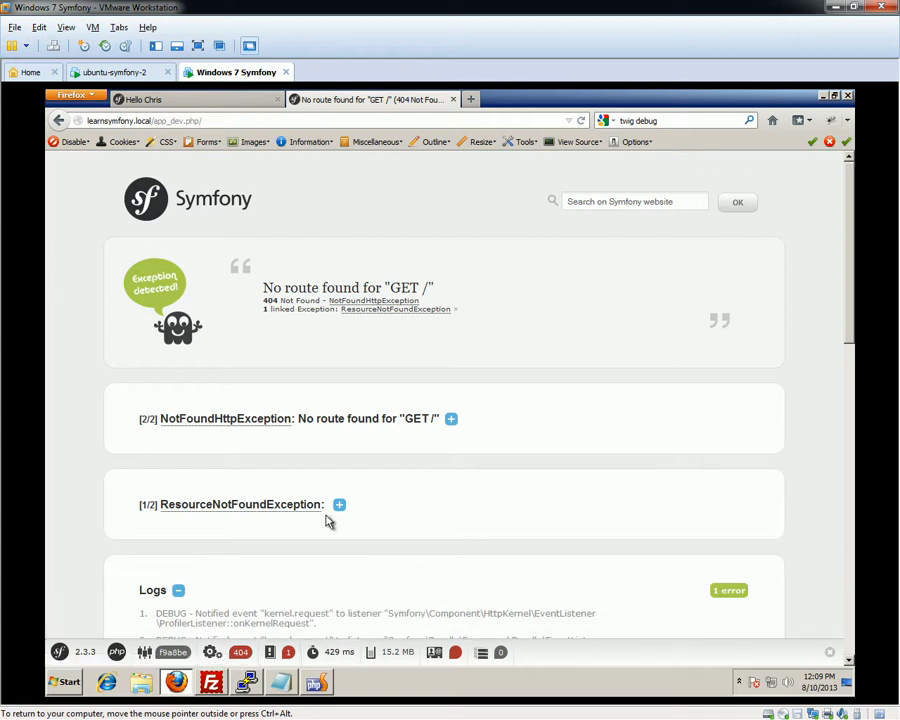
click(516, 100)
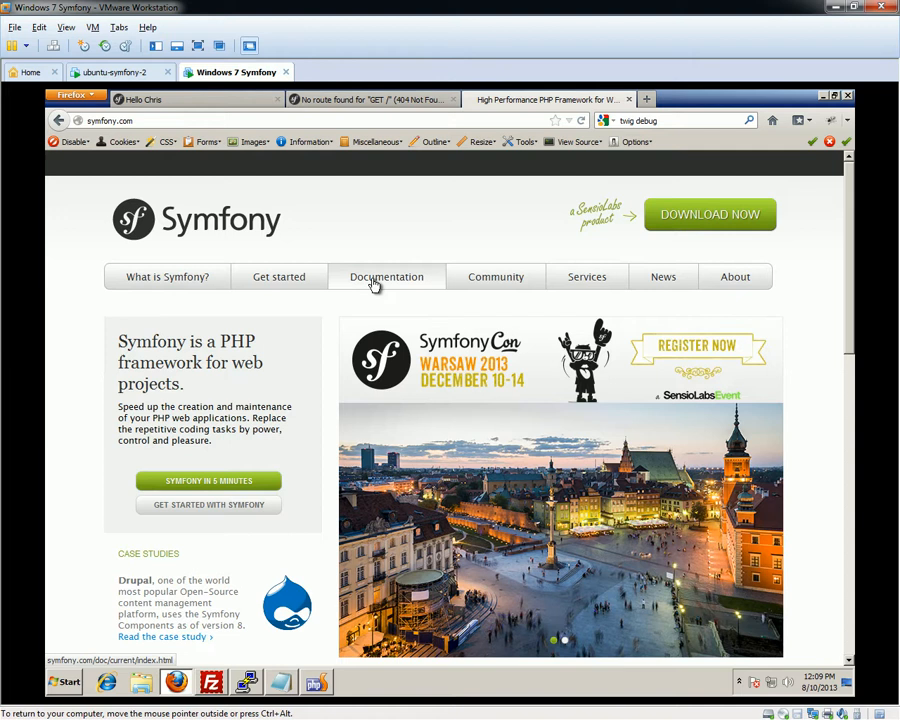
Reach the 'Creating Pages in Symfony2' chapter from the Documentation section's Book list
click(386, 276)
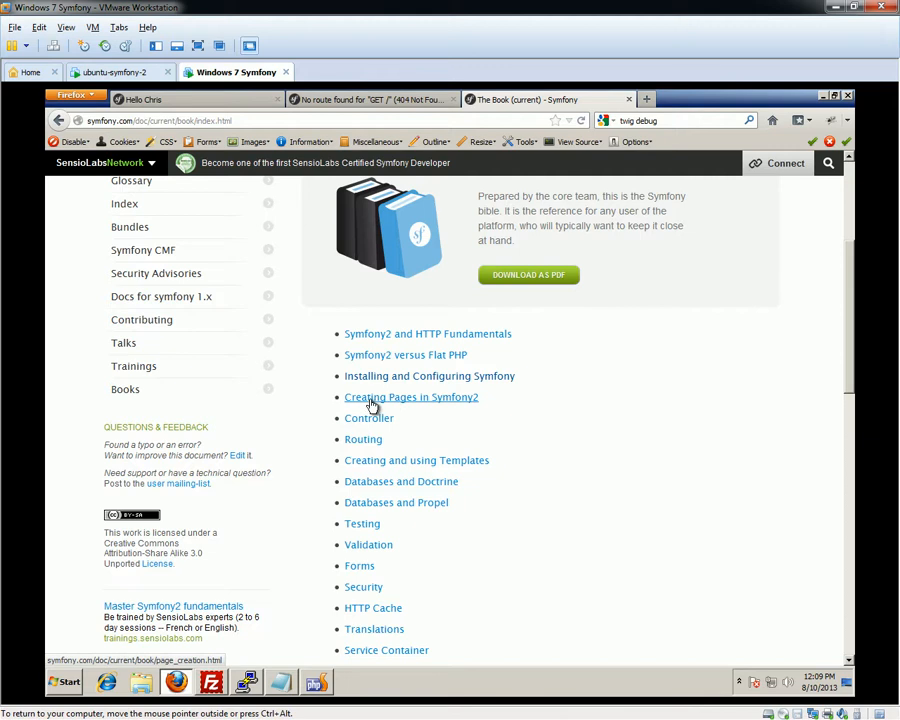
click(412, 396)
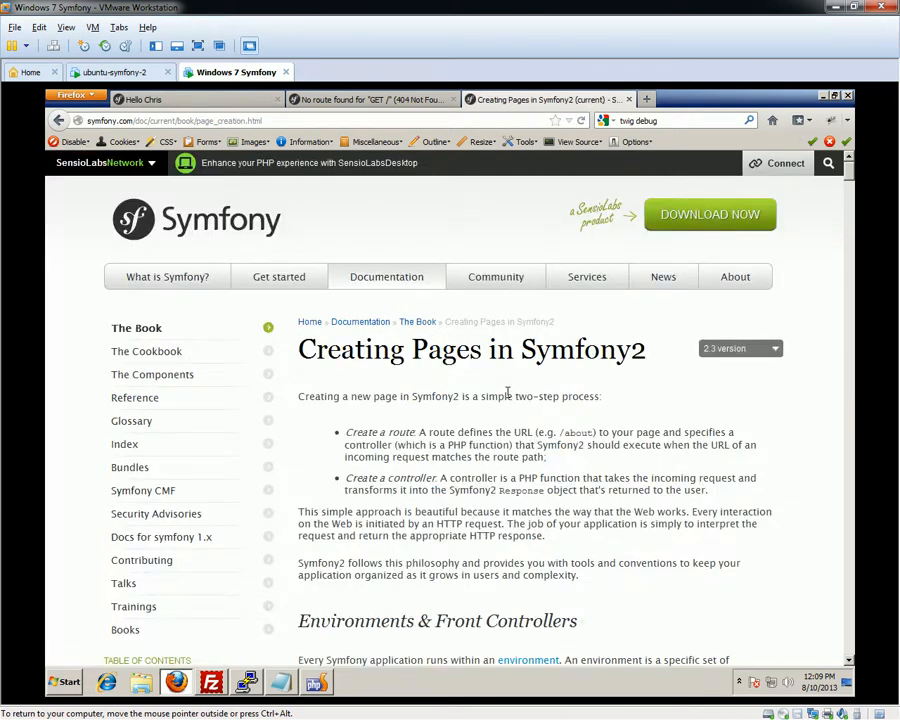
Read down the chapter to 'Step 1: Create the Route' and highlight its heading text
scroll(down, 3)
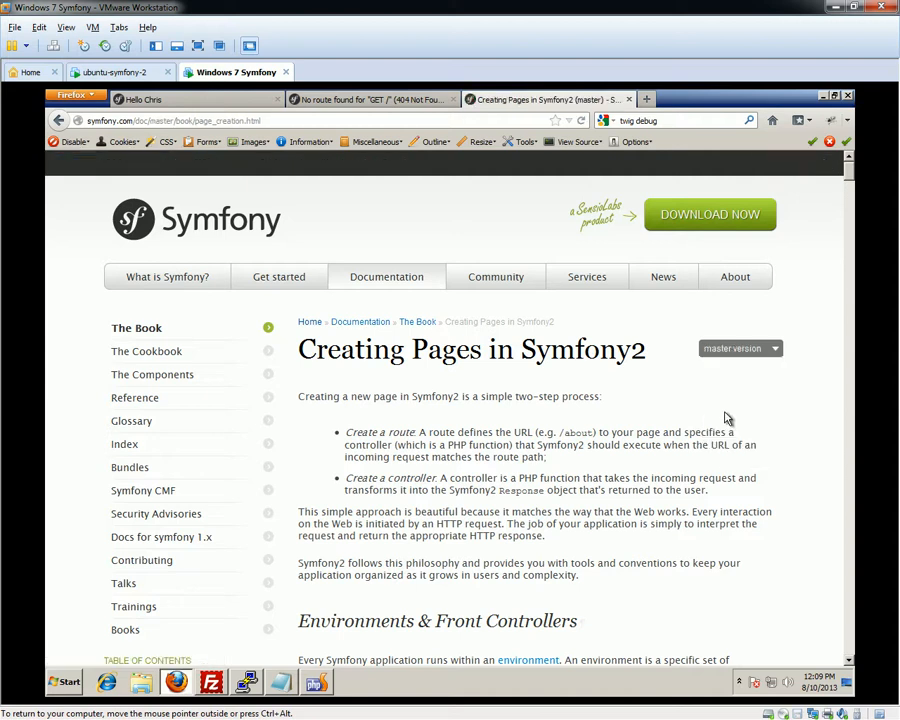
scroll(down, 3)
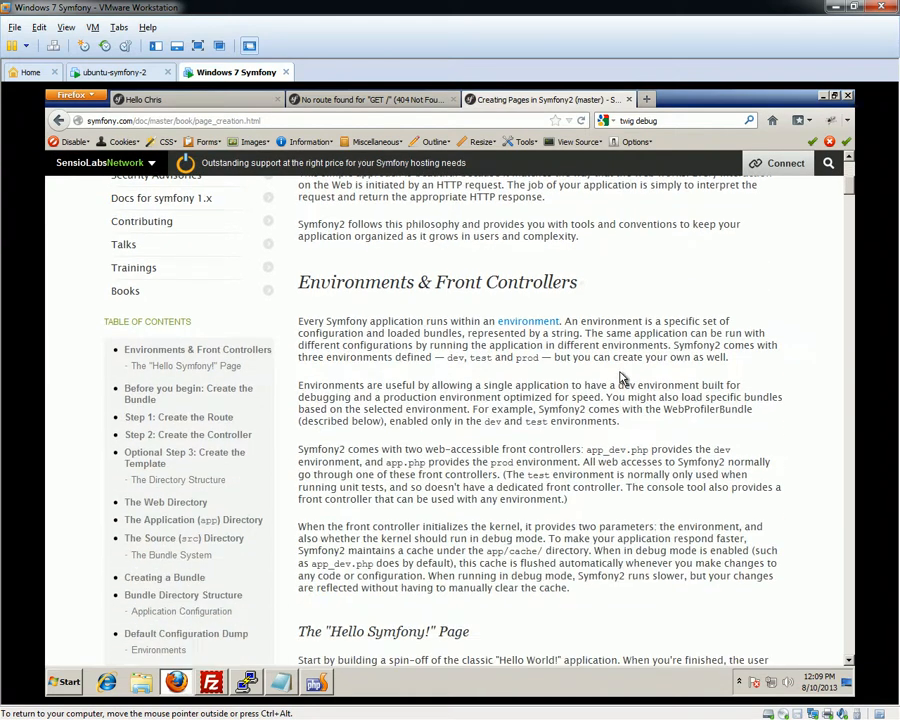
scroll(down, 3)
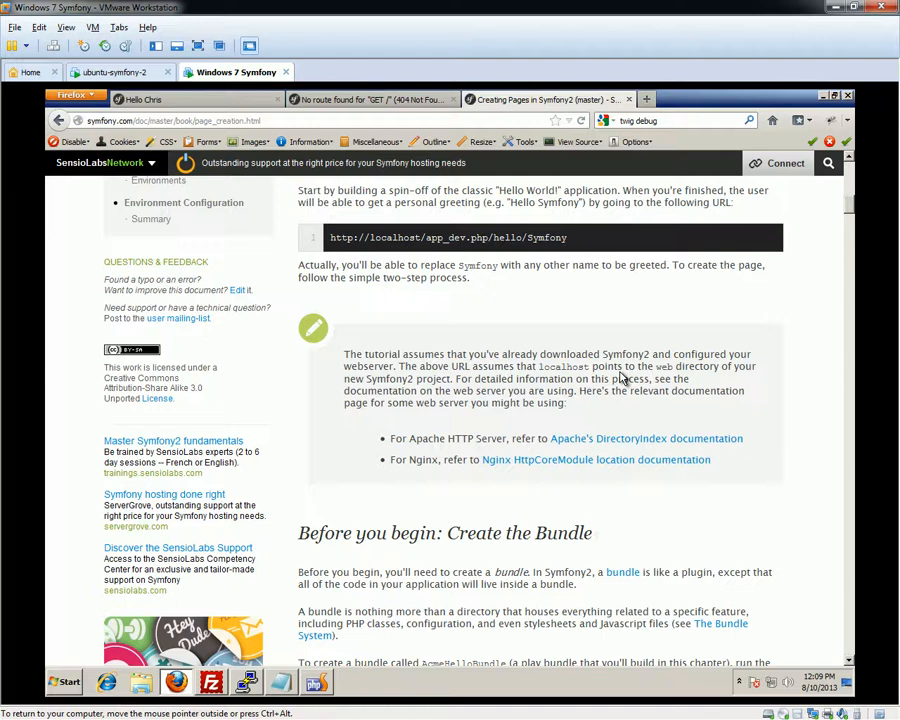
scroll(down, 3)
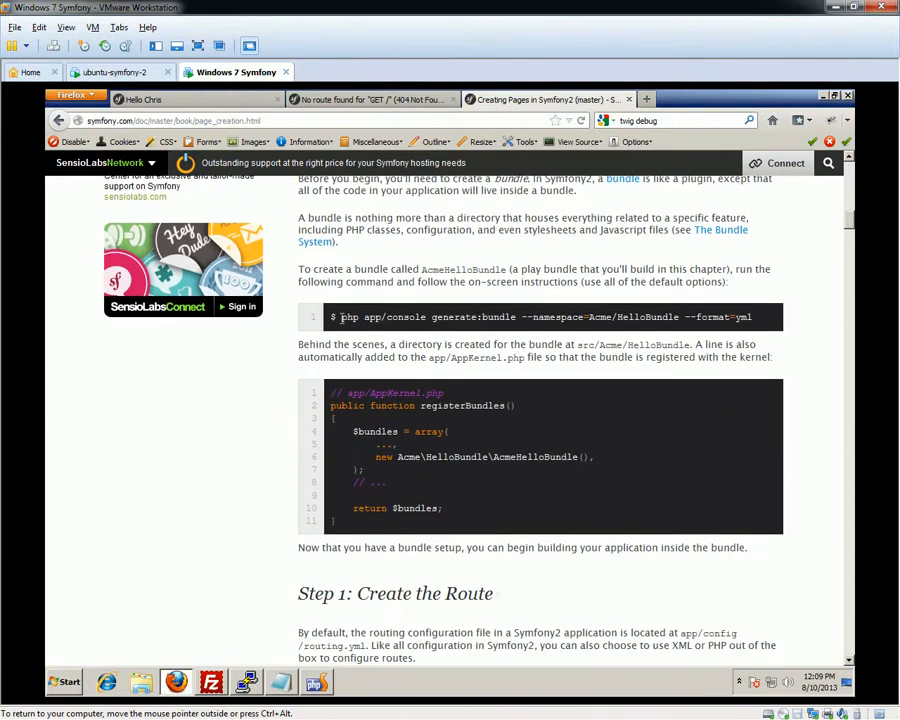
scroll(down, 3)
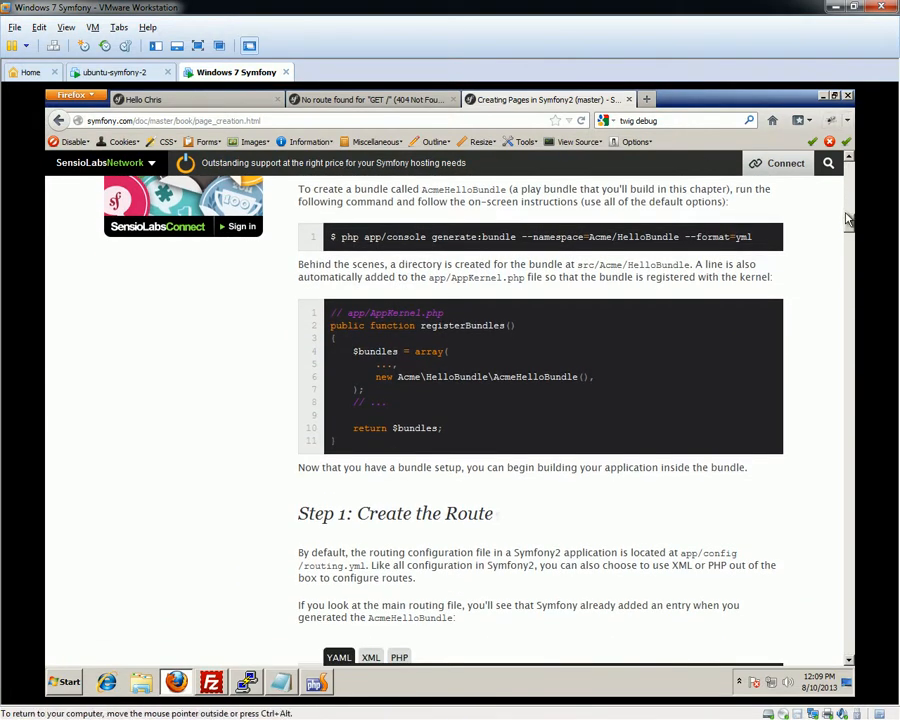
scroll(down, 3)
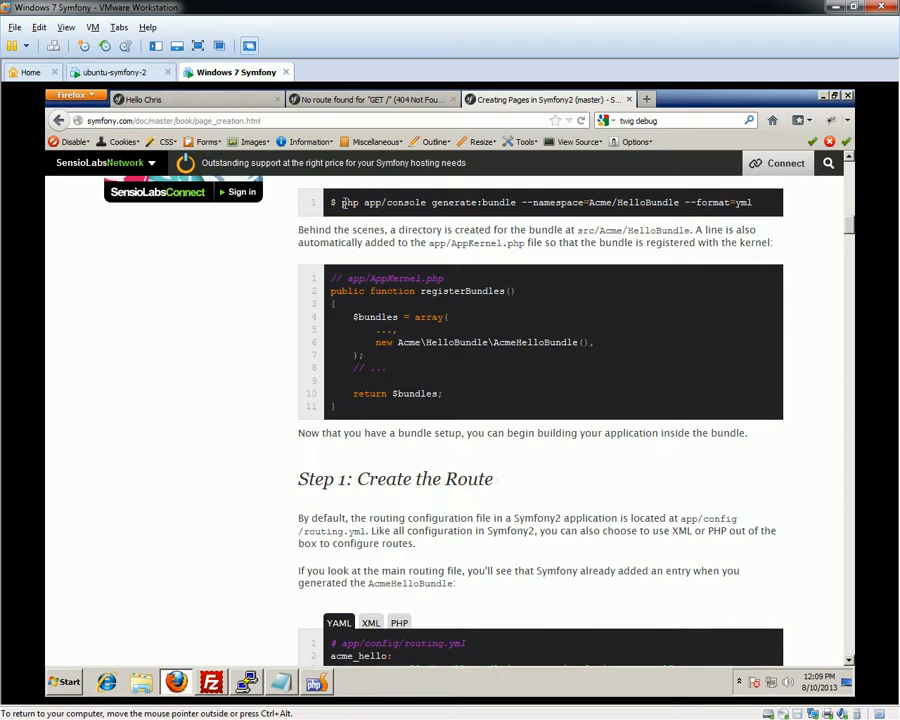
drag(342, 202, 590, 202)
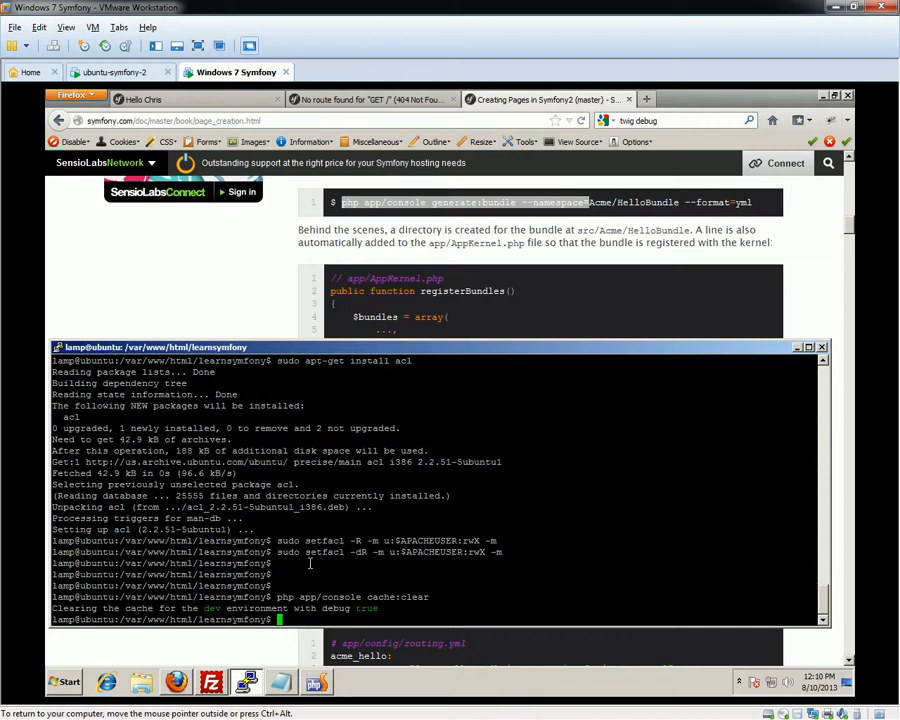
Run php app/console generate:bundle --namespace=MCM/DemoBundle --format=yml and confirm the routing update
text(php app/cons)
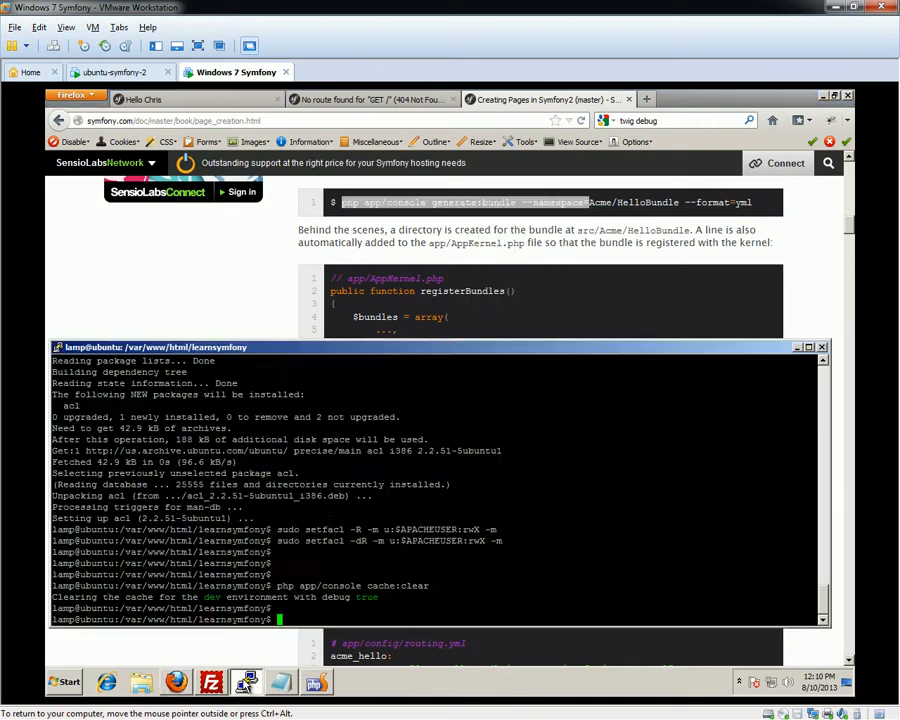
text(php app/console generate:bundle --namespace=)
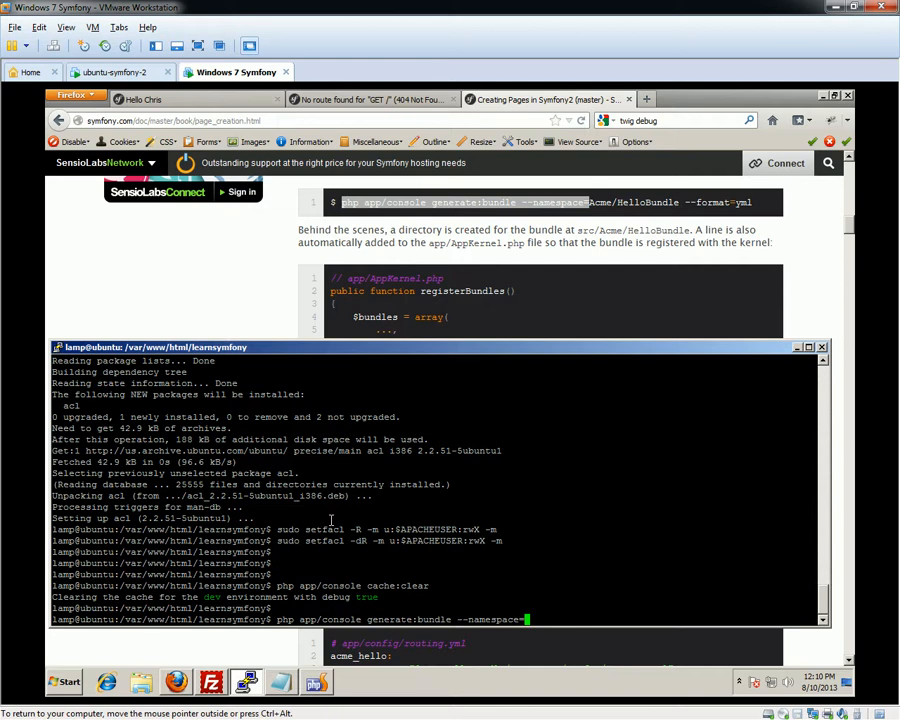
text(MCM)
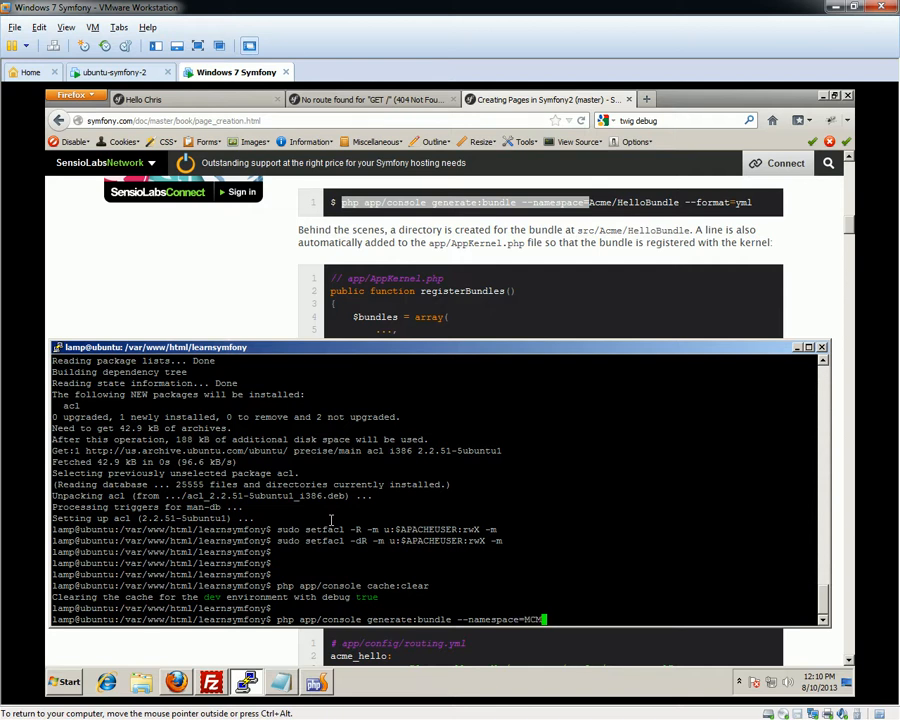
text(/)
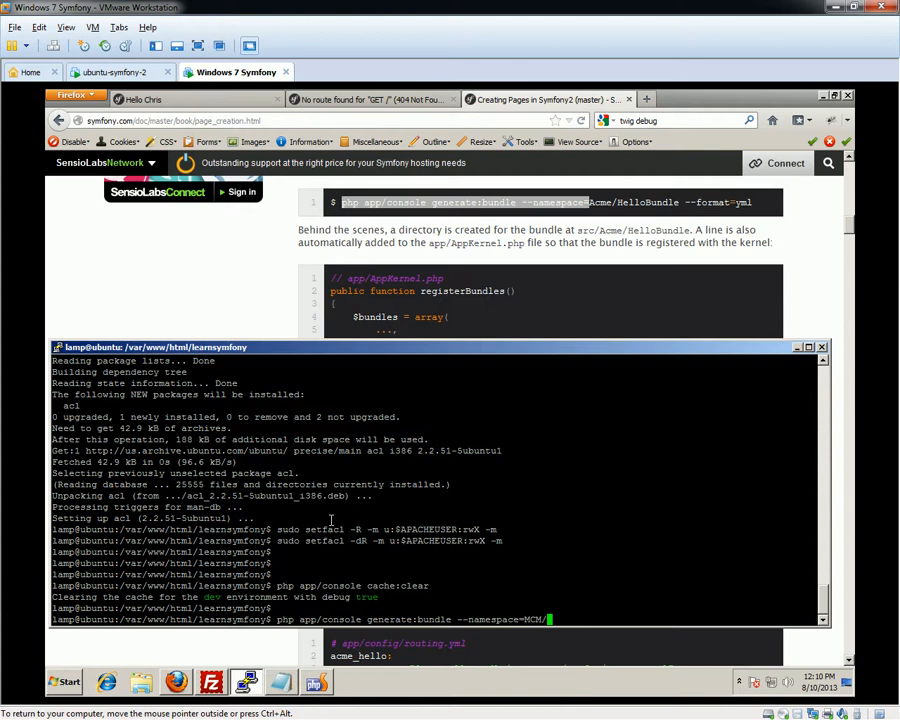
text(Bundle)
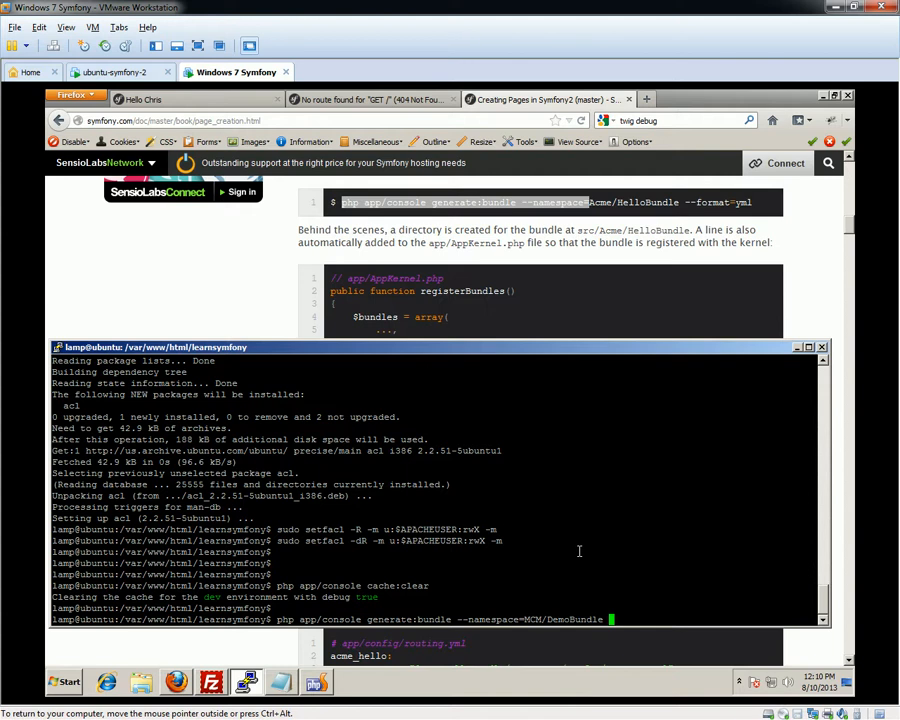
text(--f)
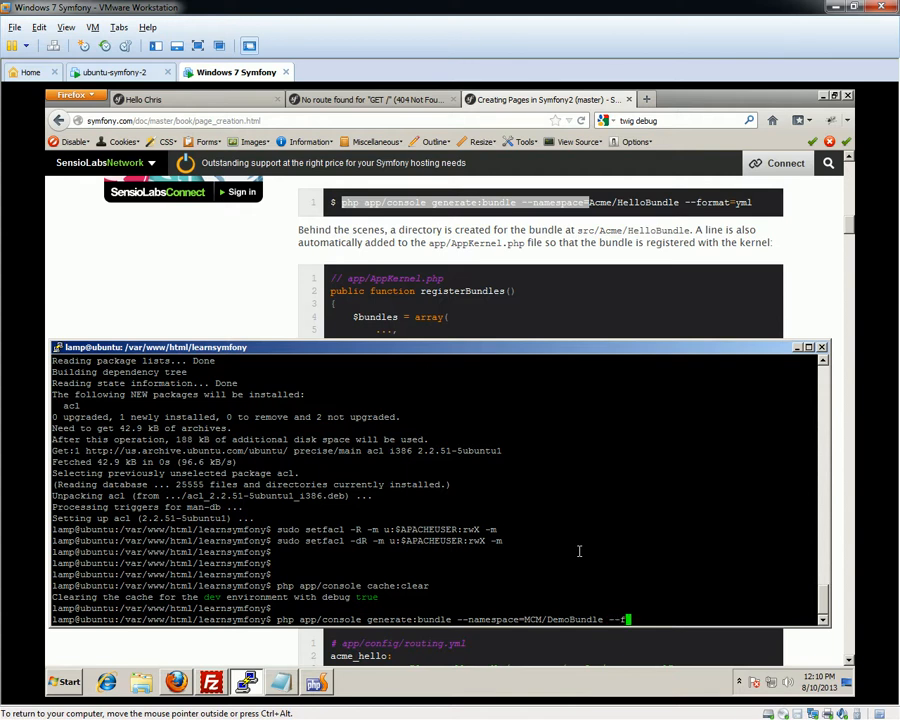
text(ormat=y)
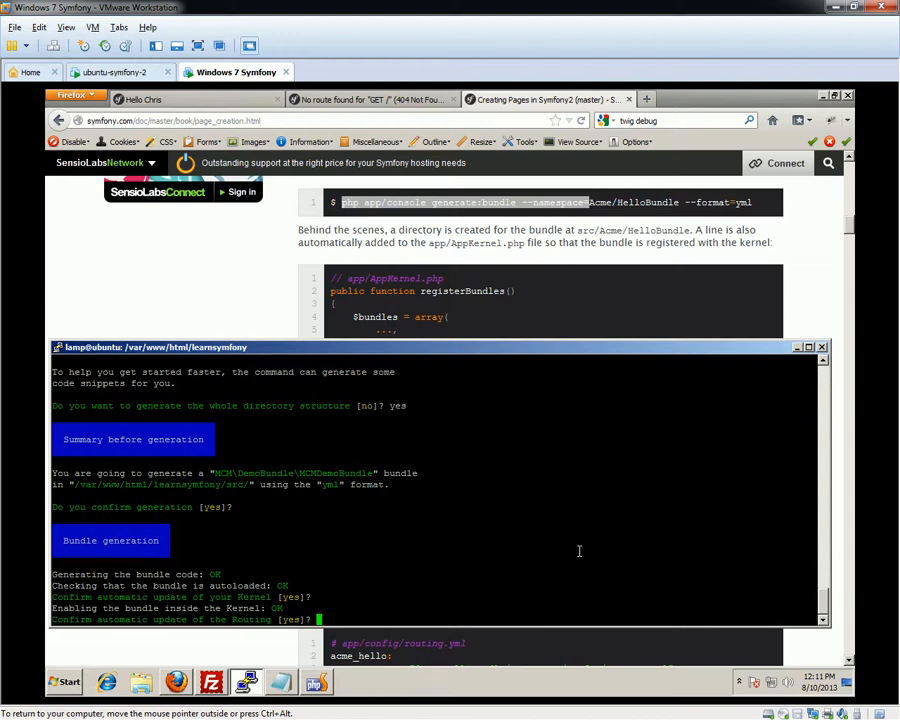
key(Return)
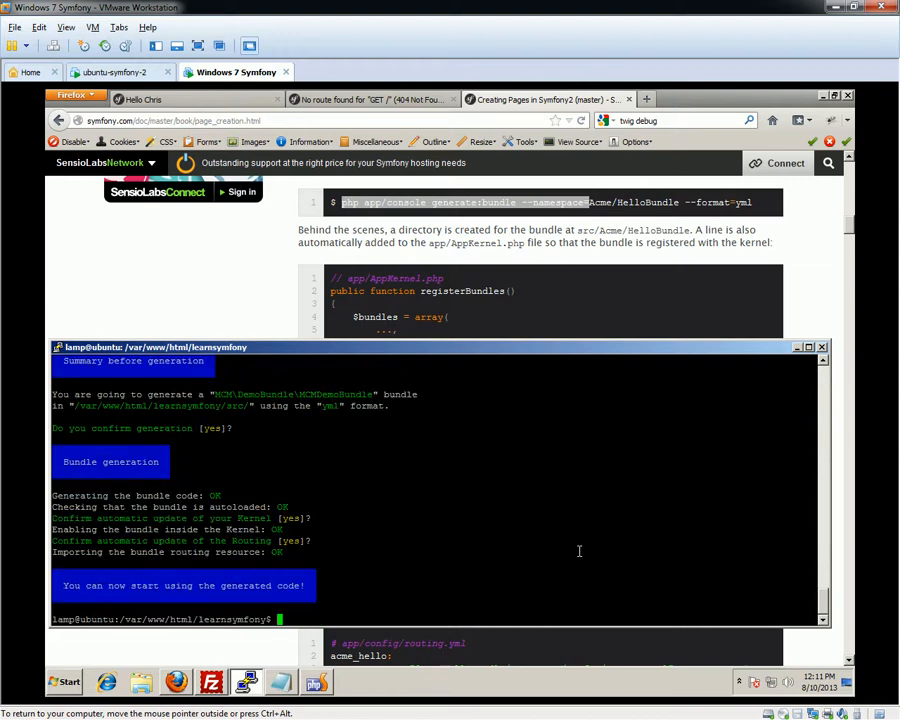
mouse_move(604, 538)
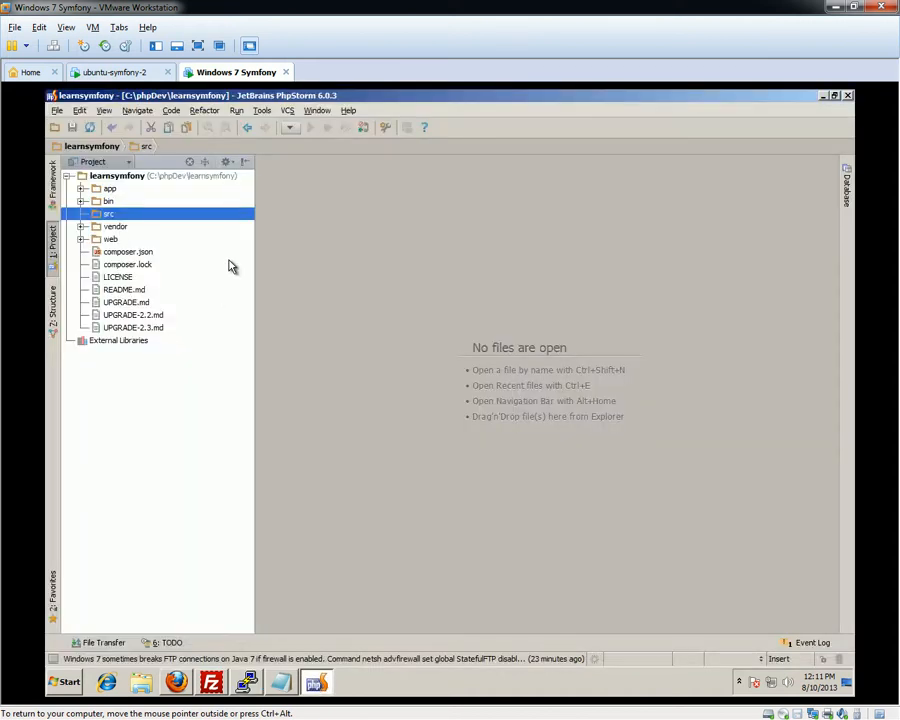
mouse_move(200, 260)
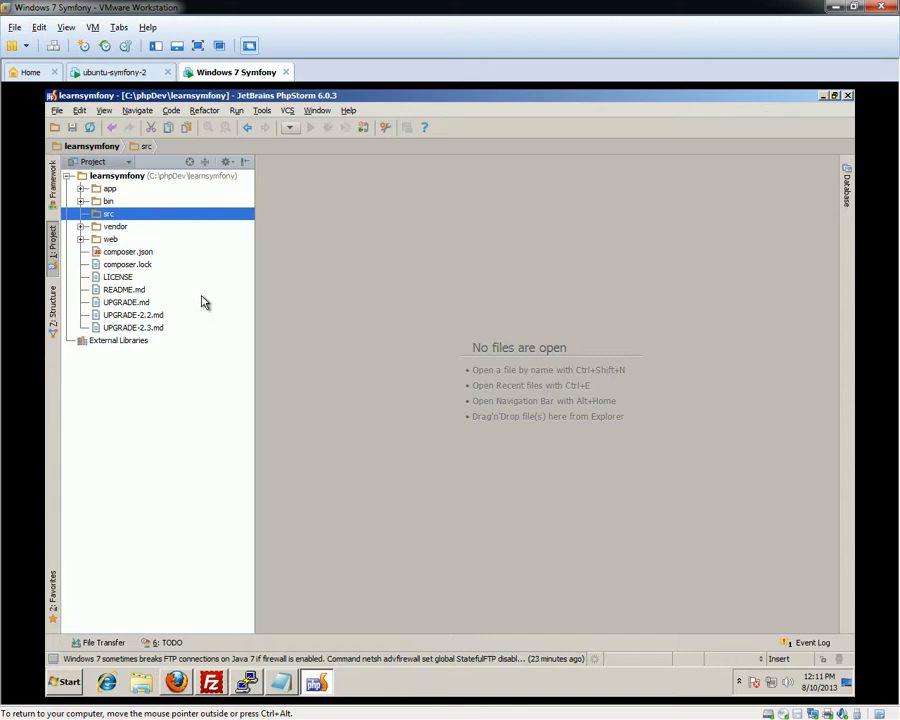
mouse_move(532, 264)
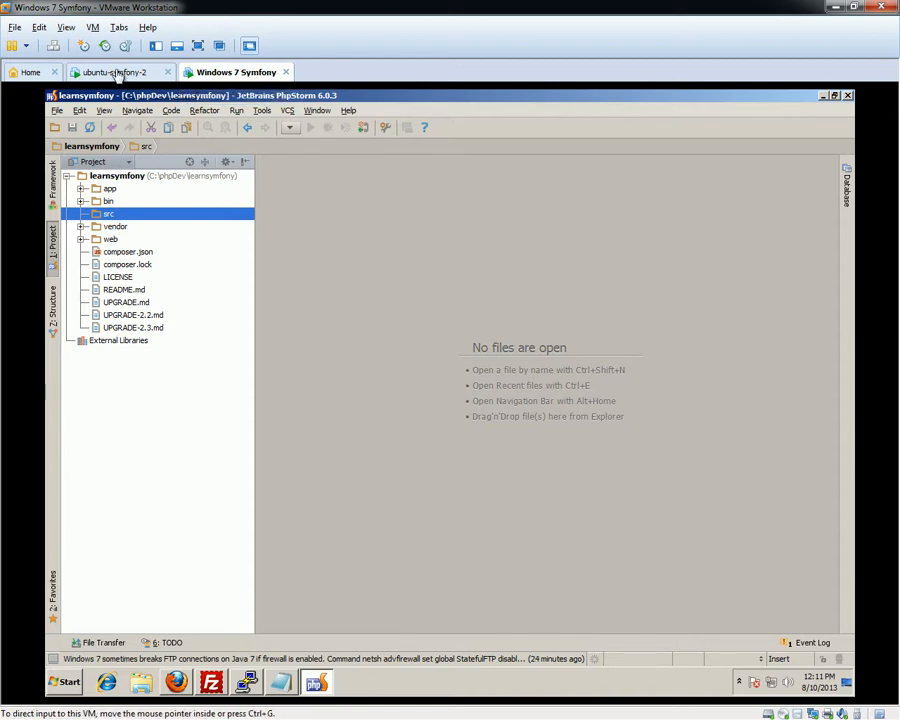
mouse_move(120, 72)
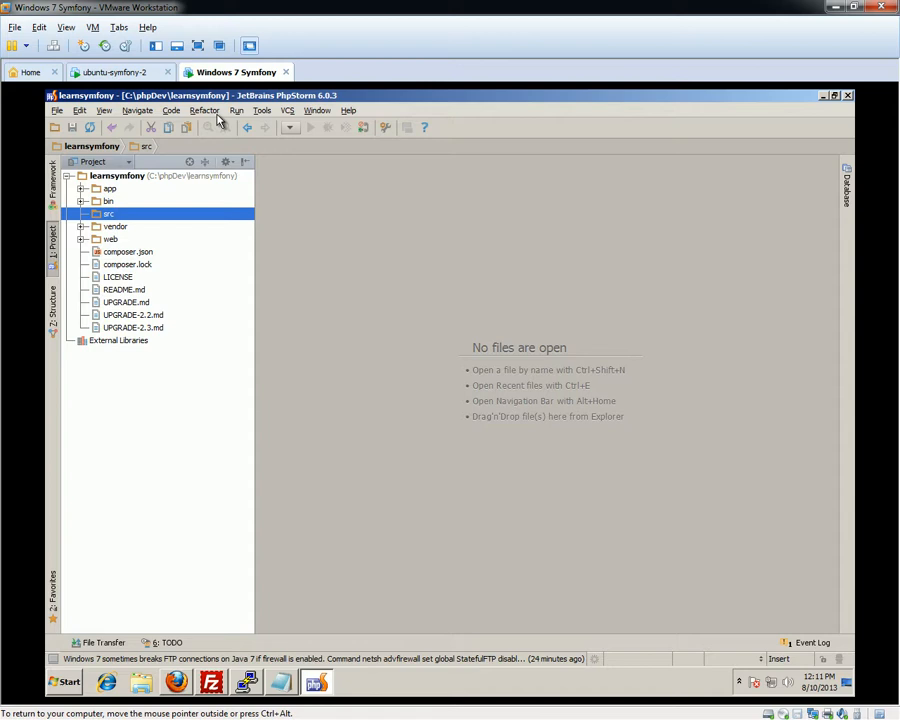
Download the project files from the server and reveal the app and src folders with DemoBundle
click(262, 110)
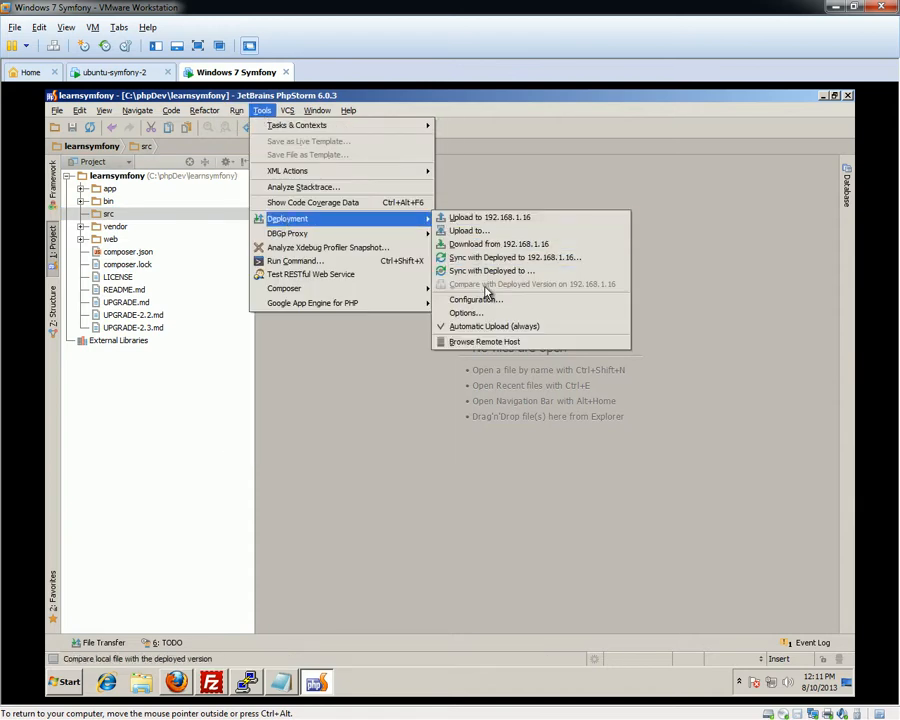
click(498, 244)
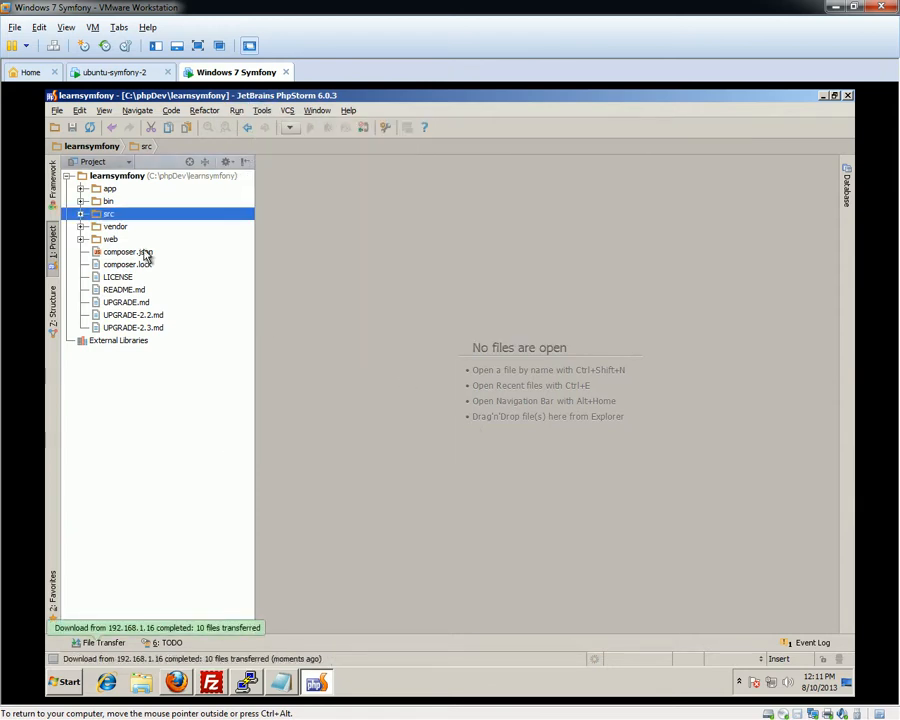
click(82, 212)
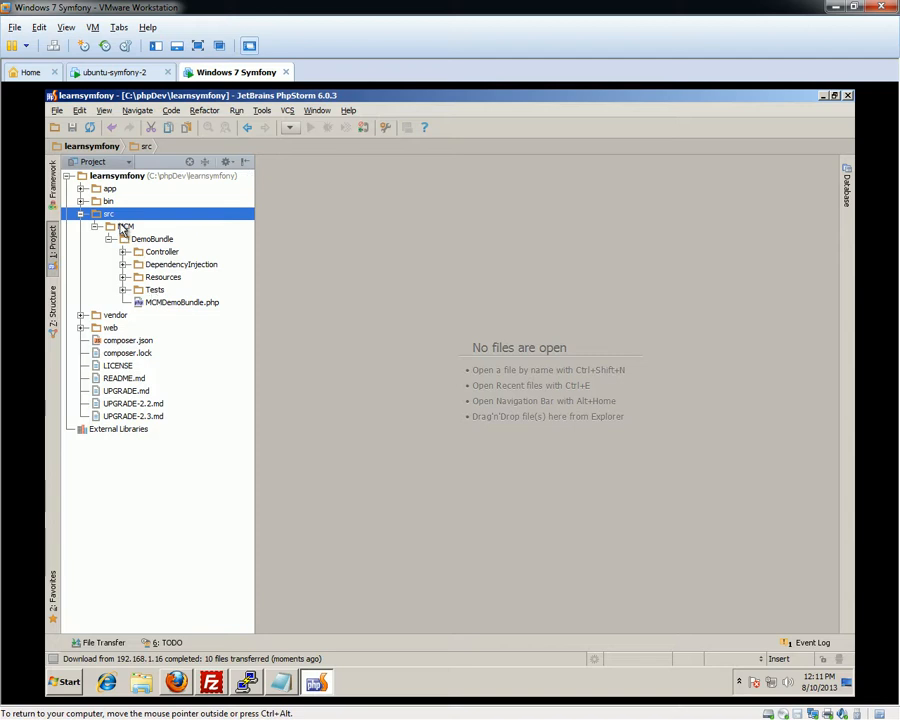
click(108, 188)
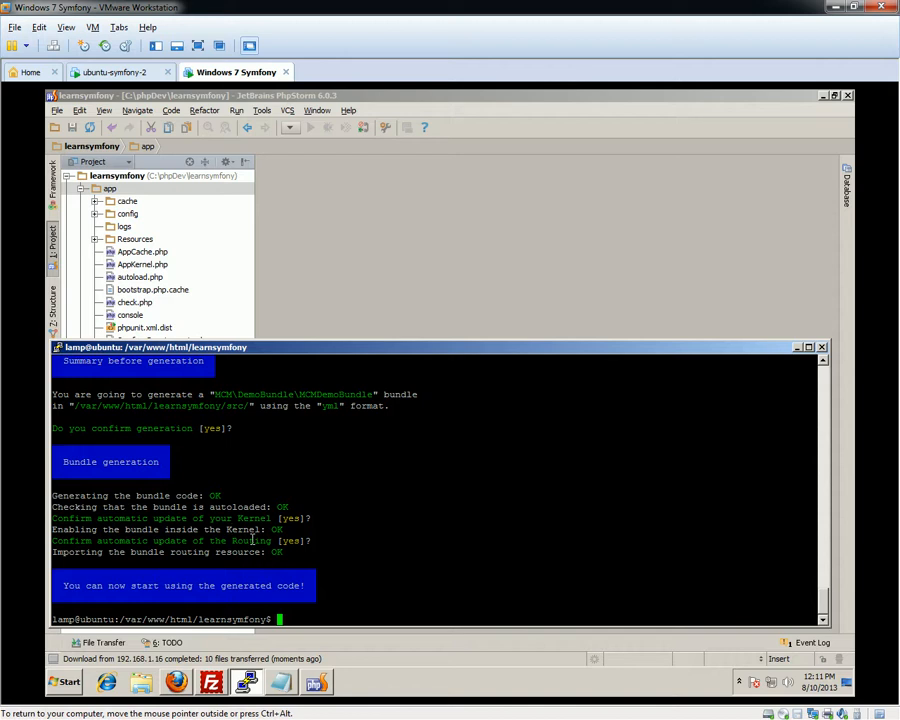
mouse_move(344, 248)
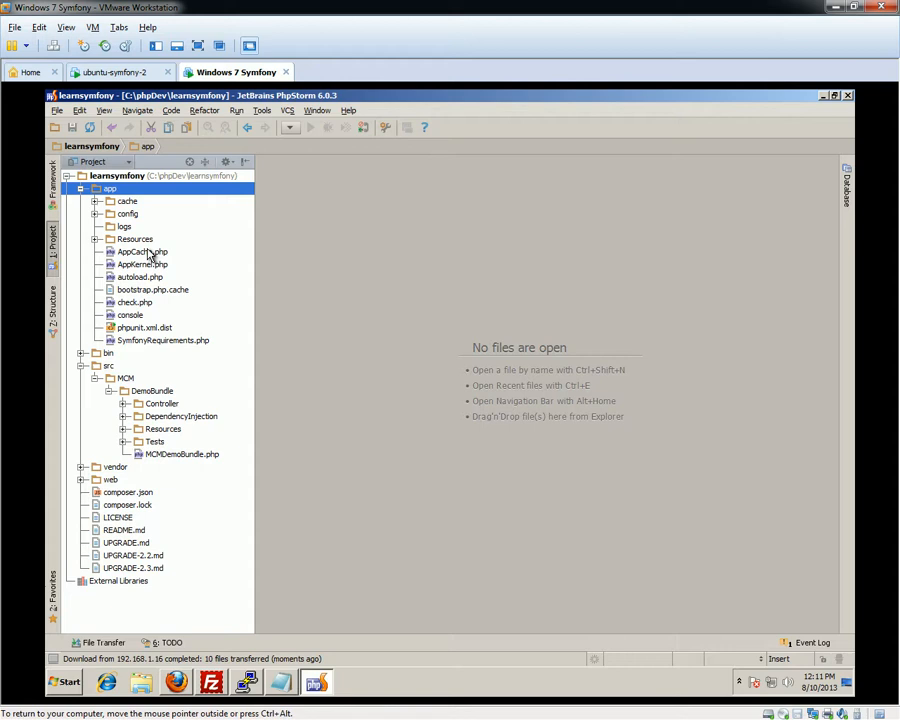
Download AppKernel.php from the server and select the app config folder
click(142, 264)
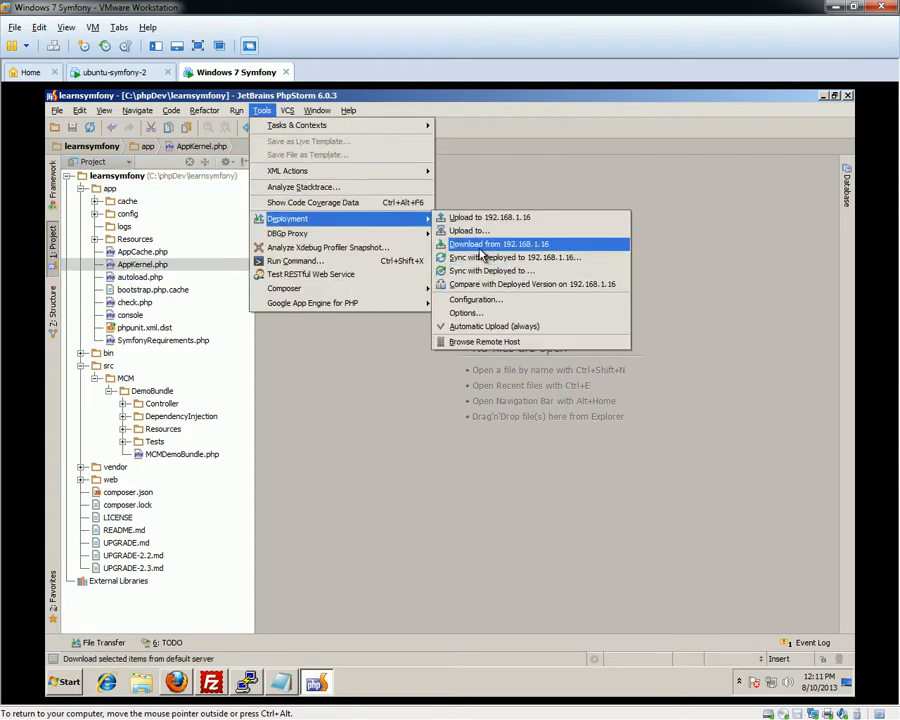
click(498, 244)
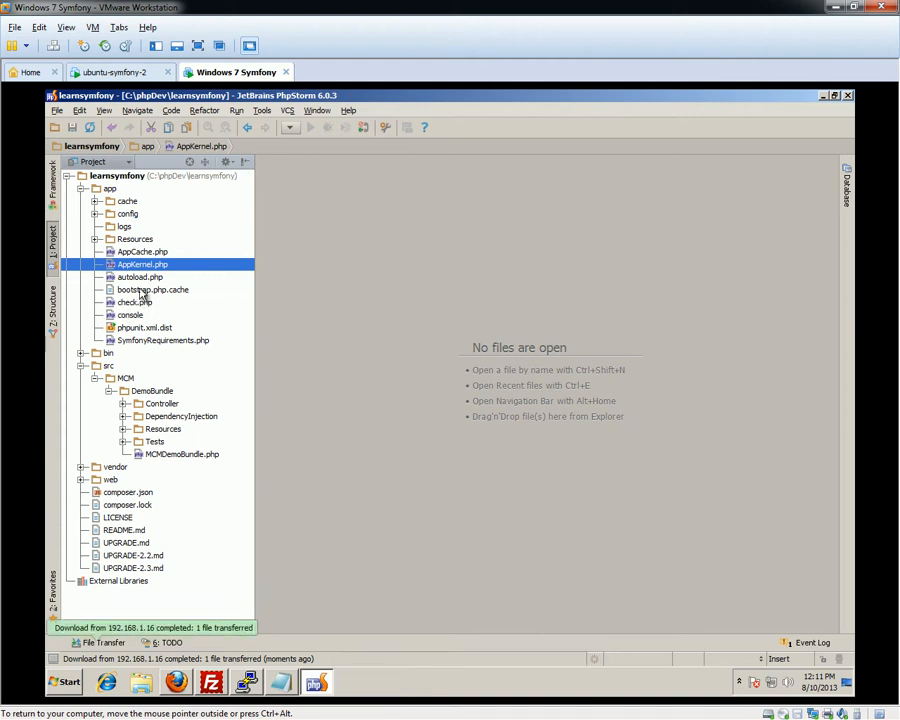
mouse_move(110, 216)
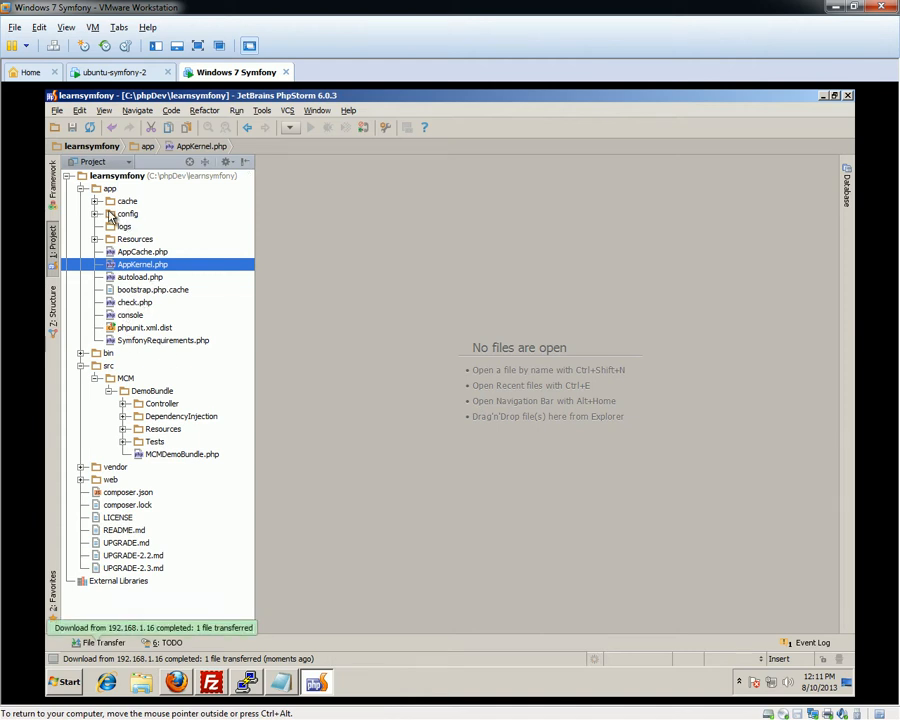
click(96, 212)
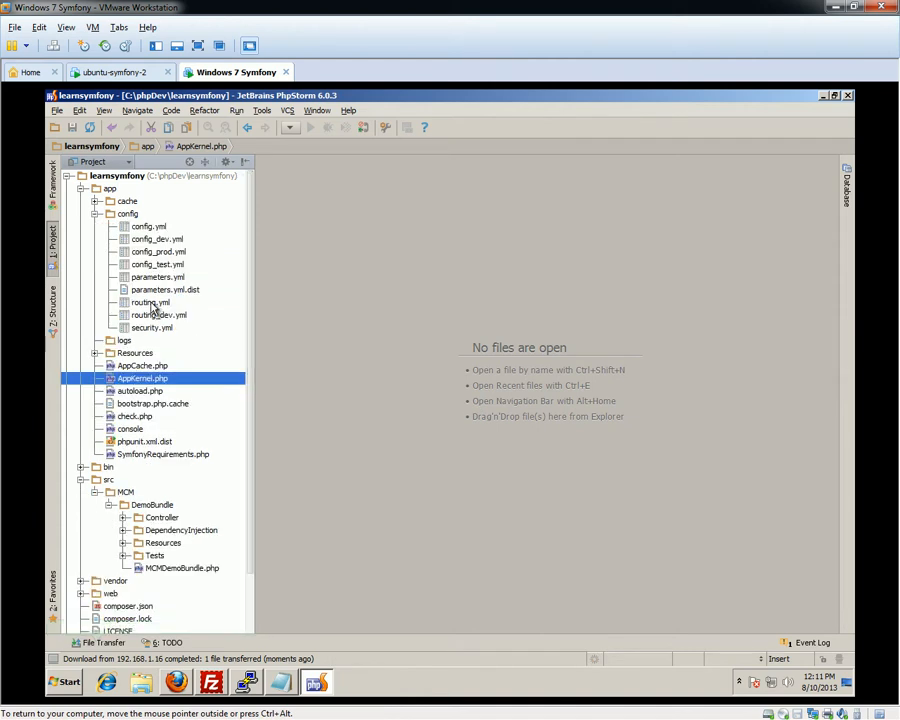
click(128, 212)
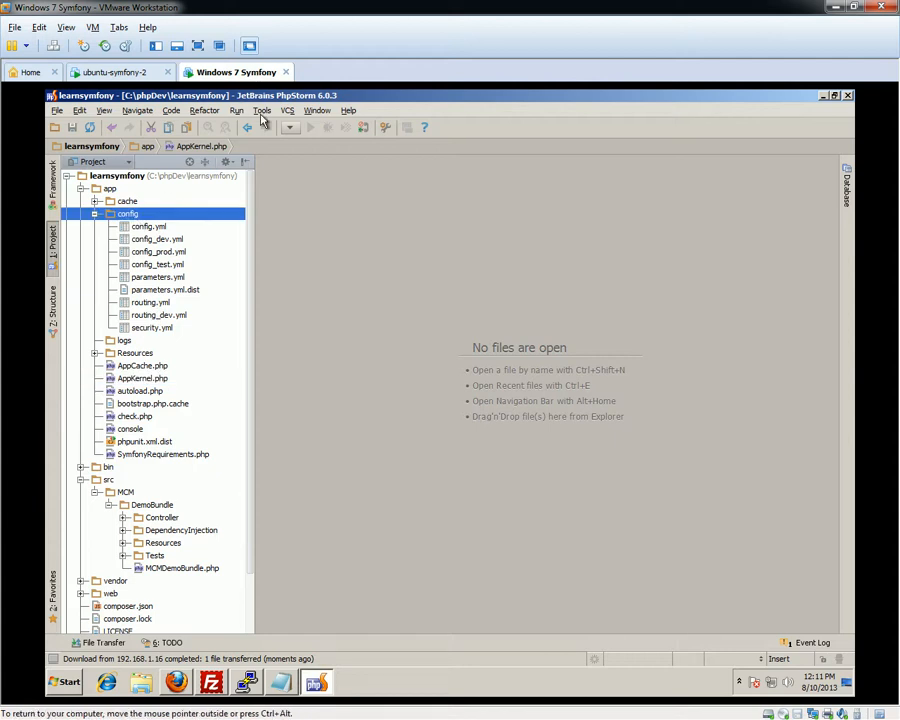
Download the config folder from the server so the MCM DemoBundle config appears locally
click(260, 110)
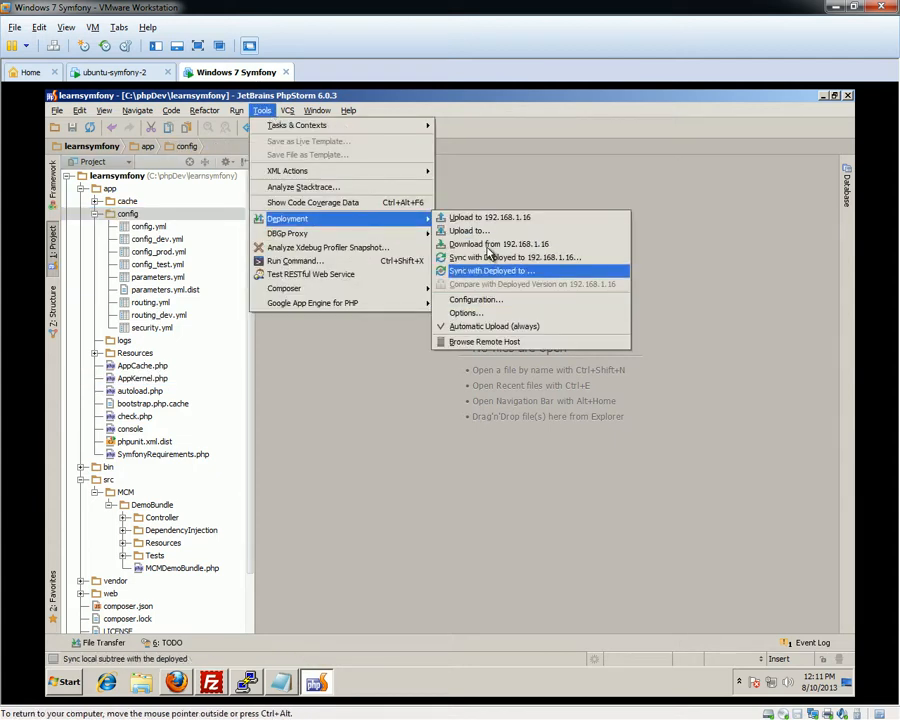
click(498, 244)
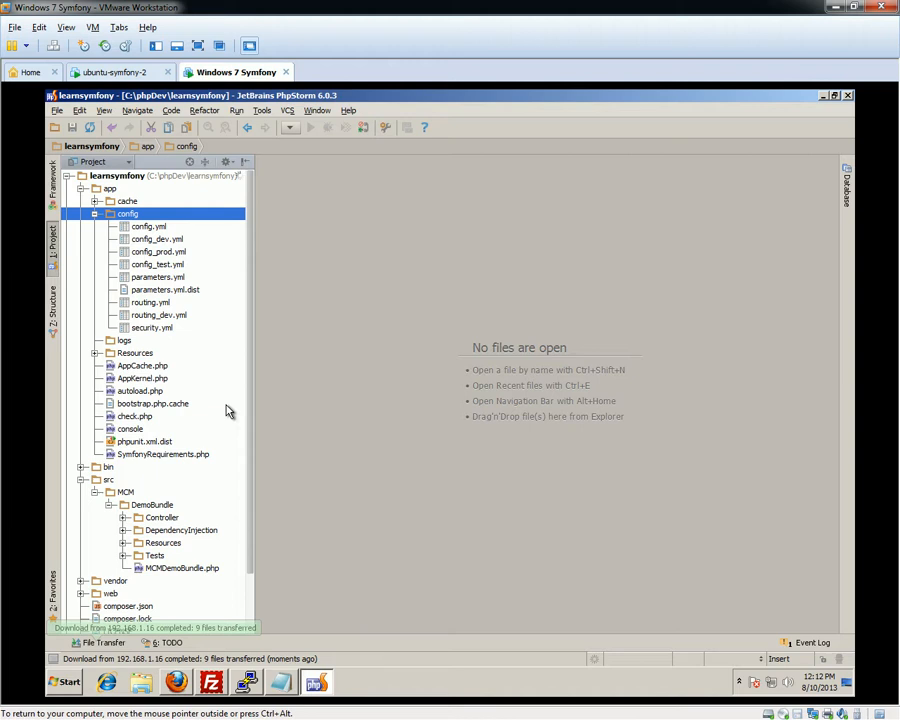
double_click(142, 376)
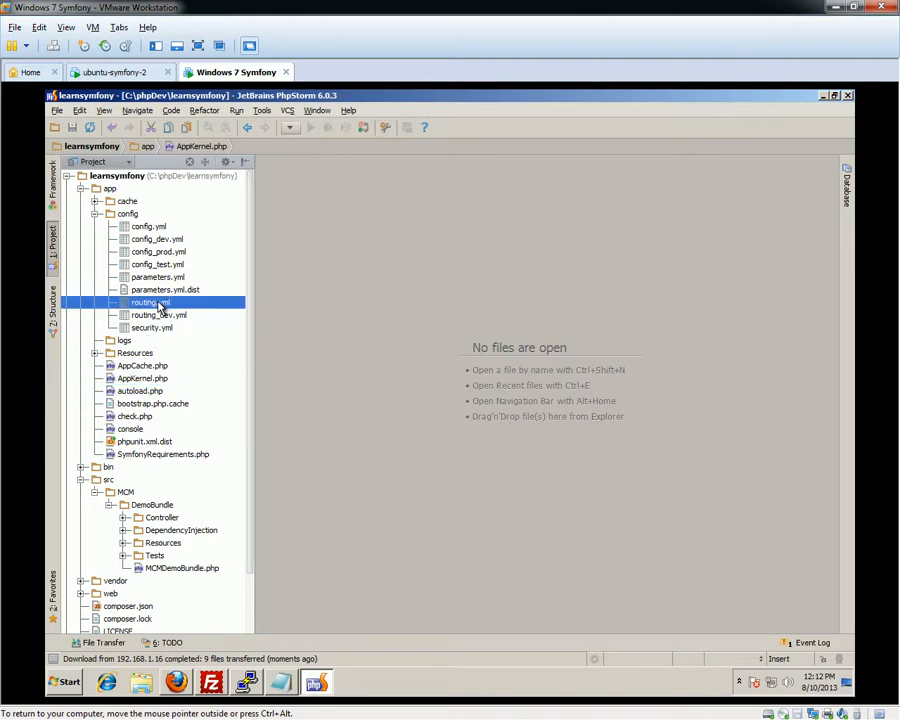
View app/config/routing.yml and the DemoBundle routing.yml, then keep only the bundle routing file
double_click(150, 302)
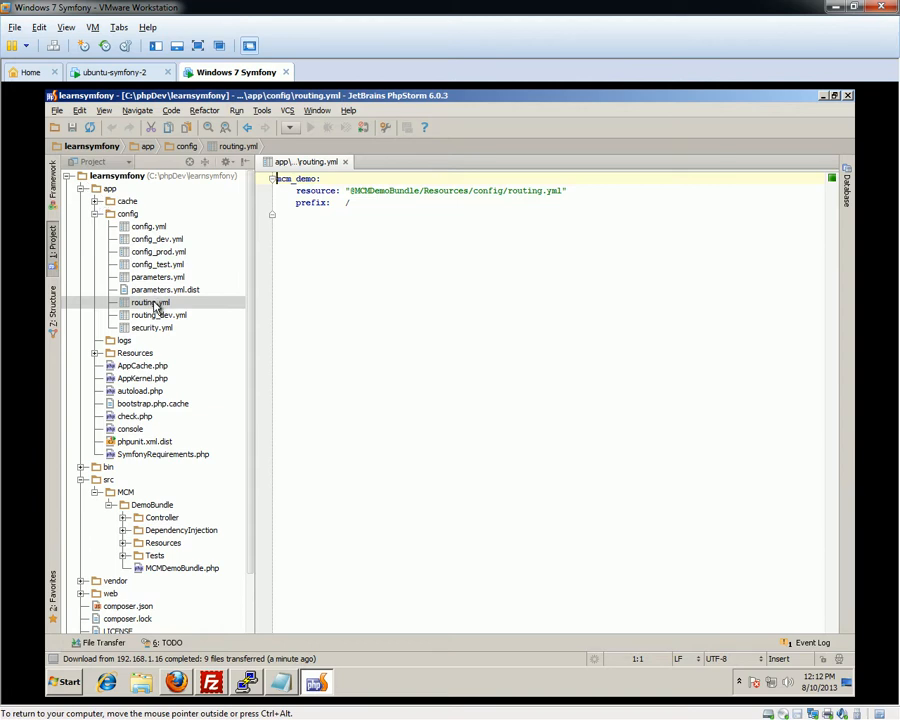
mouse_move(156, 440)
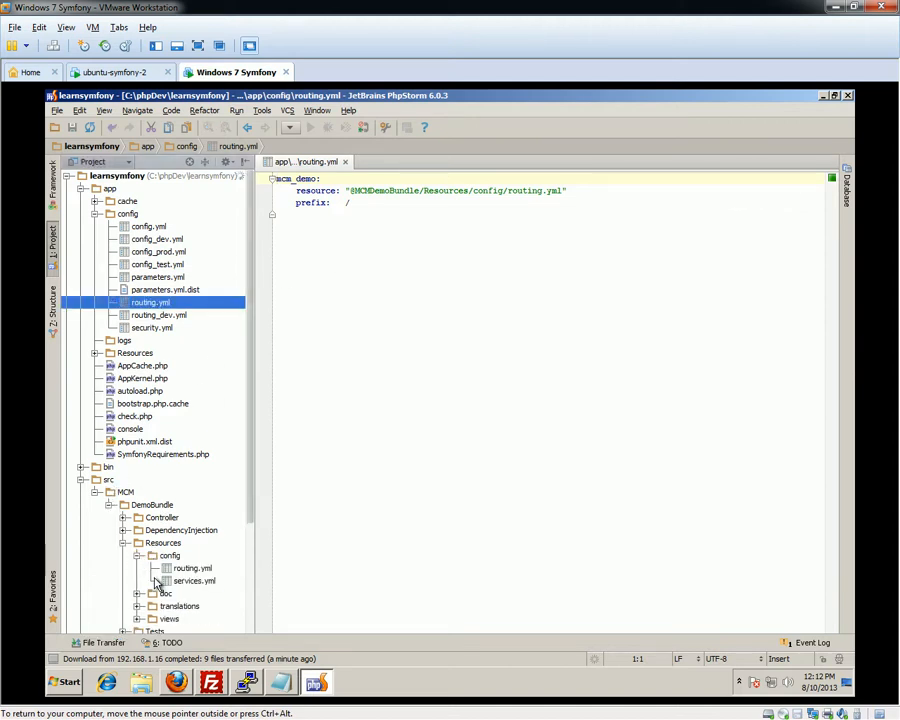
double_click(192, 568)
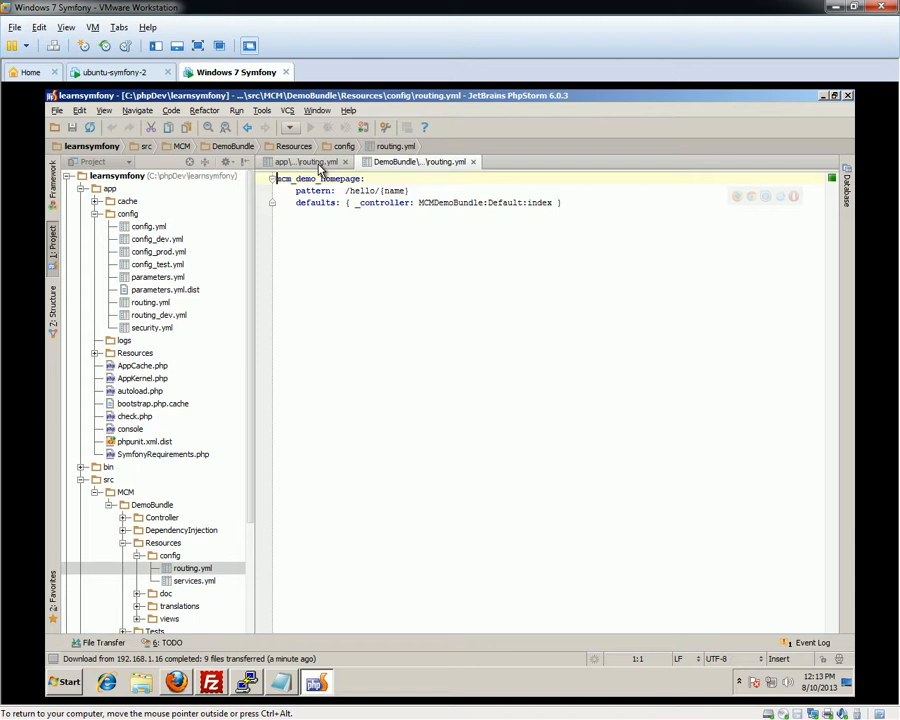
click(310, 160)
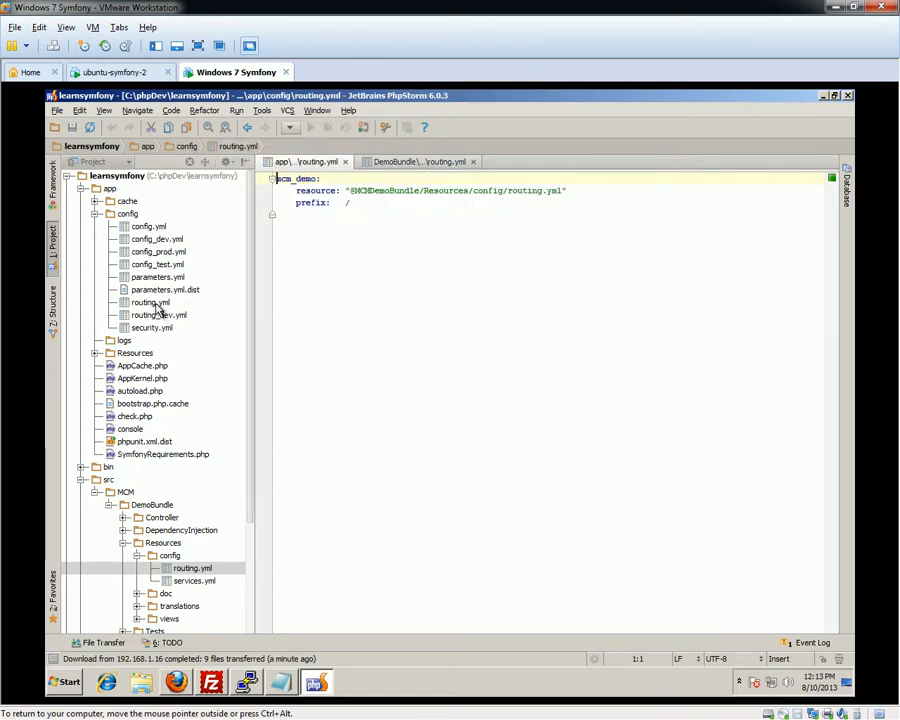
mouse_move(348, 160)
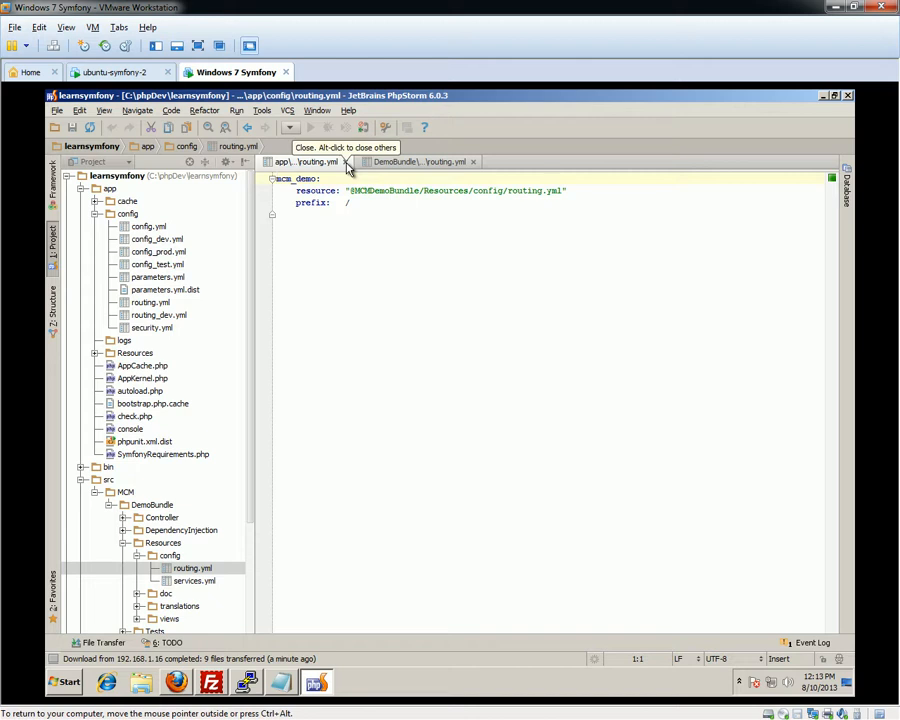
click(416, 160)
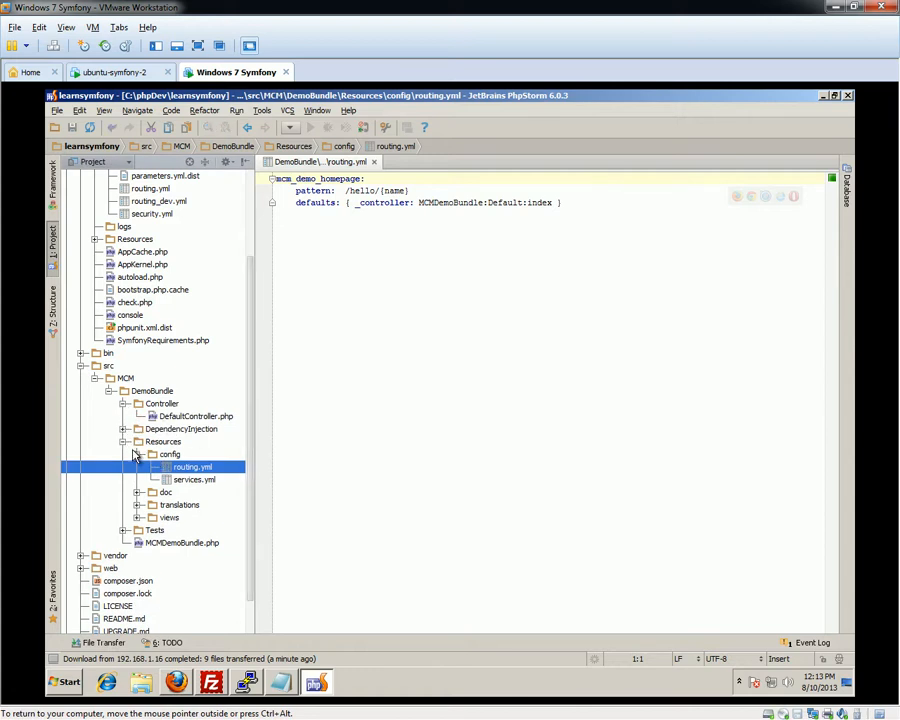
mouse_move(156, 544)
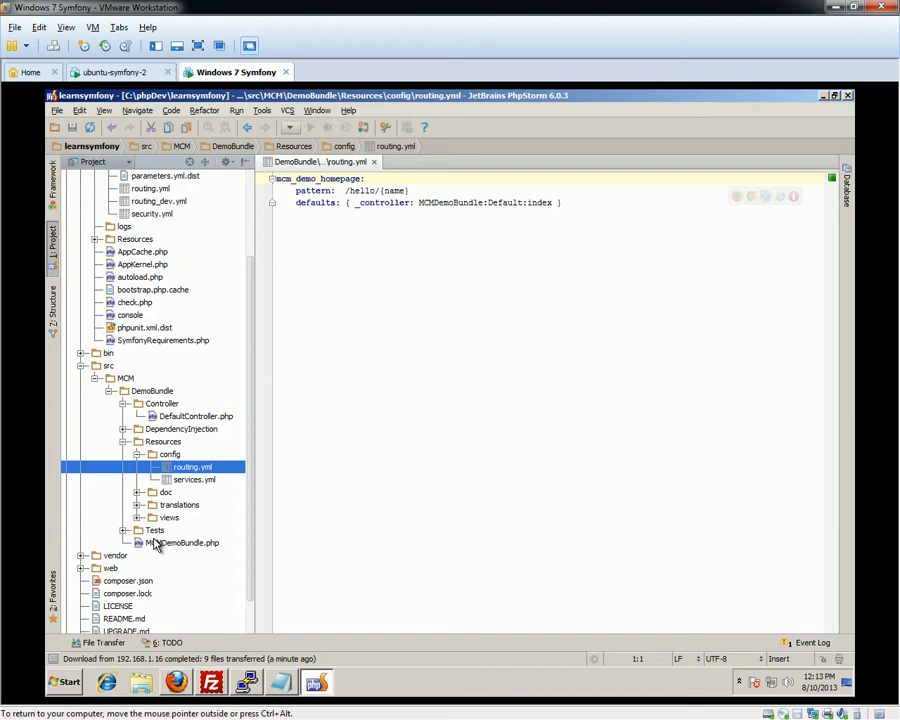
mouse_move(170, 414)
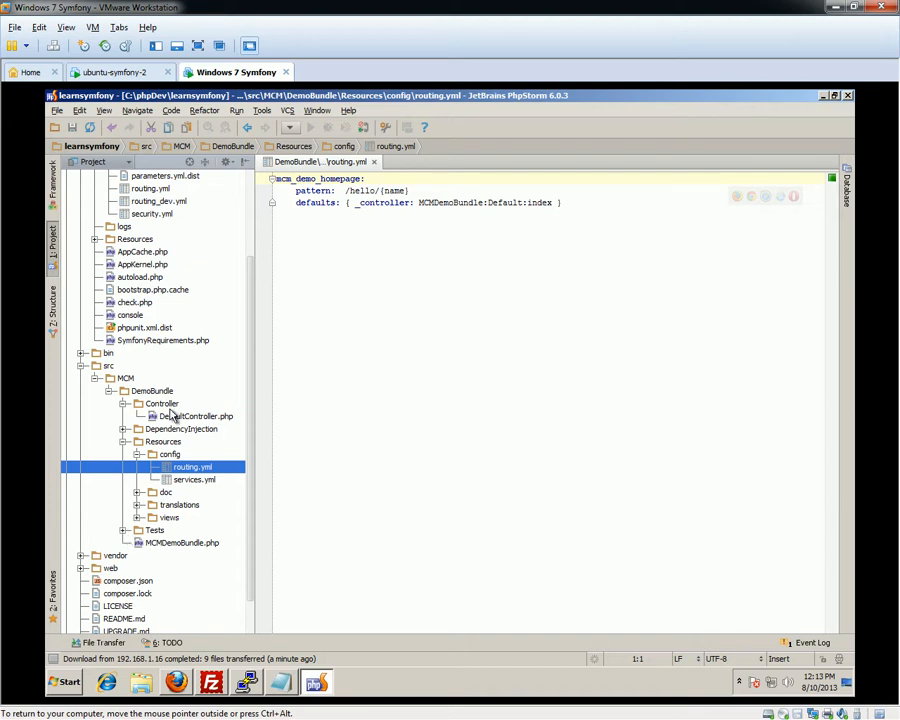
Reveal the views/Default template and Tests/Controller folders, then load DefaultController.php
click(138, 516)
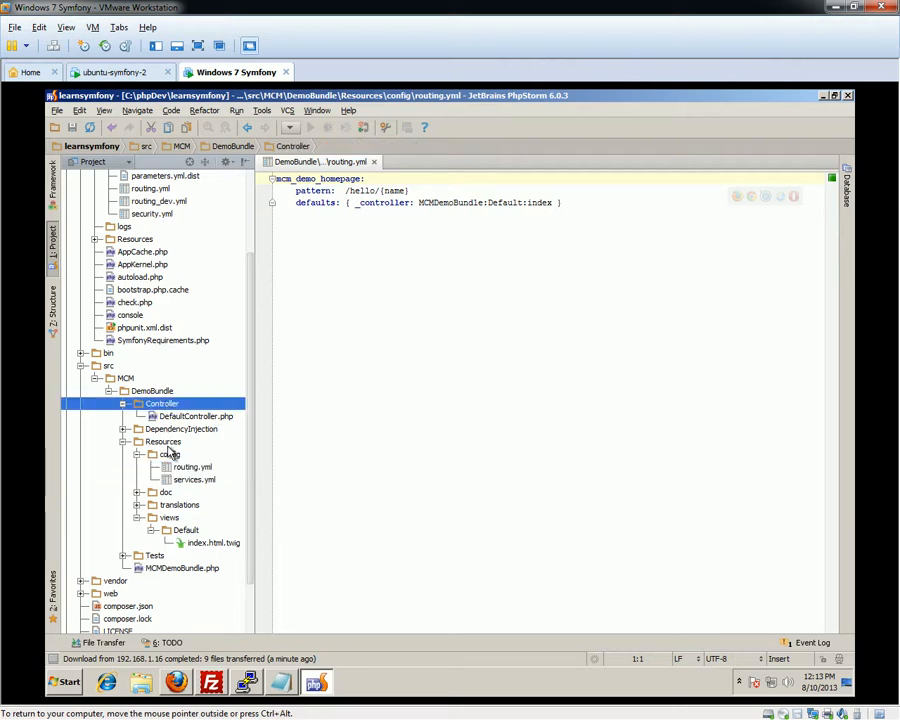
click(168, 454)
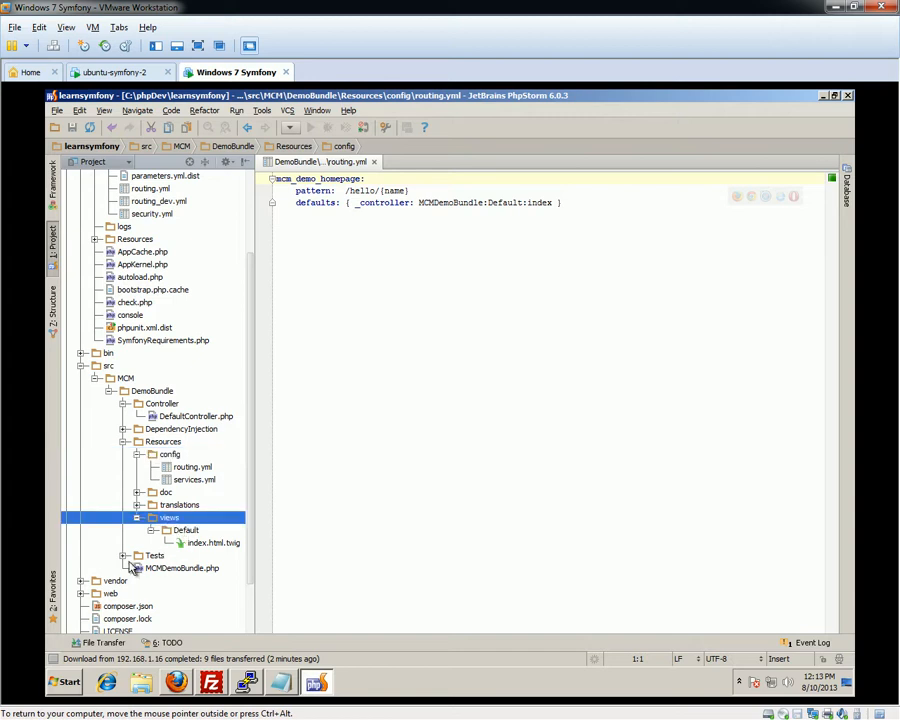
click(138, 556)
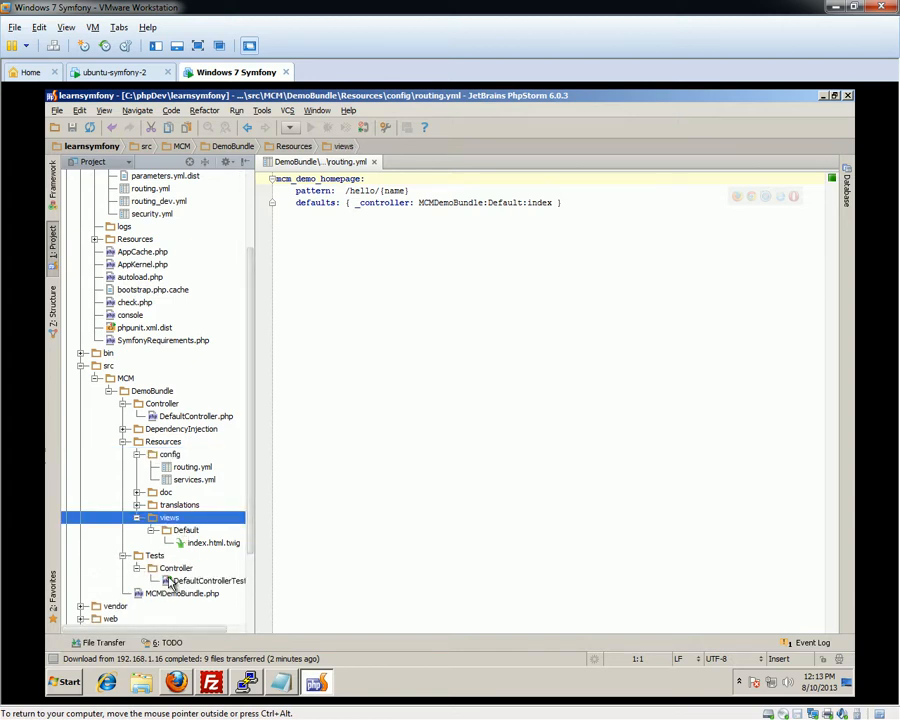
mouse_move(212, 420)
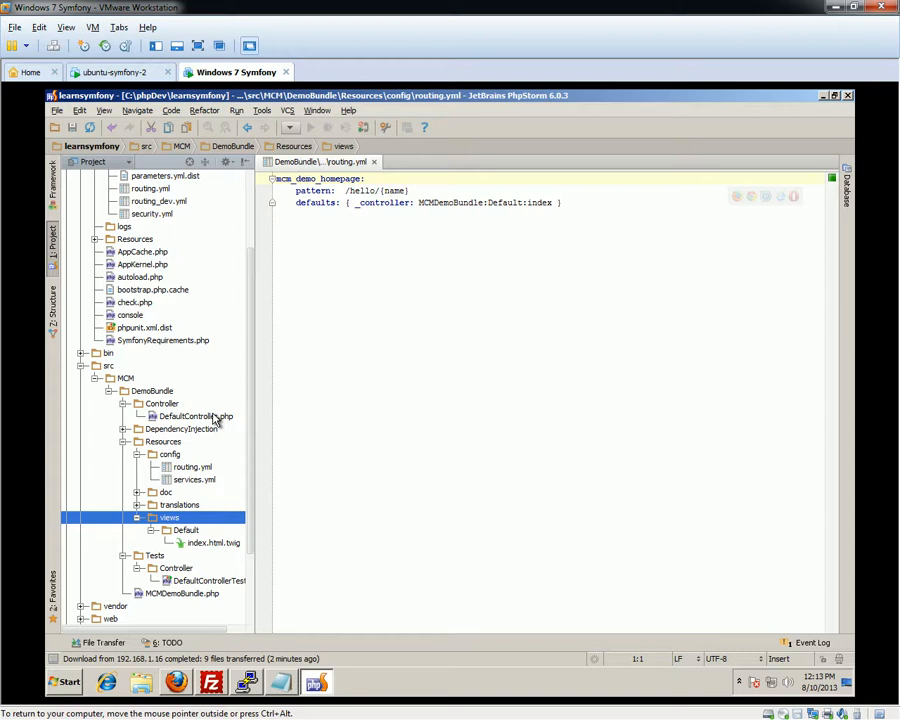
double_click(196, 416)
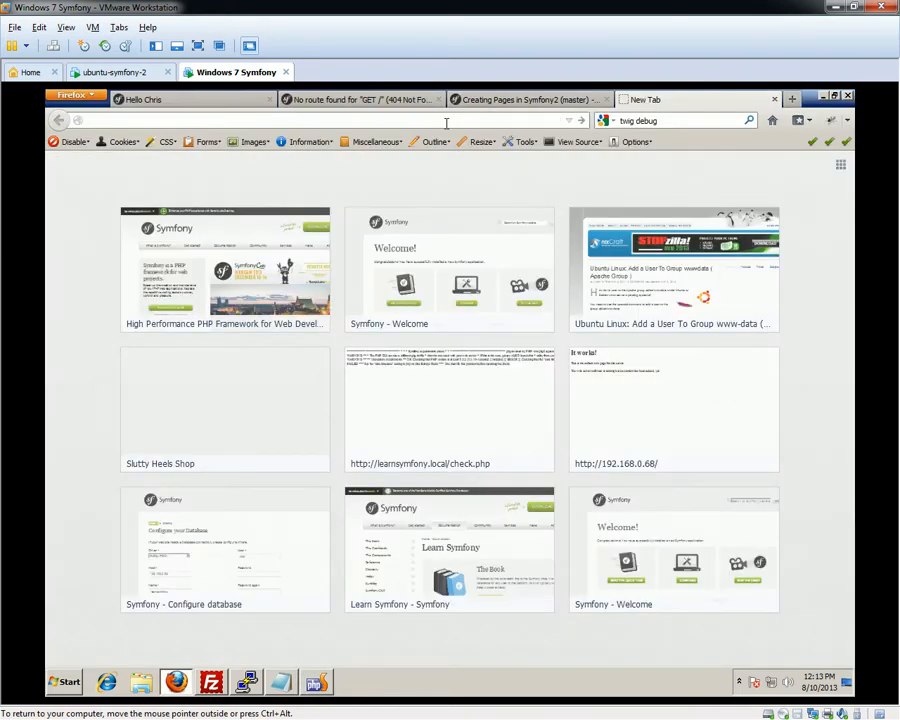
Visit knpuniversity.com and browse down its Symfony2 screencast list
text(knpuniversity.com)
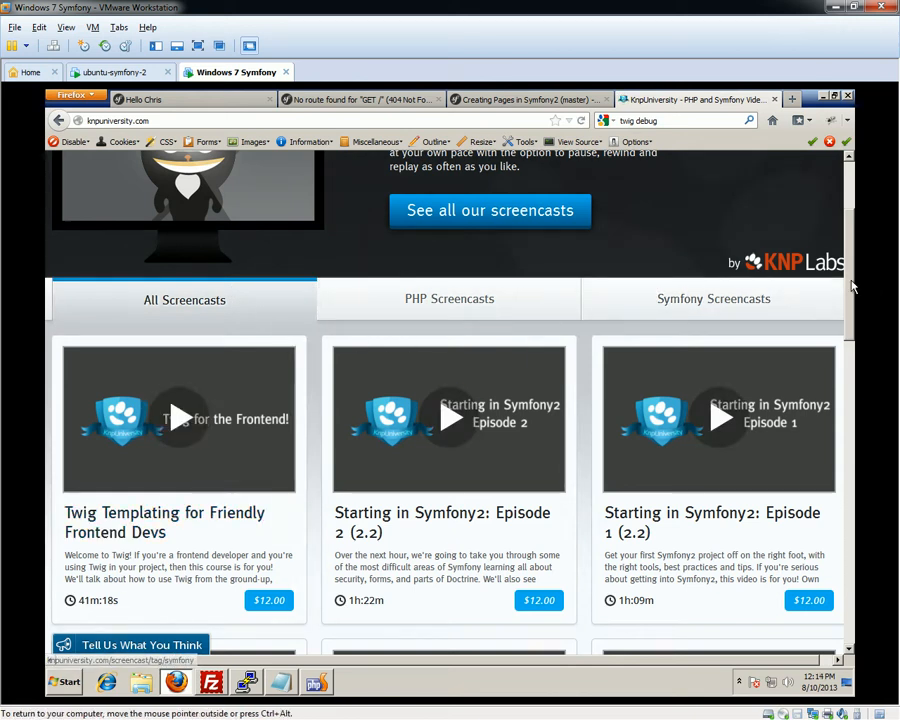
scroll(down, 3)
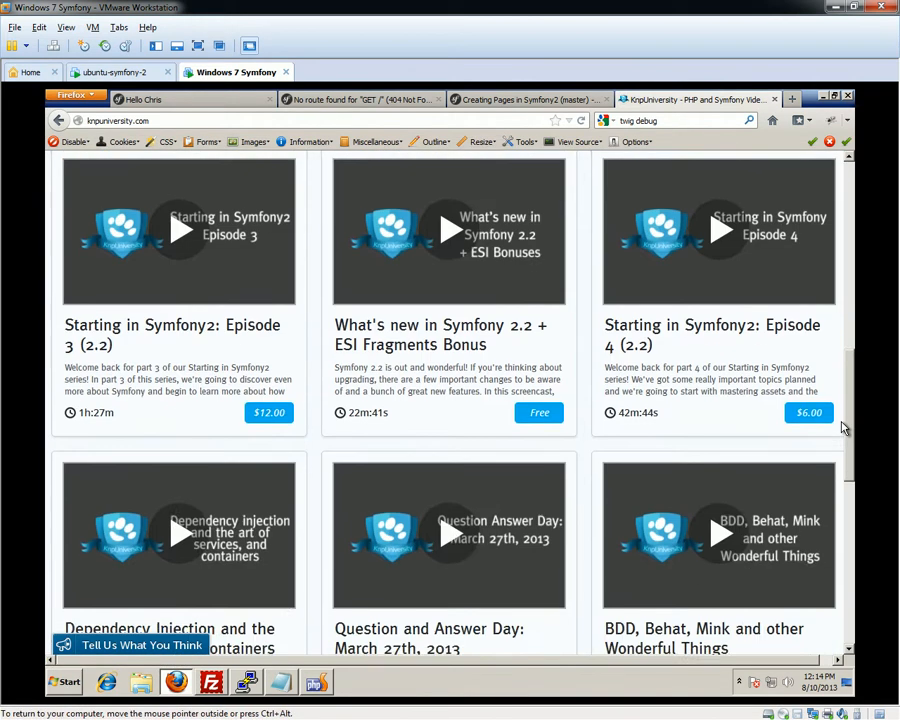
scroll(down, 3)
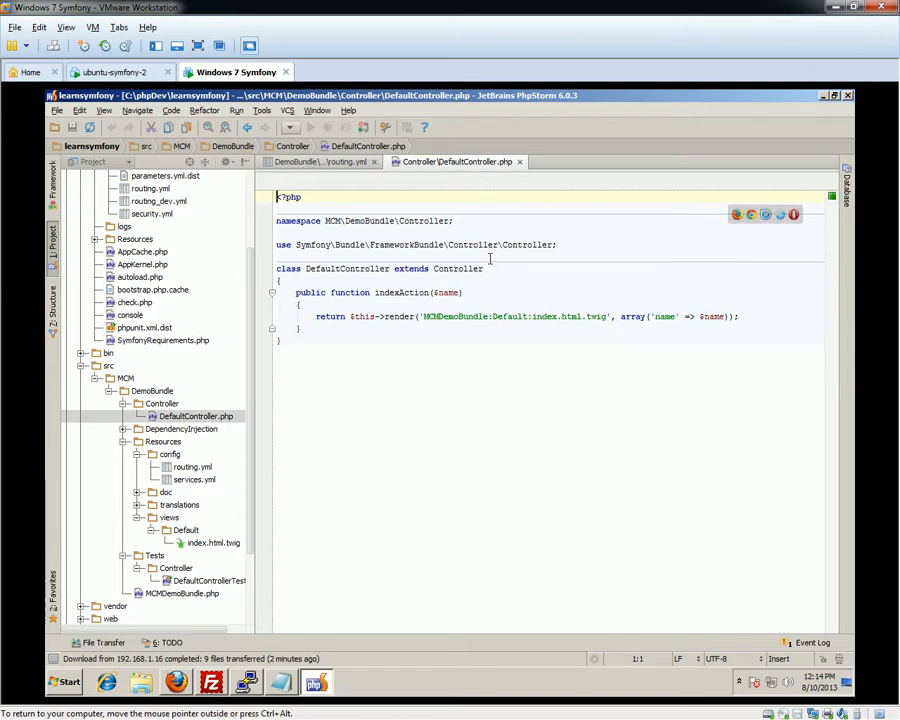
mouse_move(392, 240)
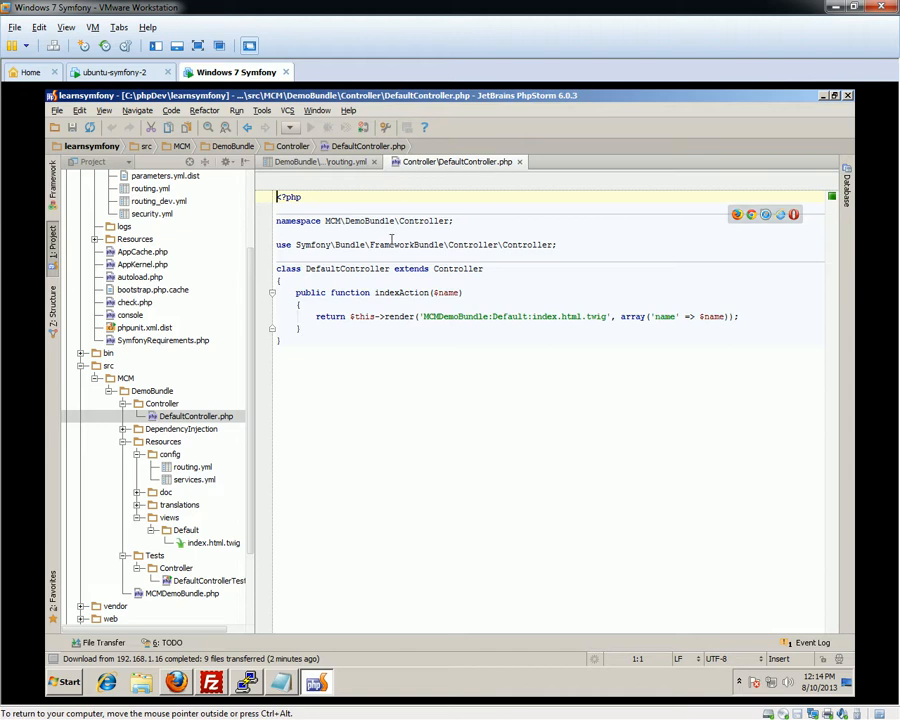
Read DefaultController.php's indexAction, then return to the DemoBundle routing.yml
click(196, 416)
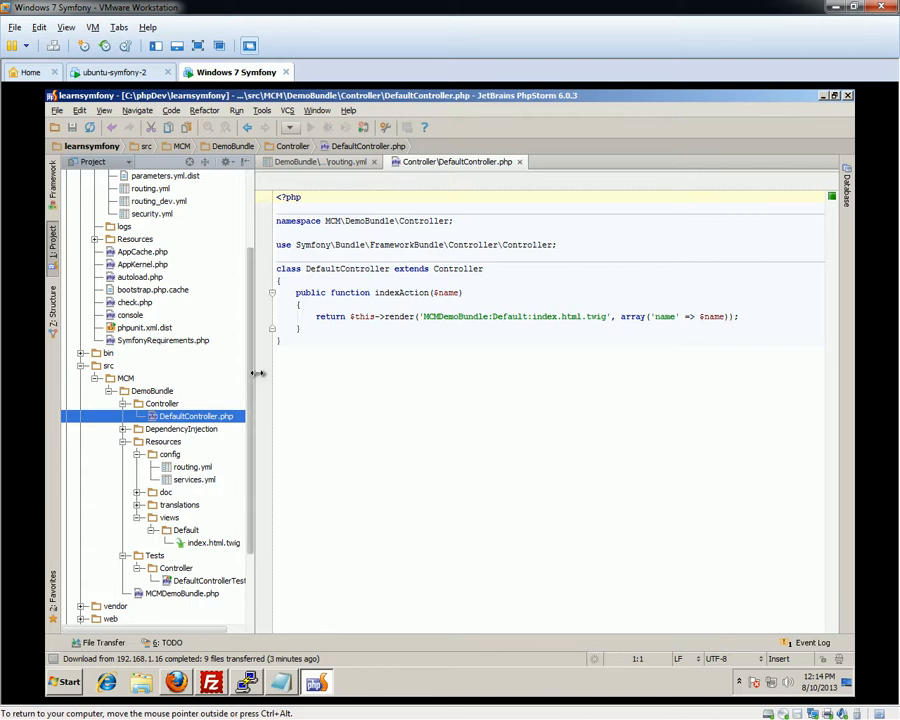
click(192, 468)
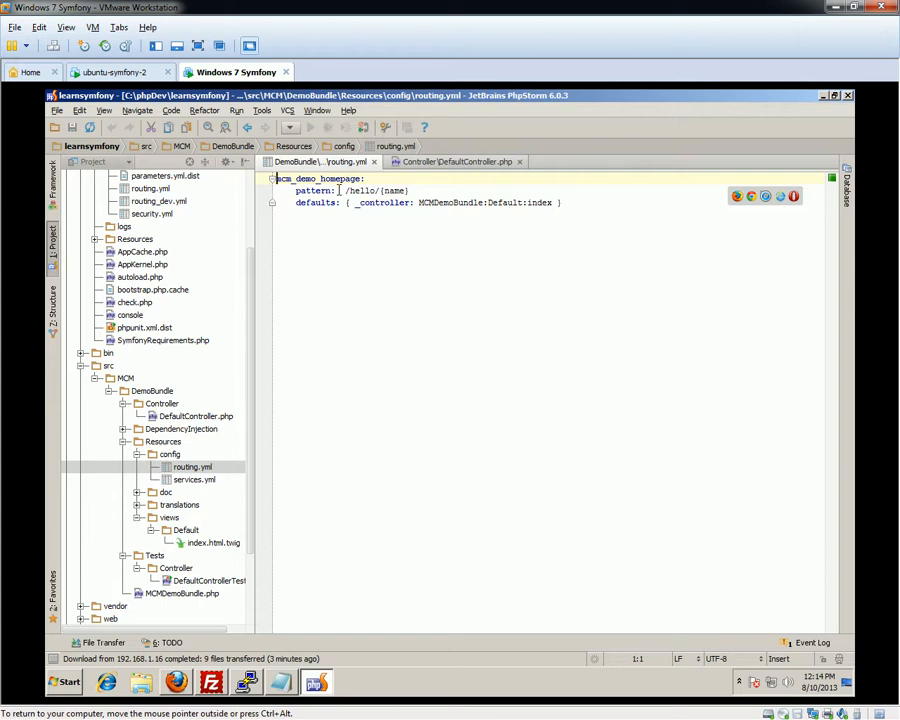
mouse_move(364, 192)
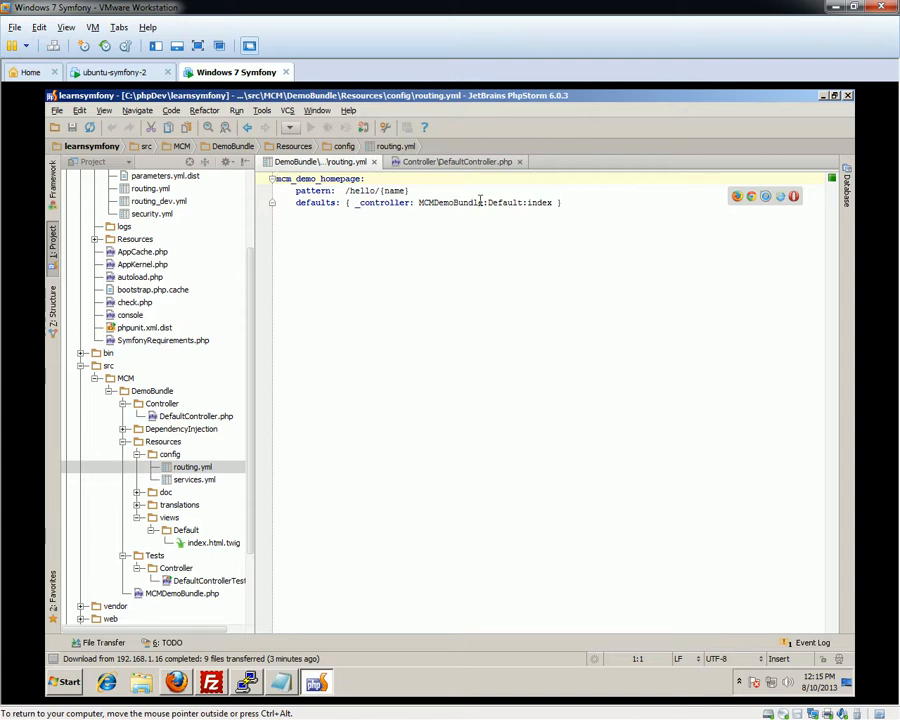
Edit the controller action text in routing.yml and examine the {name} placeholder in the /hello pattern
click(500, 202)
text(Co)
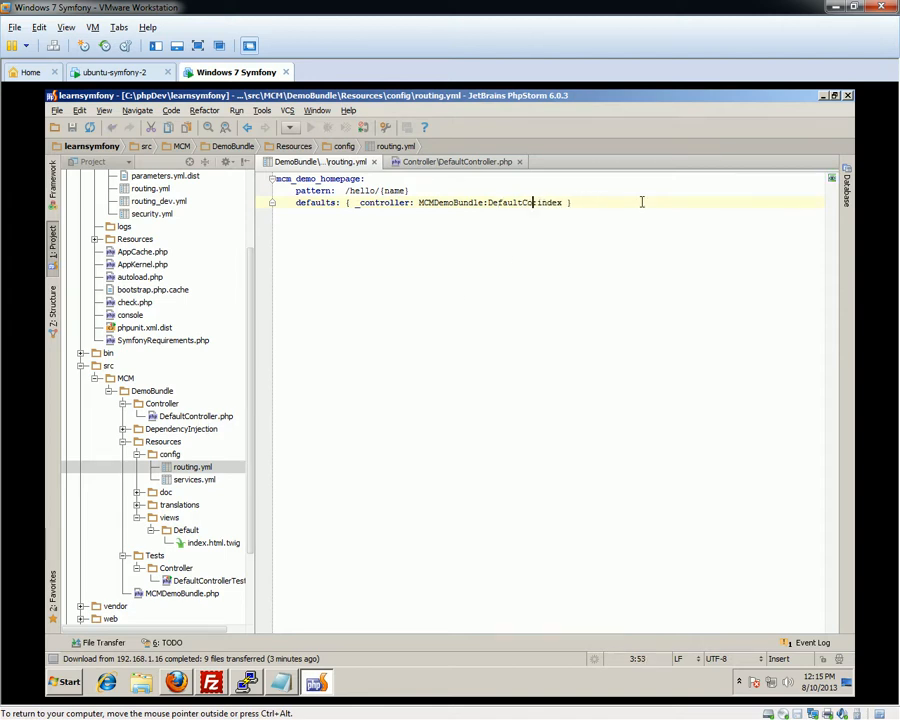
text(ntroller)
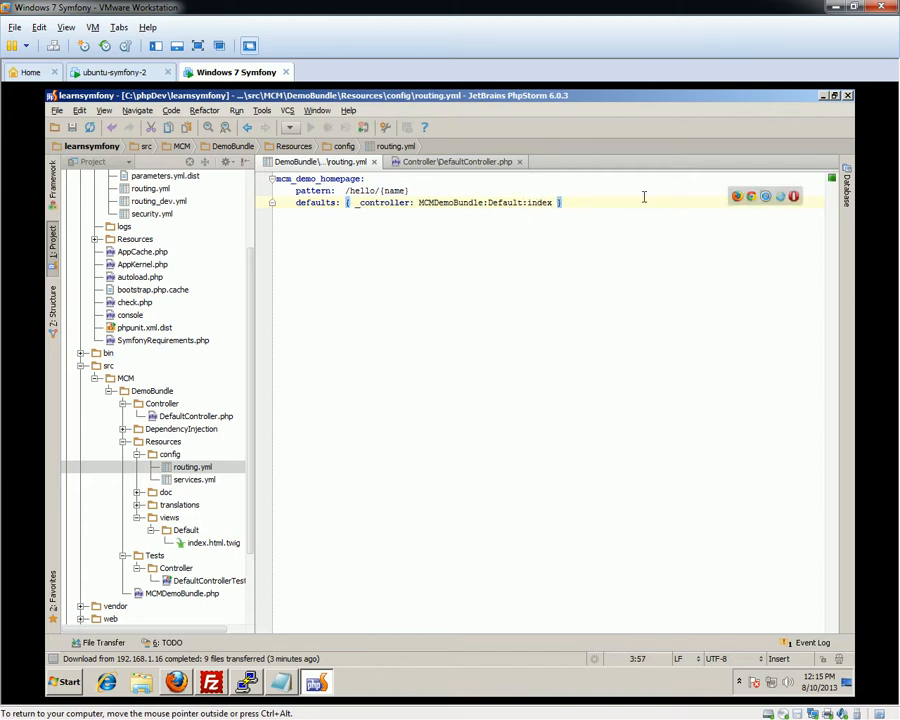
text(Ac)
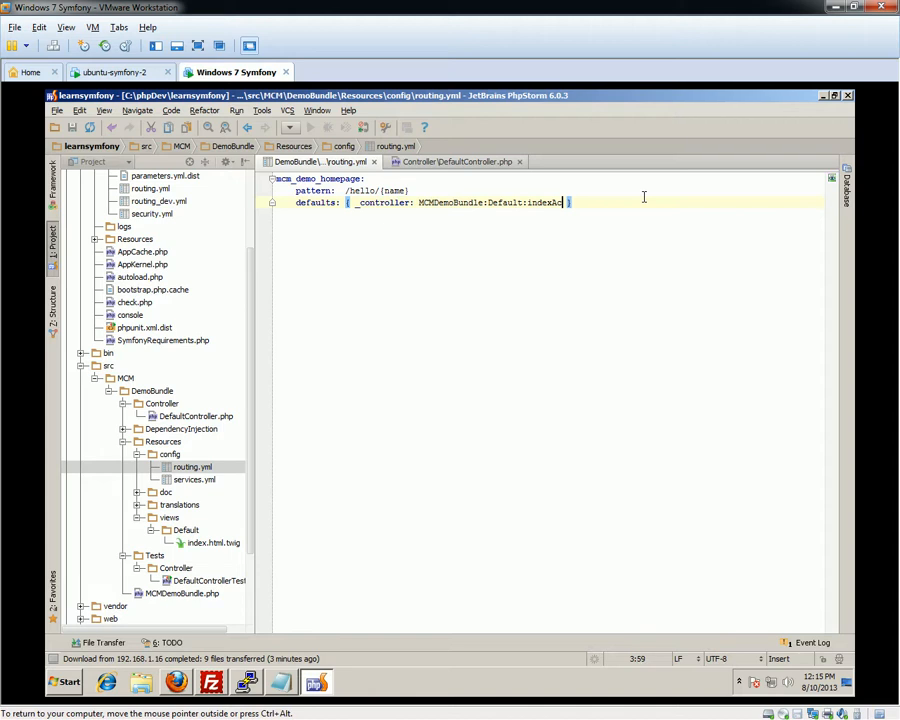
click(456, 160)
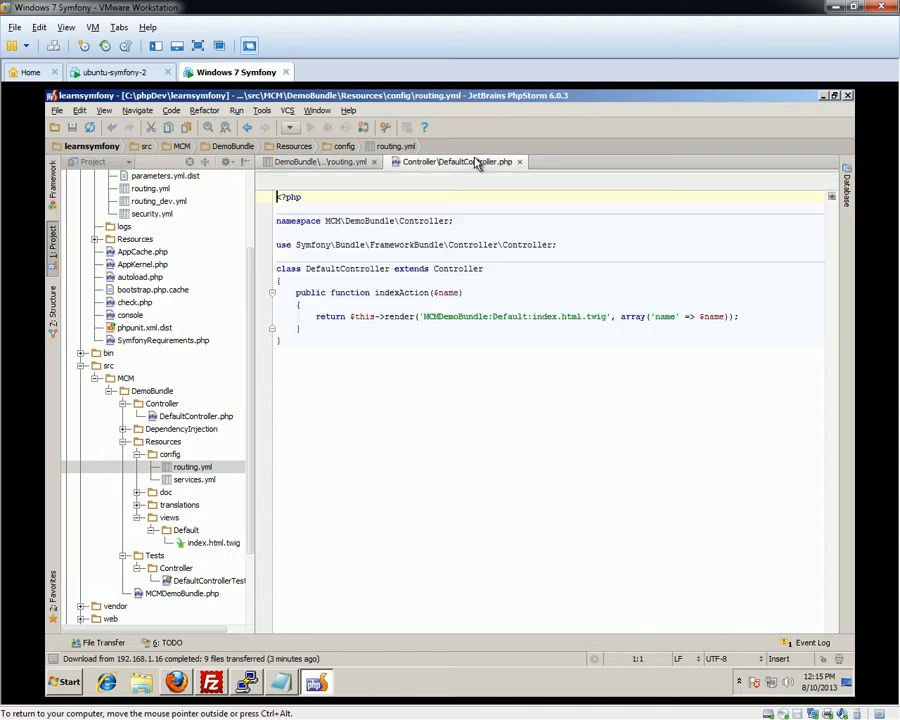
click(456, 160)
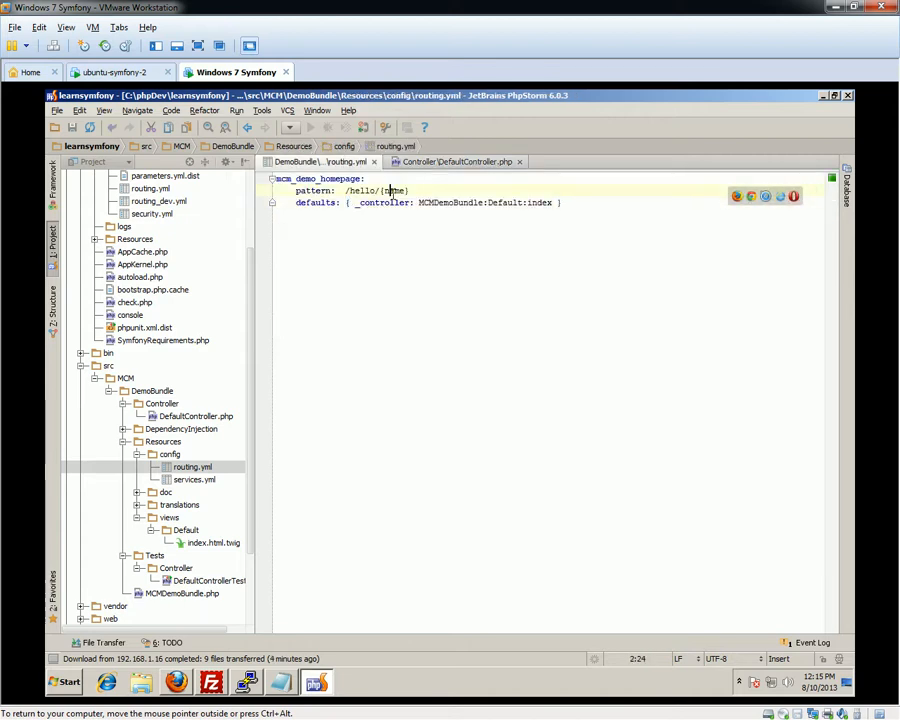
double_click(392, 192)
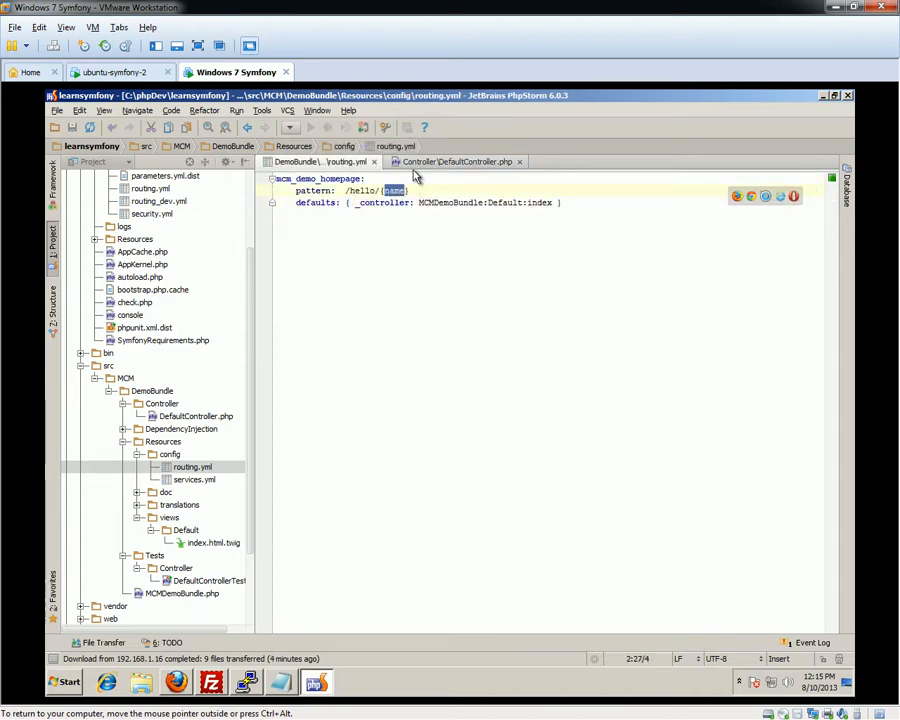
Inspect the MCMDemoBundle render call in indexAction and load the Default index.html.twig template
click(456, 160)
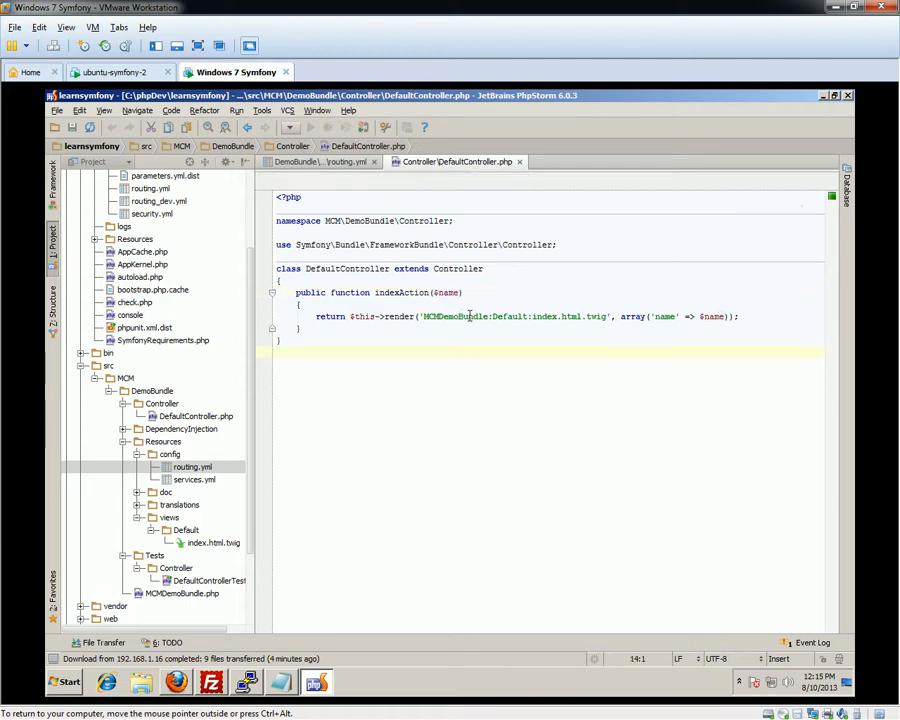
double_click(456, 316)
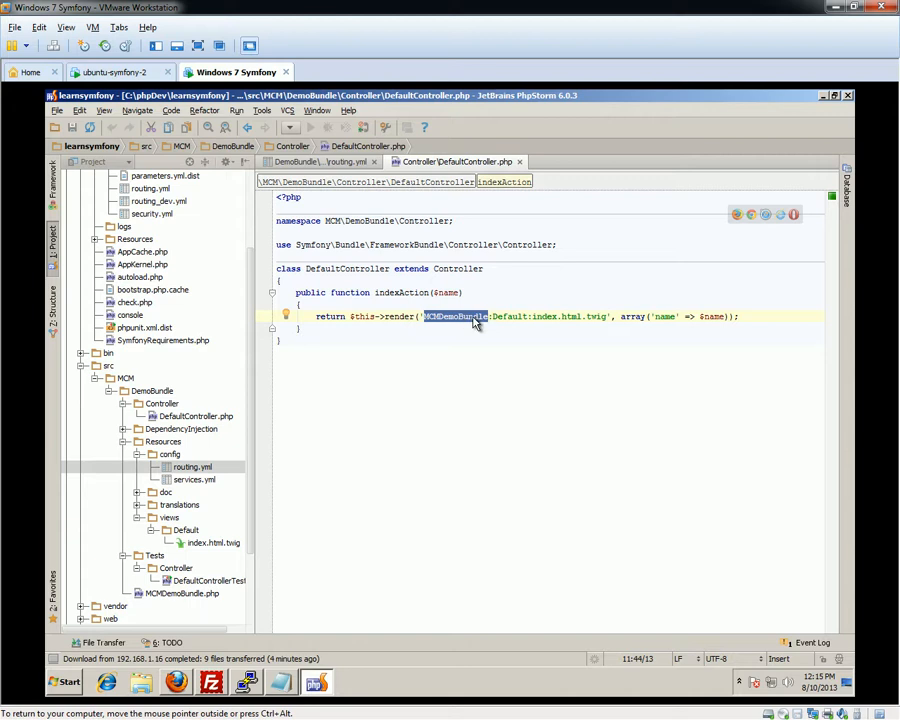
click(512, 316)
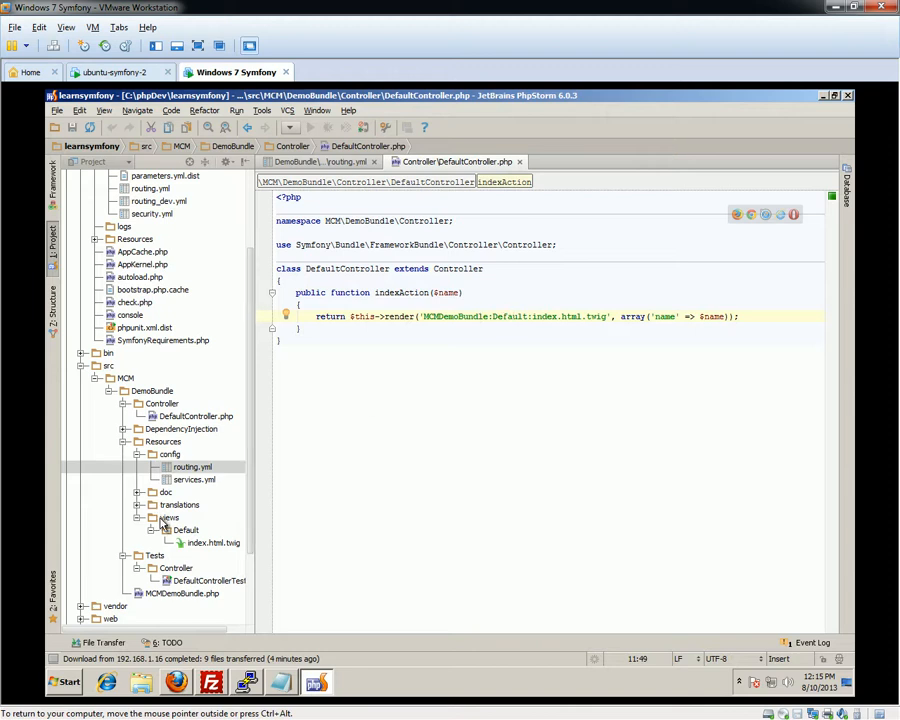
click(186, 530)
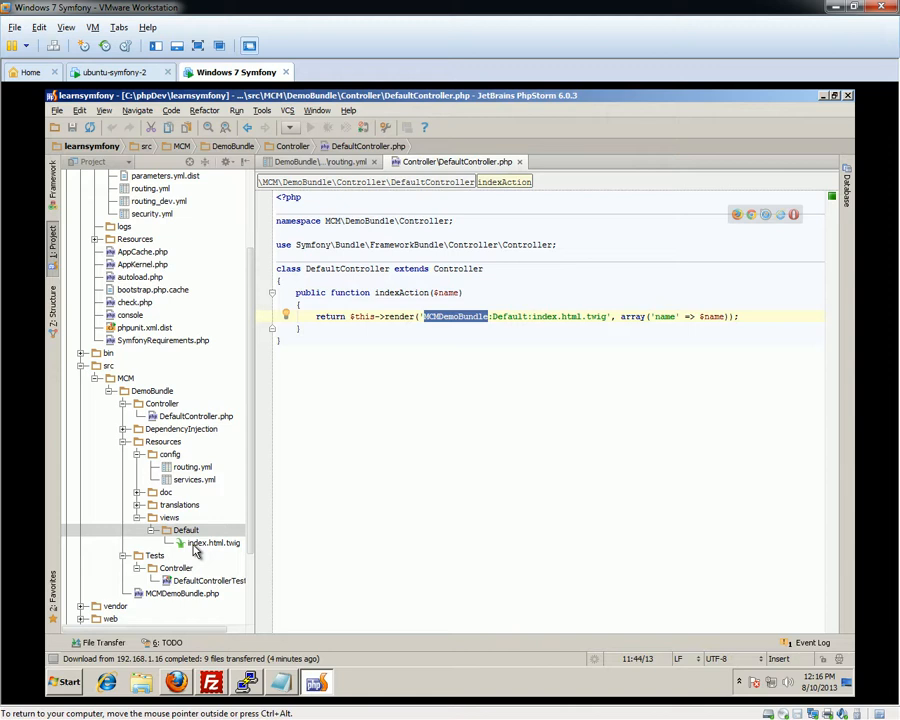
mouse_move(184, 546)
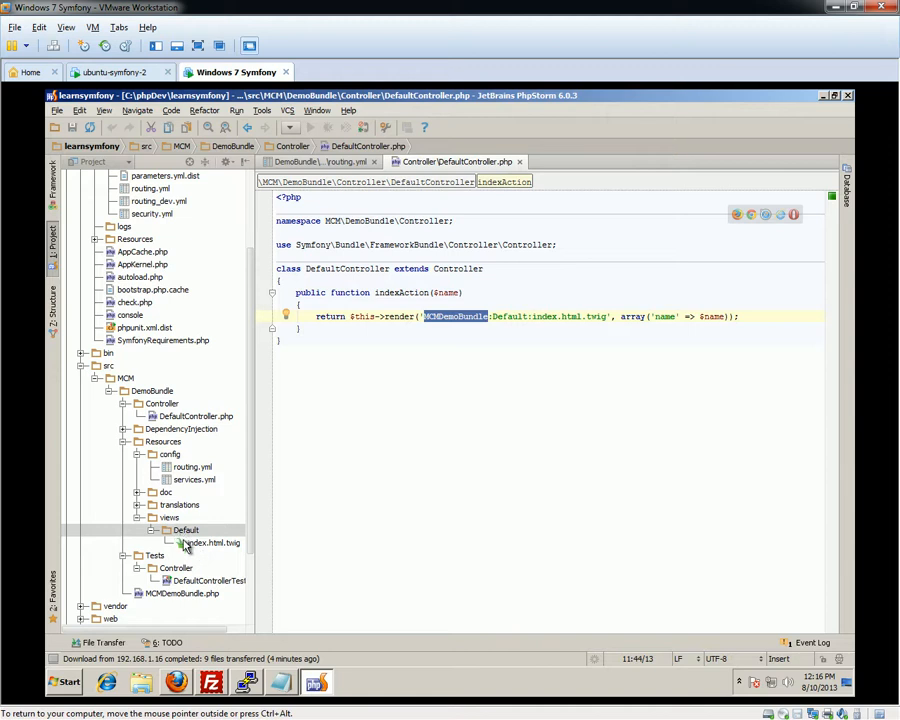
click(212, 542)
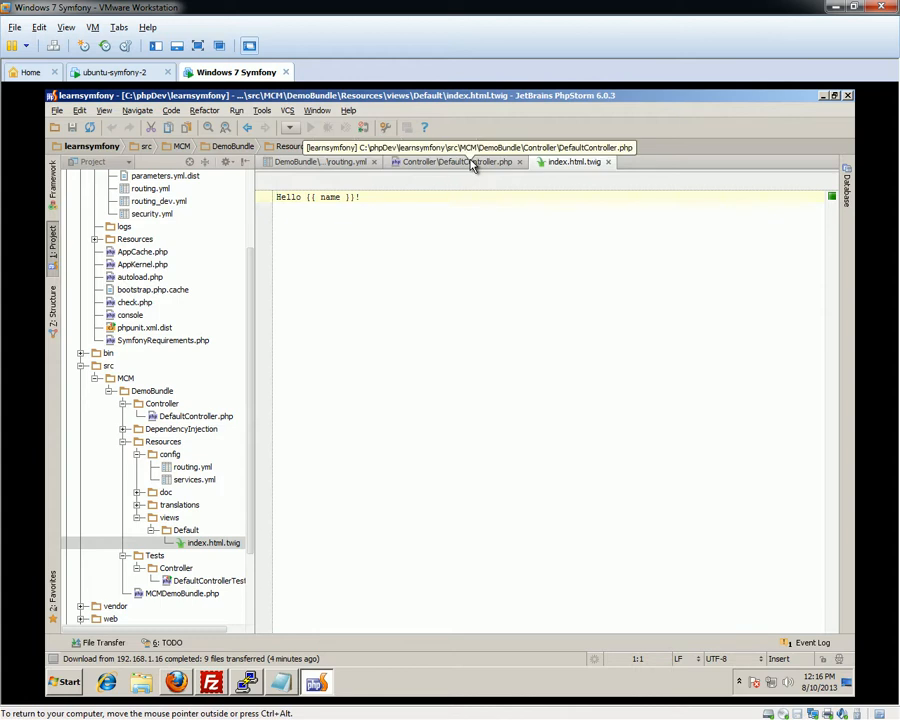
Reformat the render array in DefaultController.php, return to routing.yml, and switch to Firefox to test
click(456, 160)
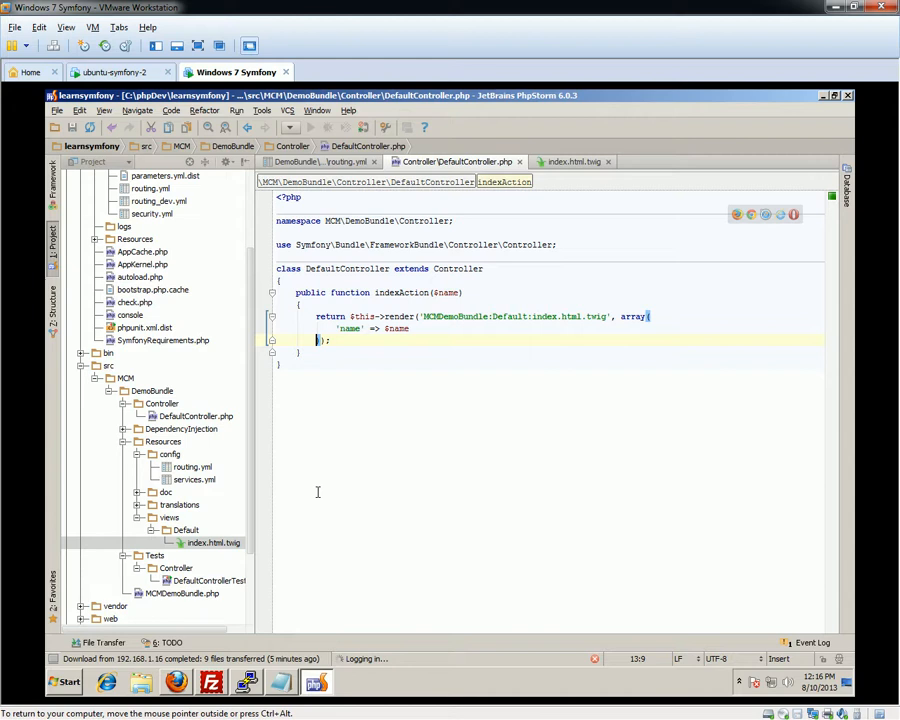
click(310, 160)
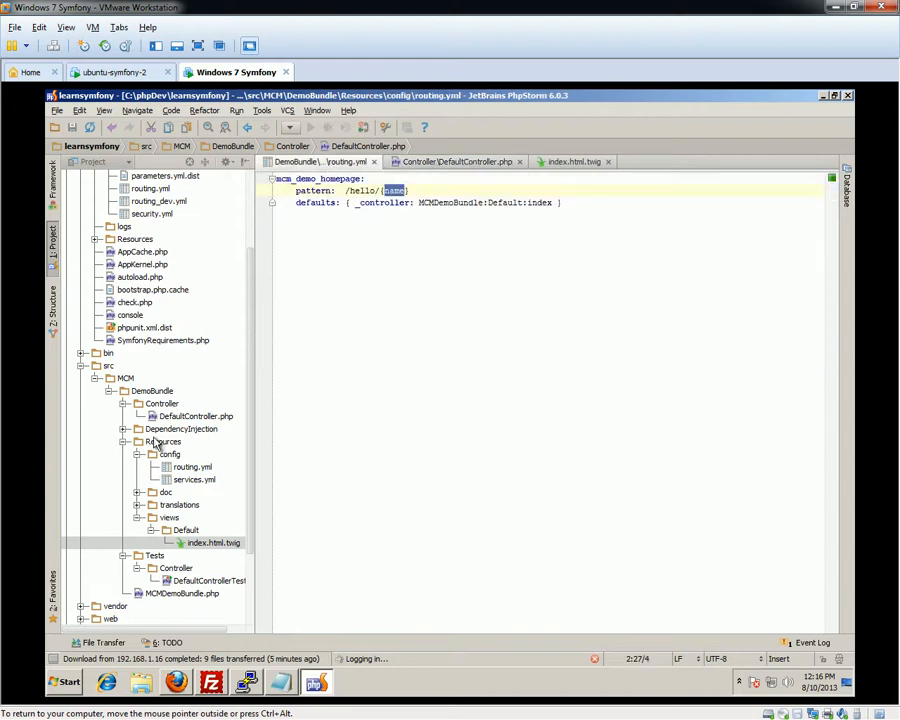
click(192, 468)
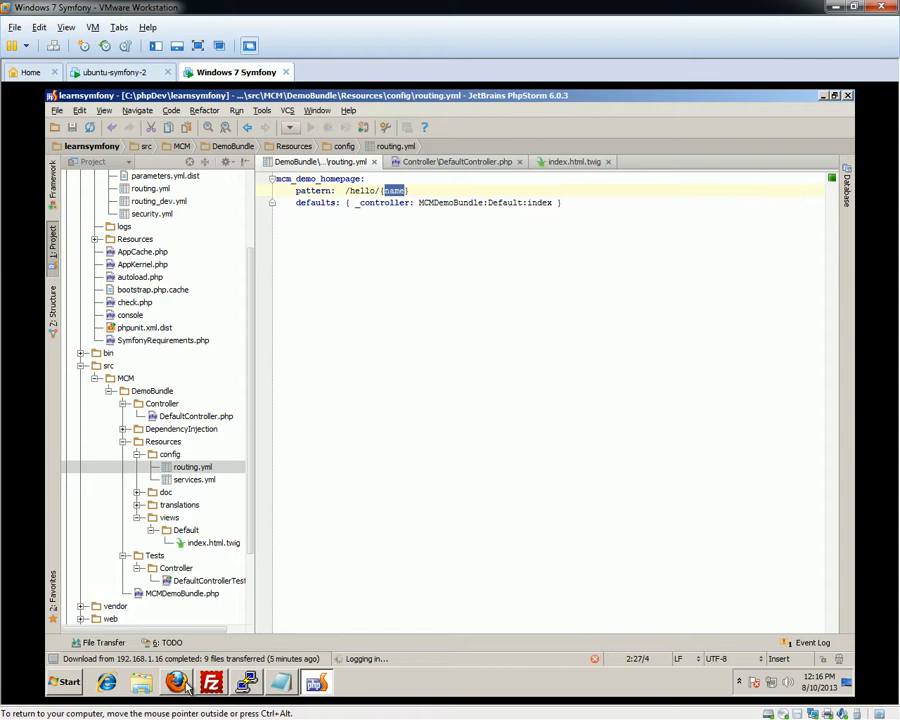
click(176, 682)
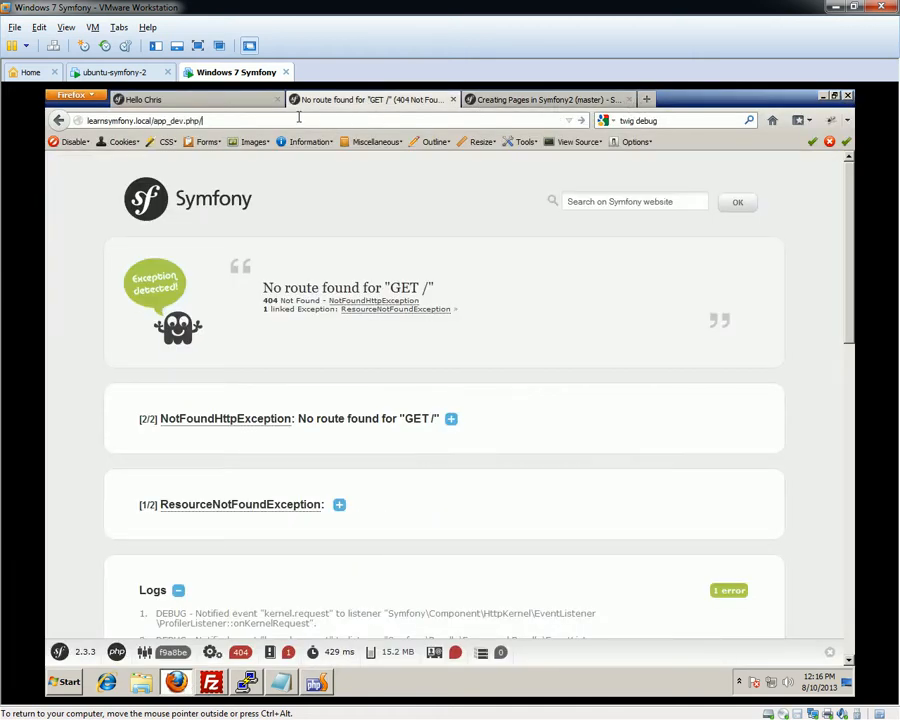
Load /hello/peter on app_dev.php, then change the name to Peter and reload
text(hello/peter)
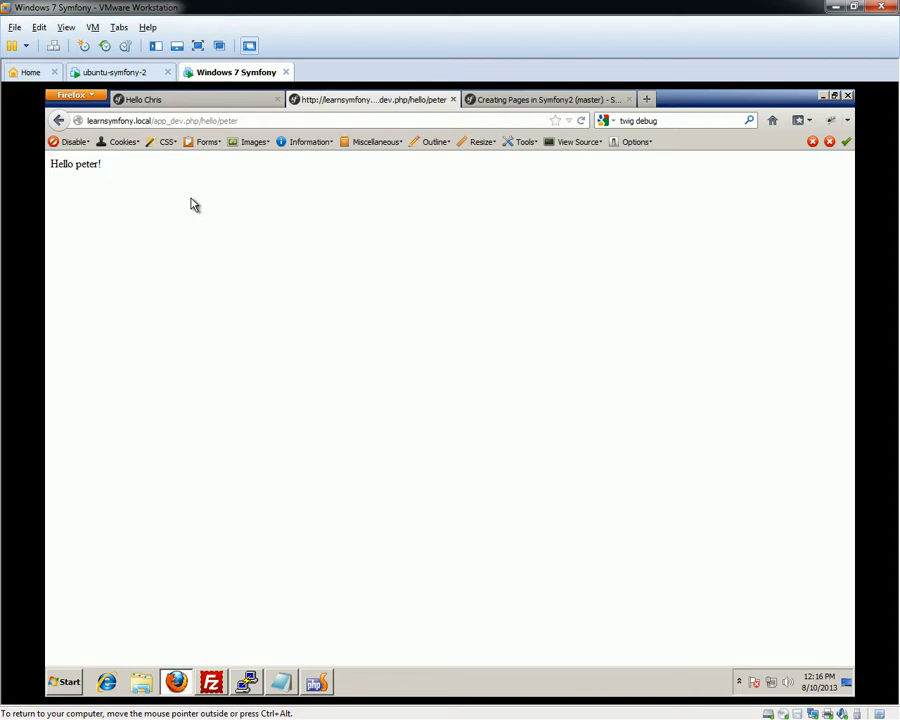
click(224, 120)
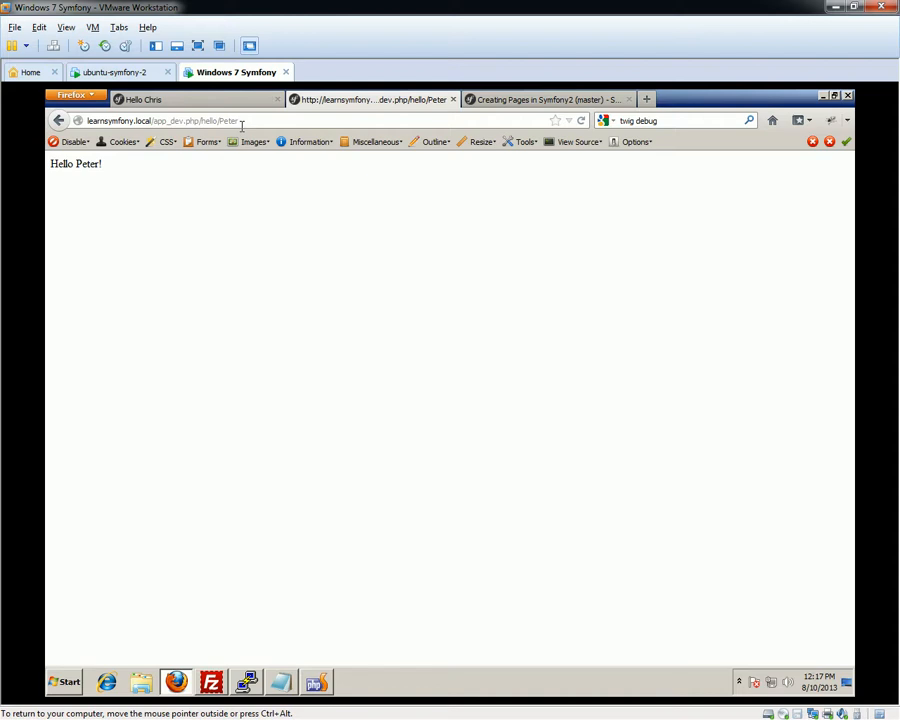
double_click(228, 120)
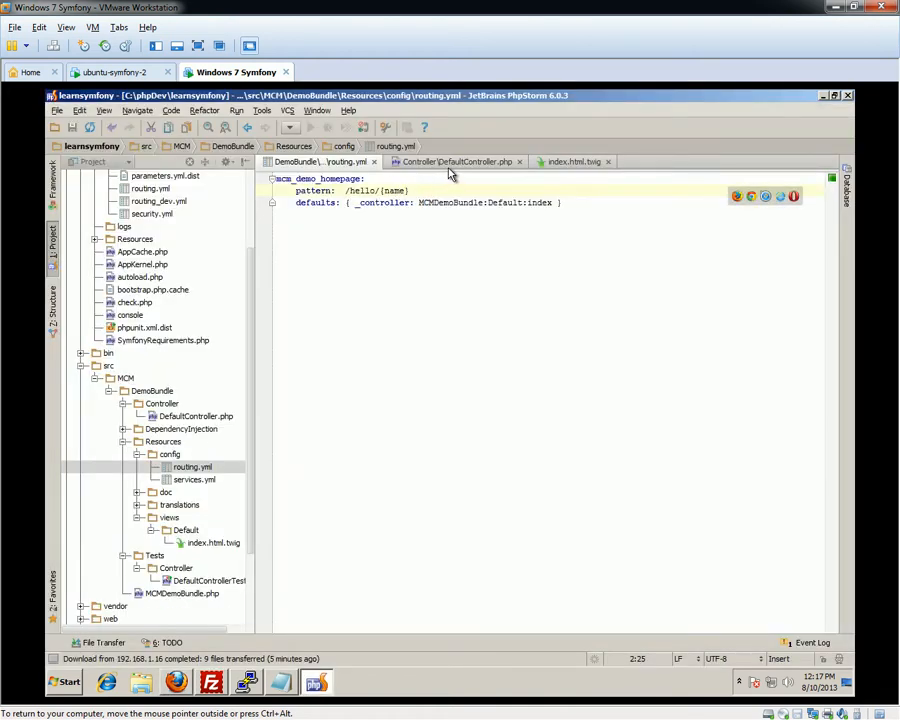
Copy the homepage route as mcm_demo_newpage with pattern /tutorial/{myVariable}
click(456, 160)
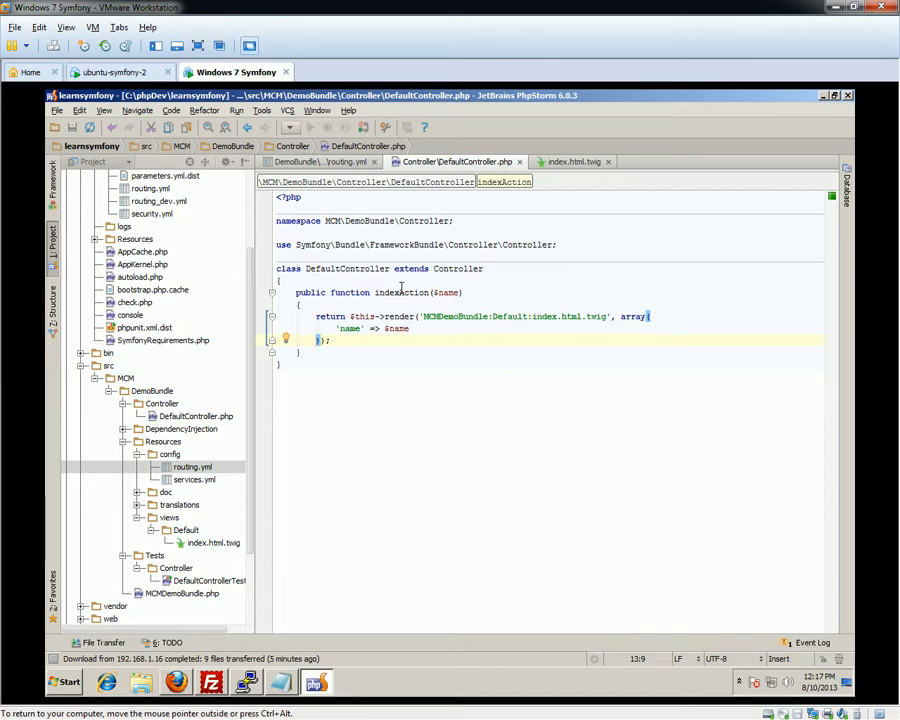
click(336, 160)
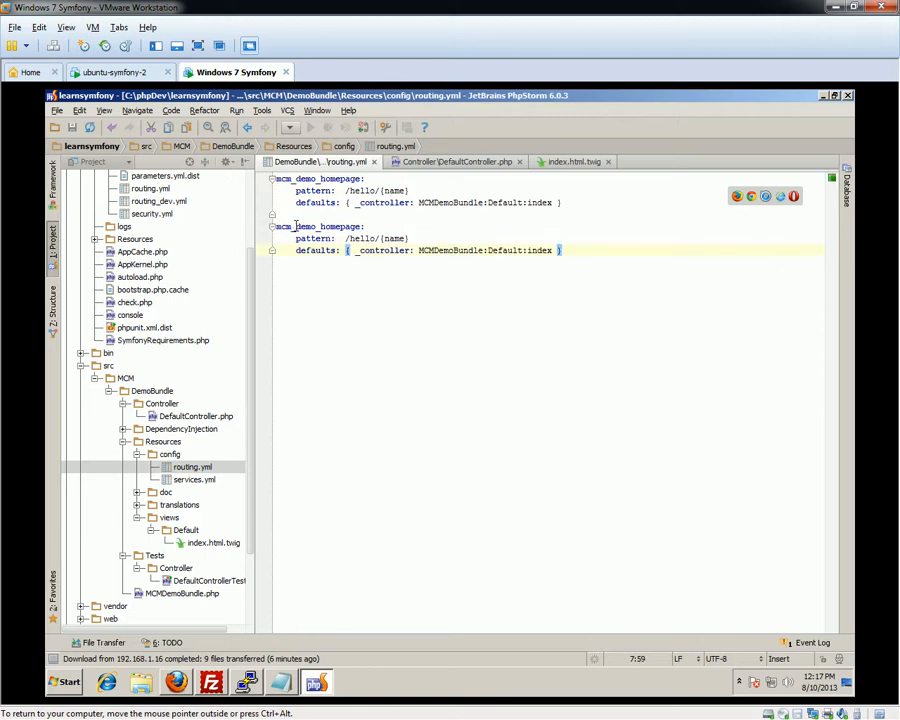
double_click(340, 226)
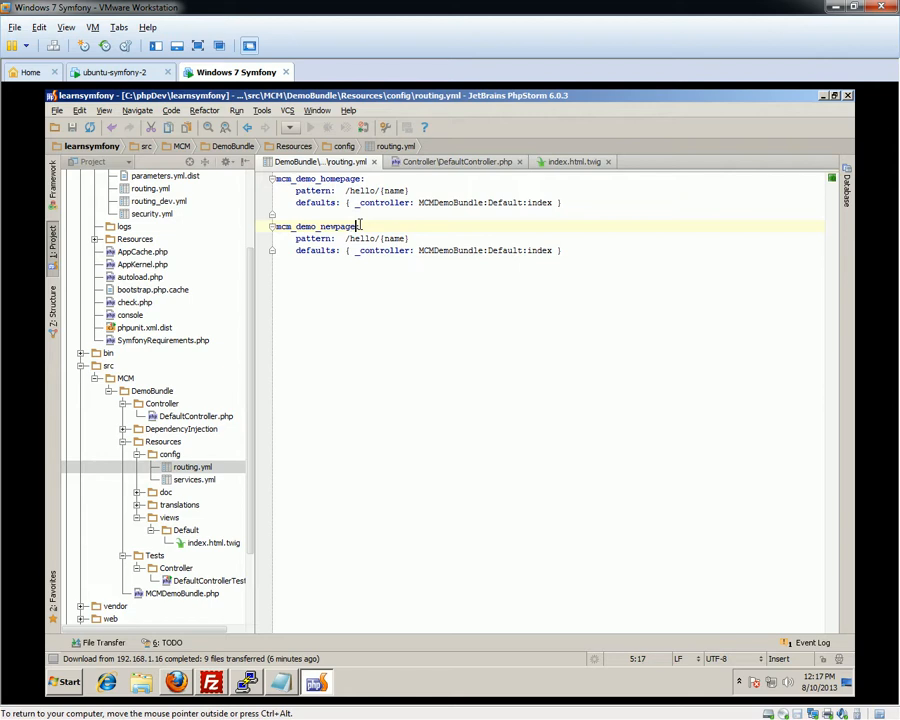
double_click(360, 238)
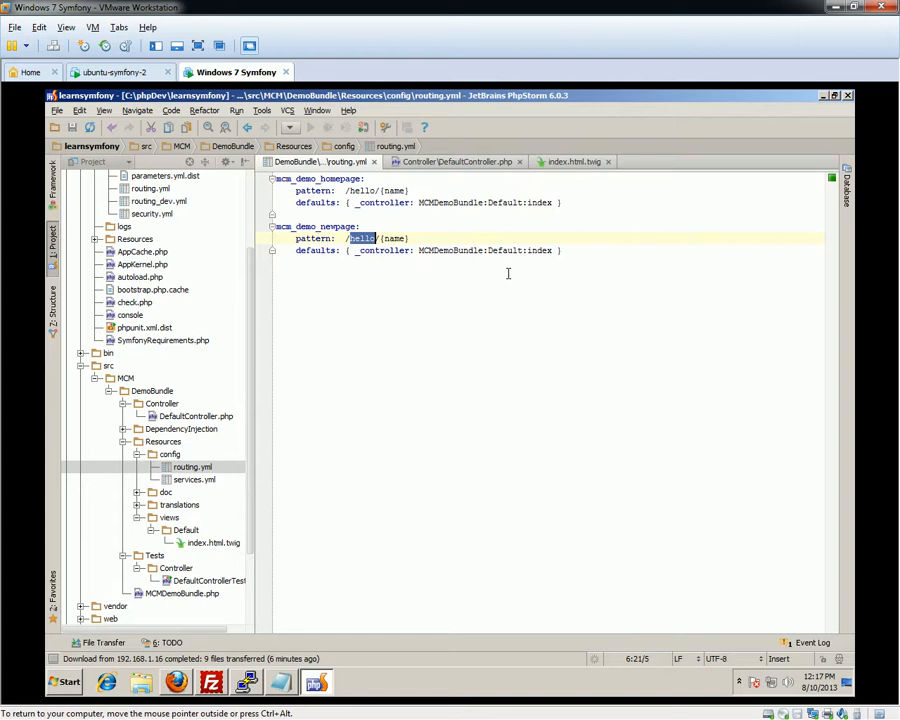
text(tutoria)
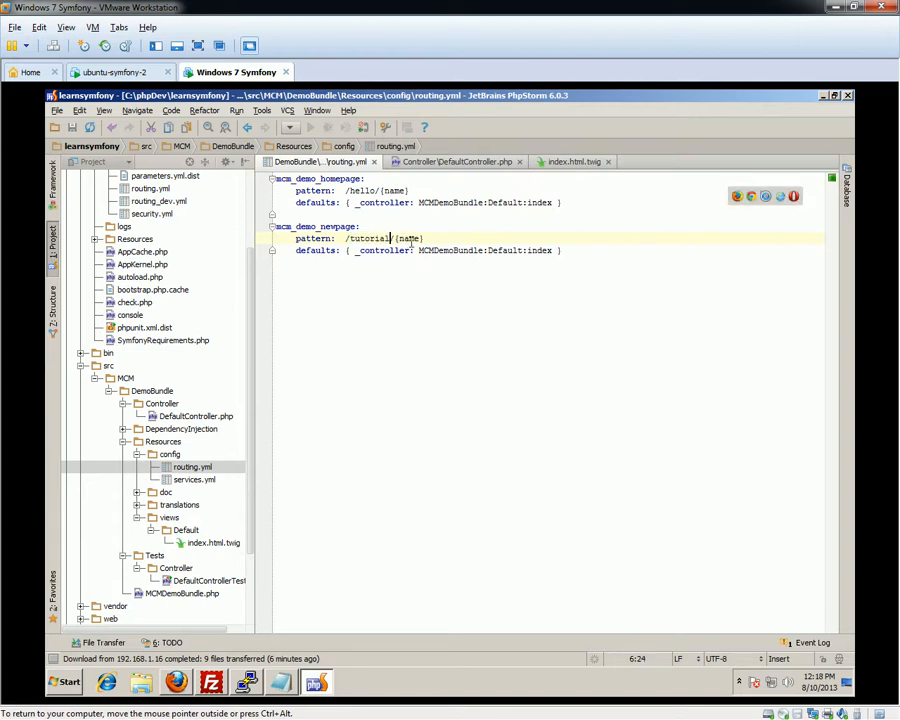
double_click(408, 238)
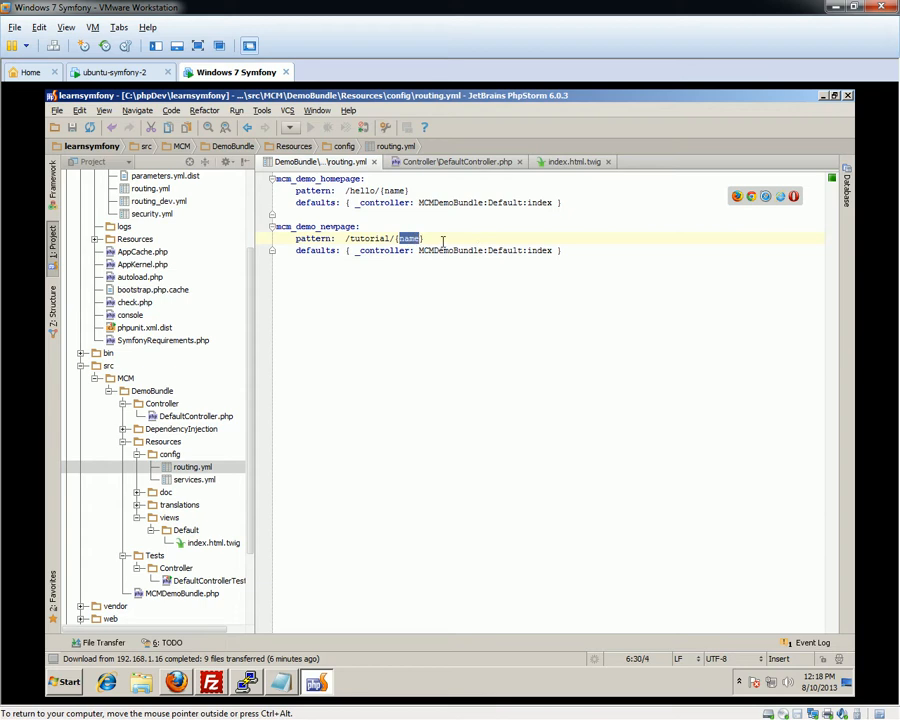
key(Delete)
text(myVariabl)
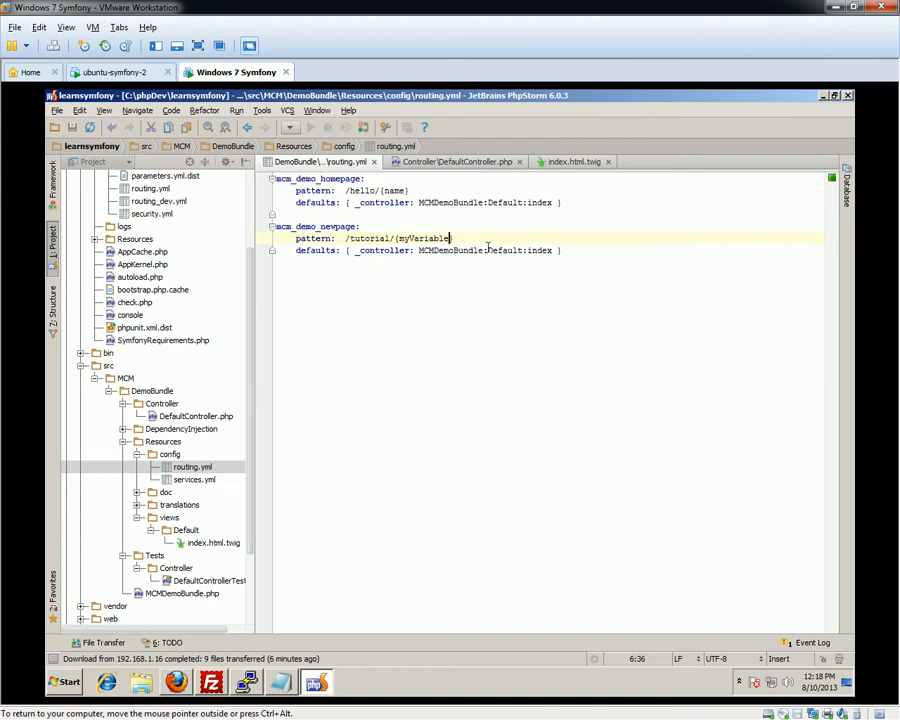
Point the new route's _controller at MCMDemoBundle:Chris:rupert
double_click(504, 250)
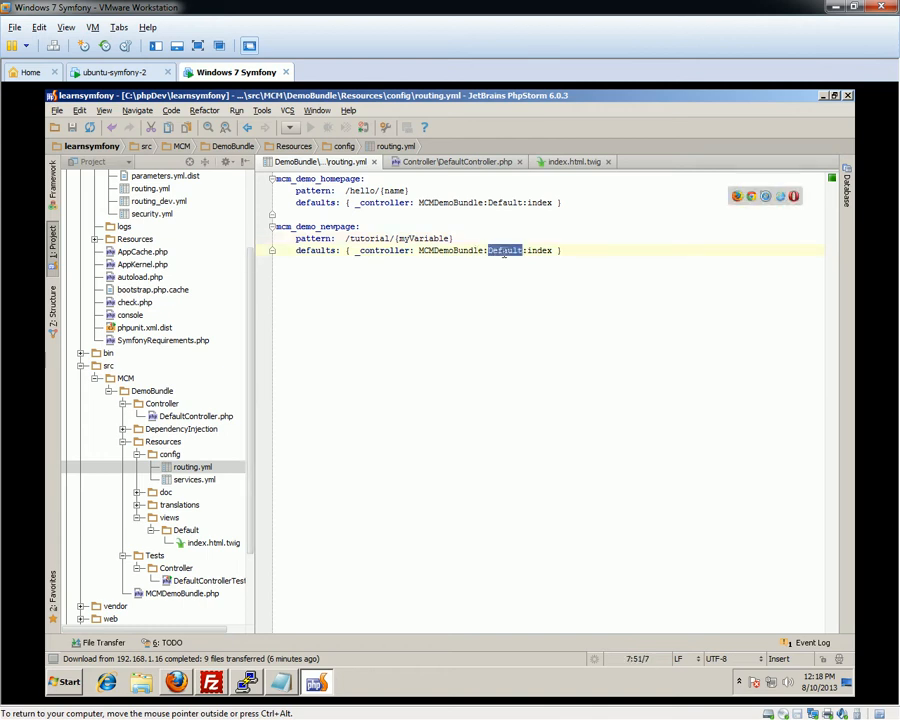
text(Chris)
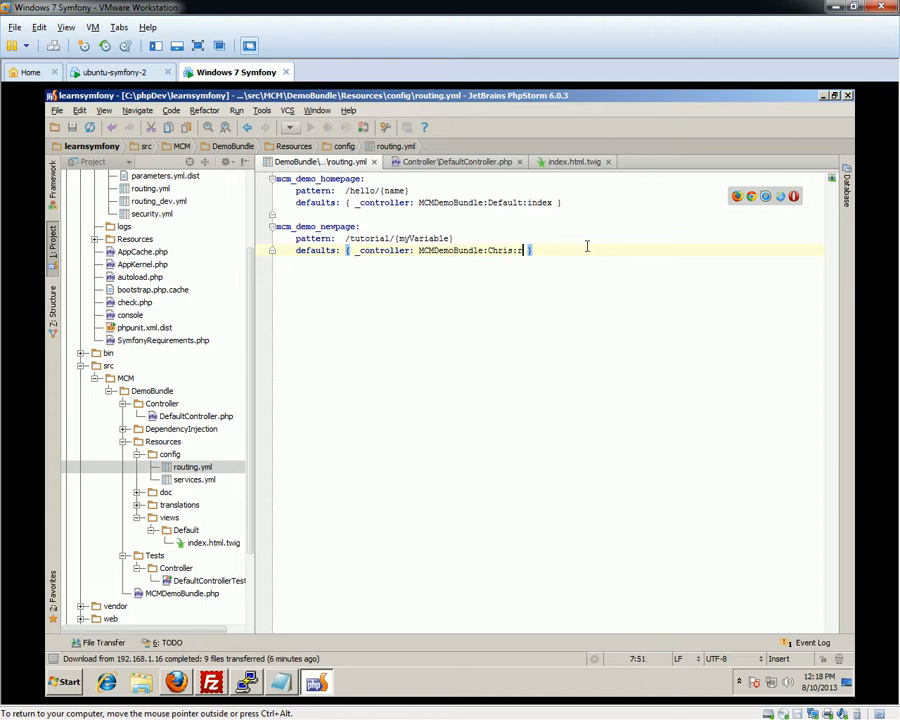
text(rupert)
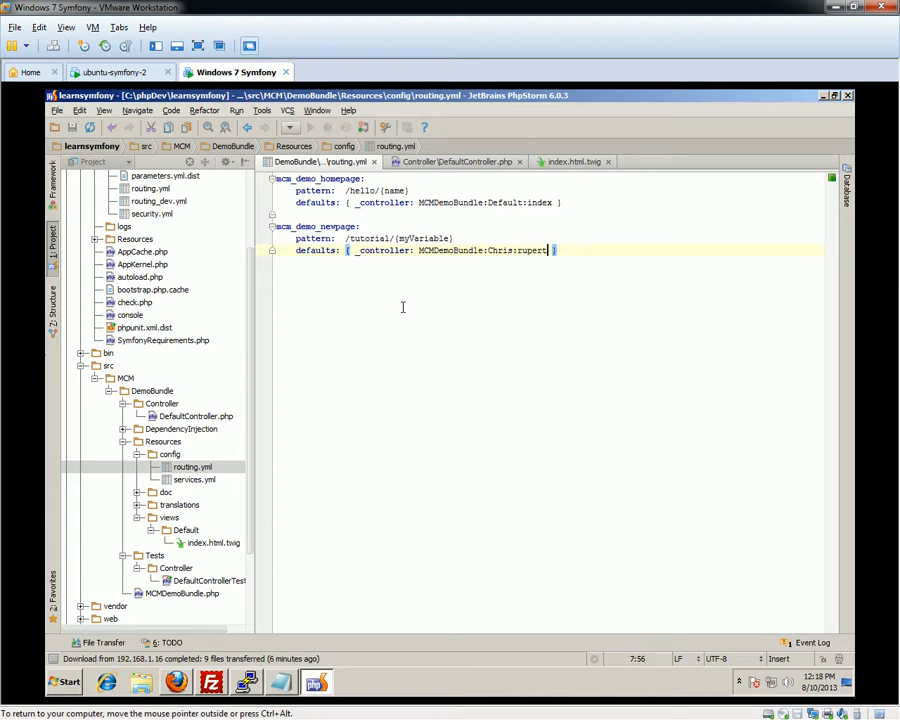
click(162, 404)
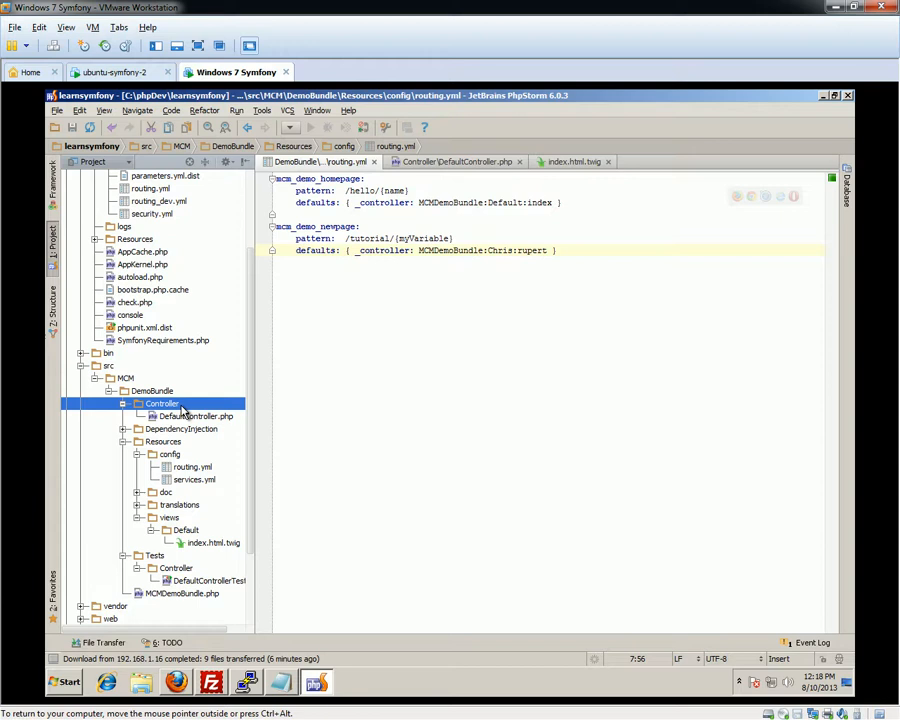
Copy DefaultController.php as ChrisController.php with class ChrisController and a rupert action
right_click(196, 414)
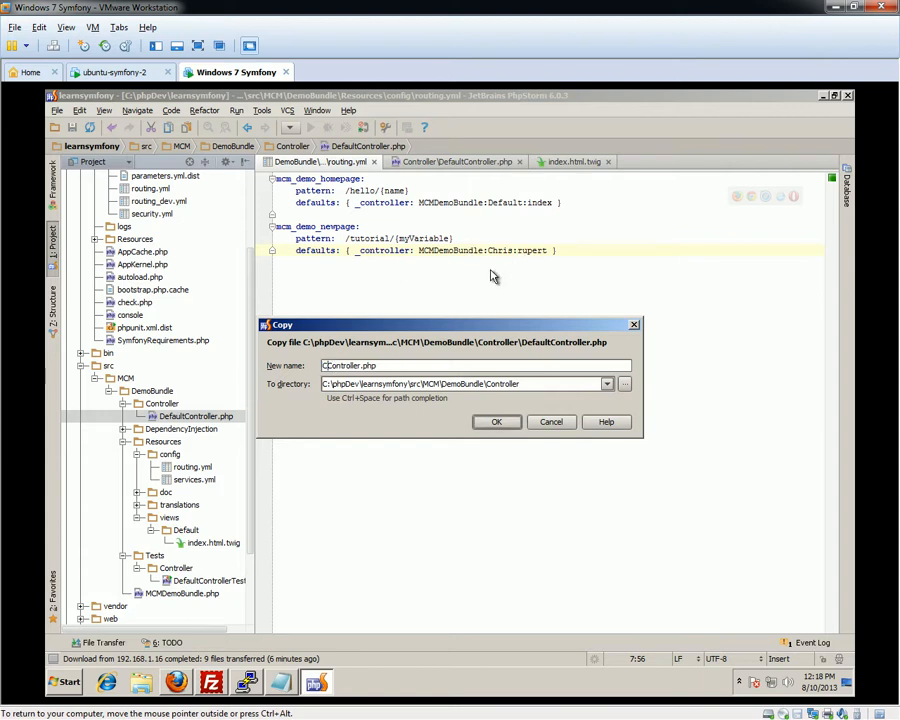
click(496, 420)
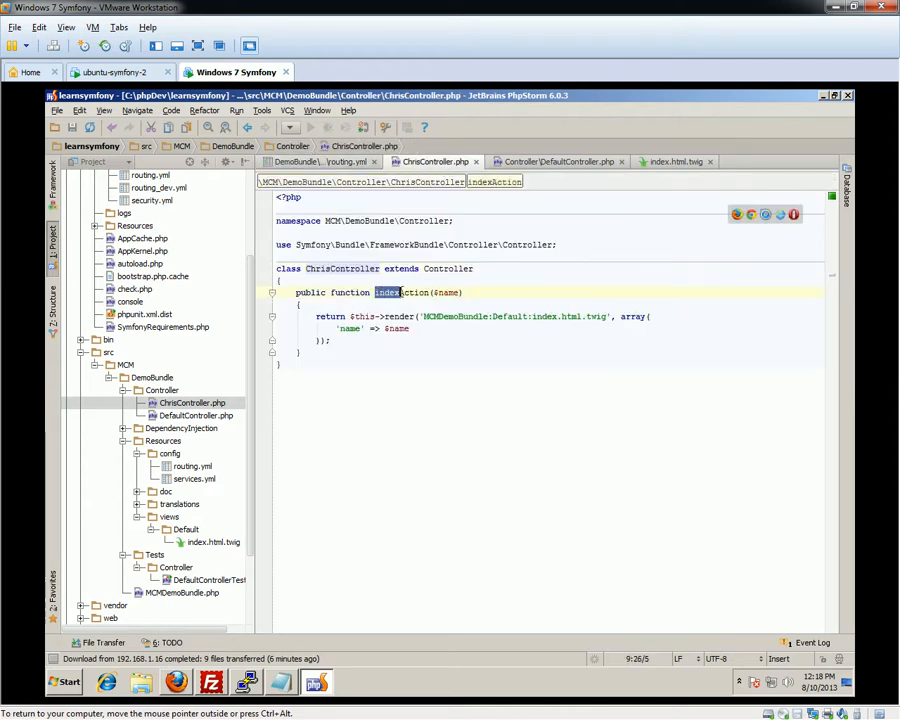
text(rupert })
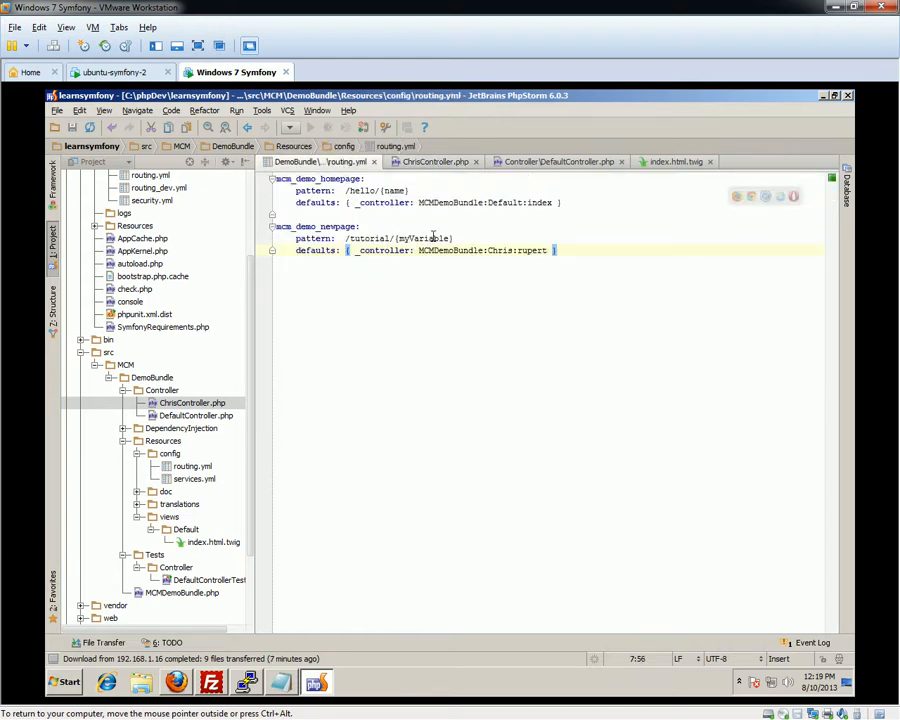
Create a Bernard directory under the bundle's views folder
click(432, 160)
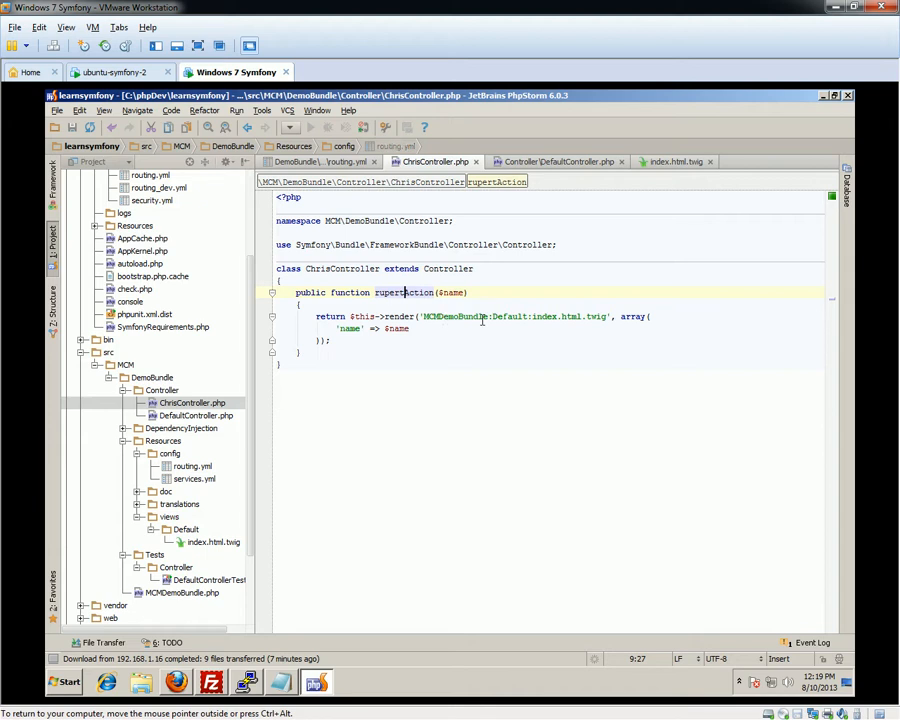
mouse_move(330, 390)
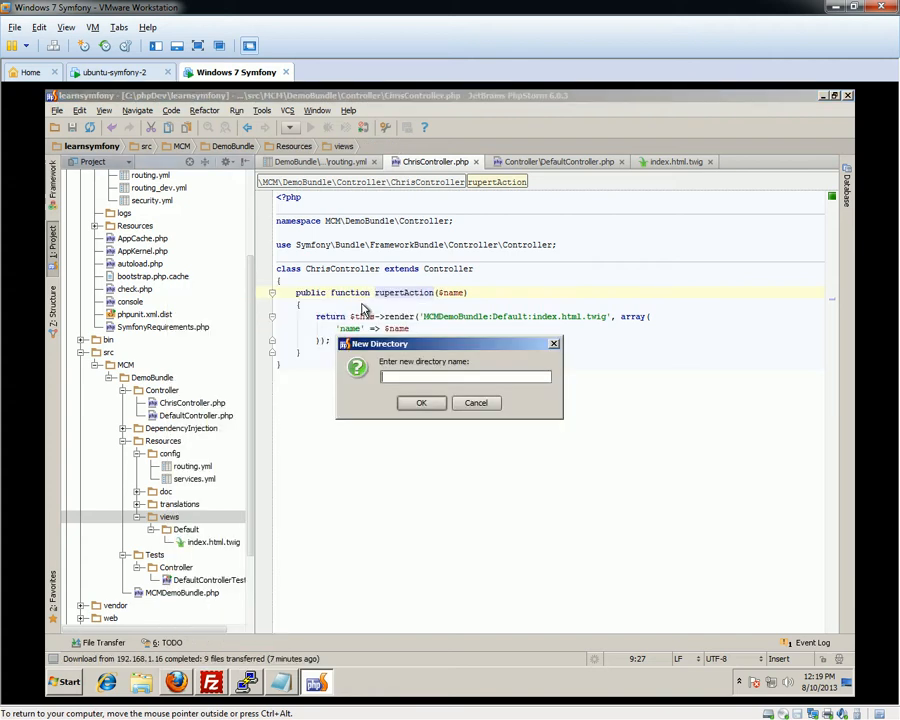
text(Bernard)
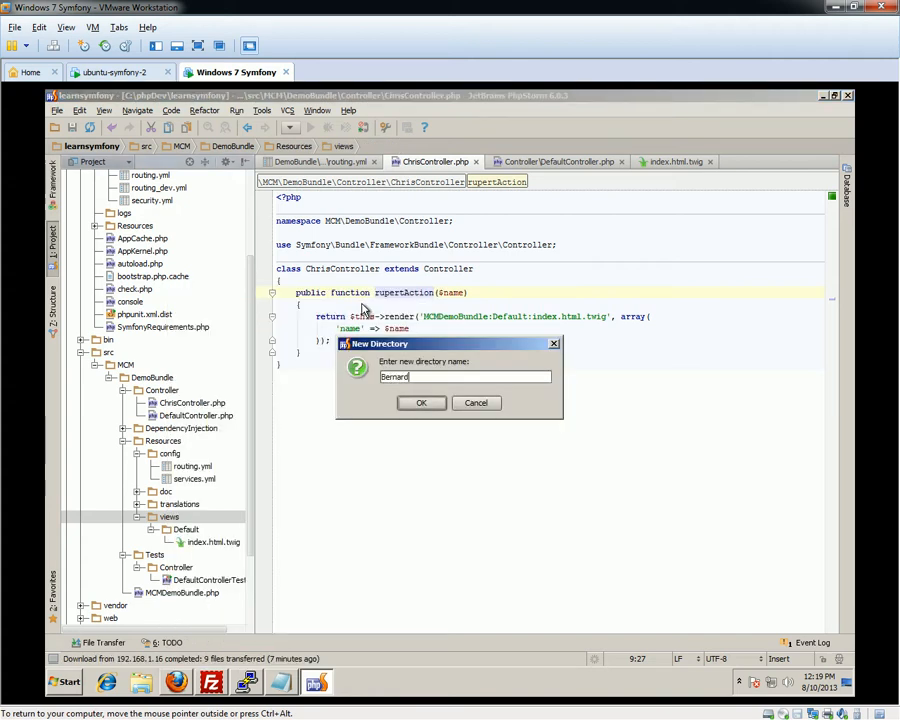
click(420, 402)
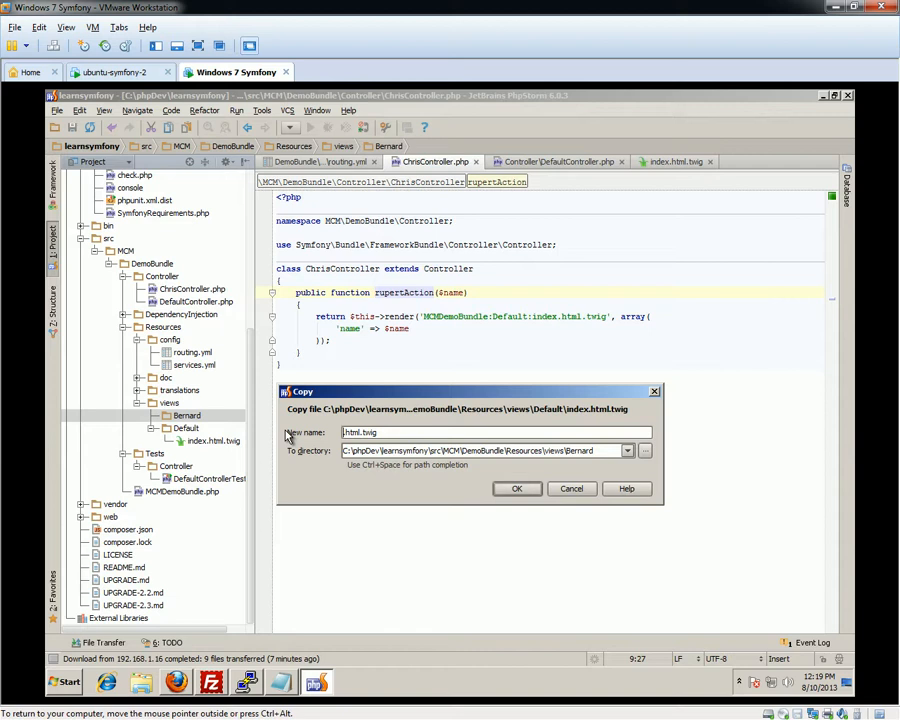
Copy index.html.twig into Bernard as asdf.html.twig reading Hello {{ myVariable }}!
text(asdf)
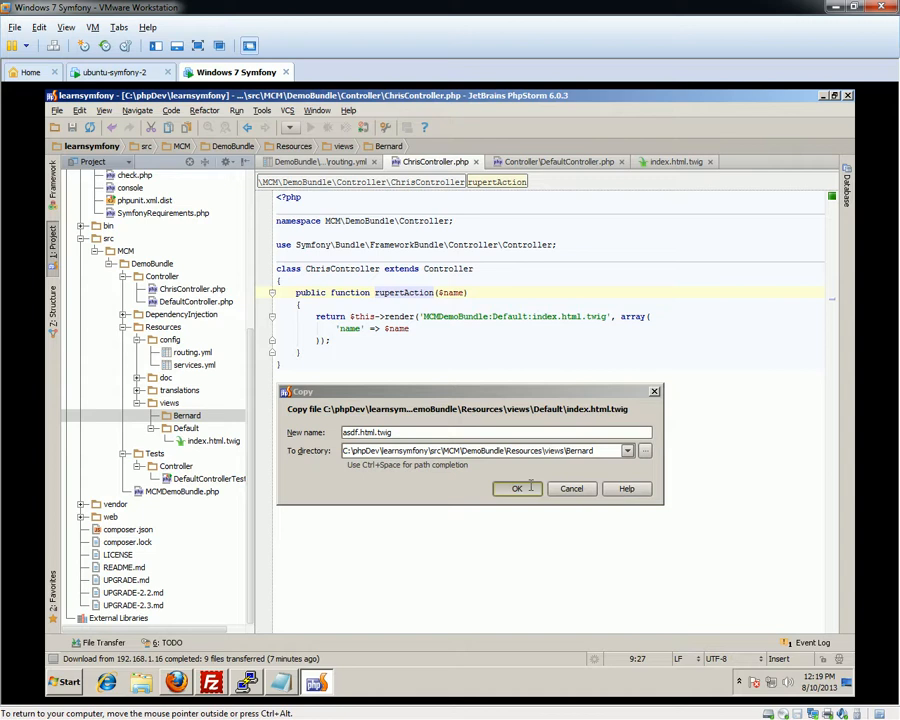
click(516, 488)
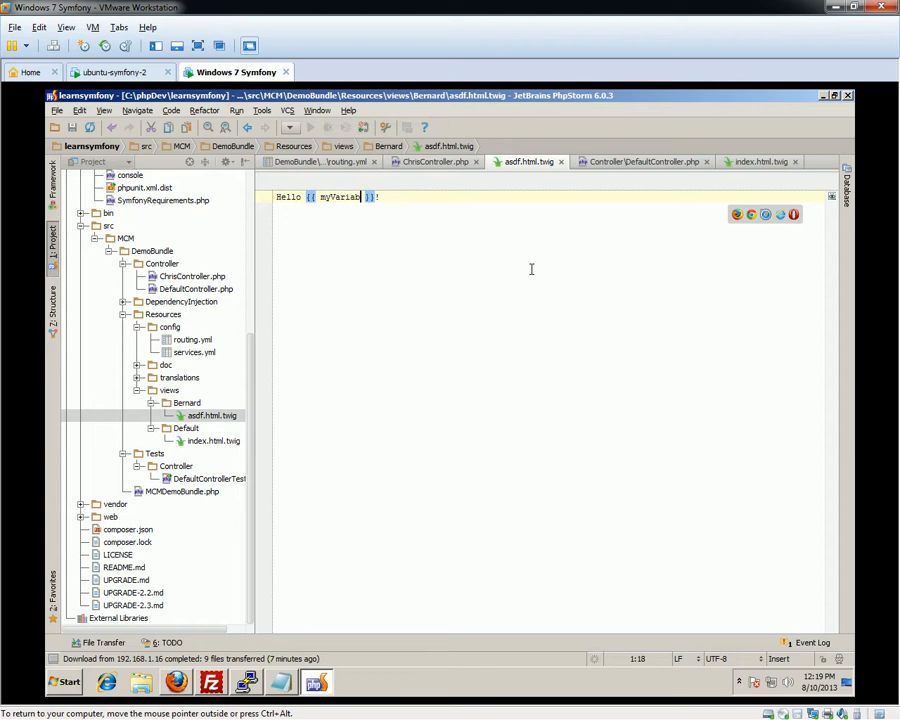
text(le)
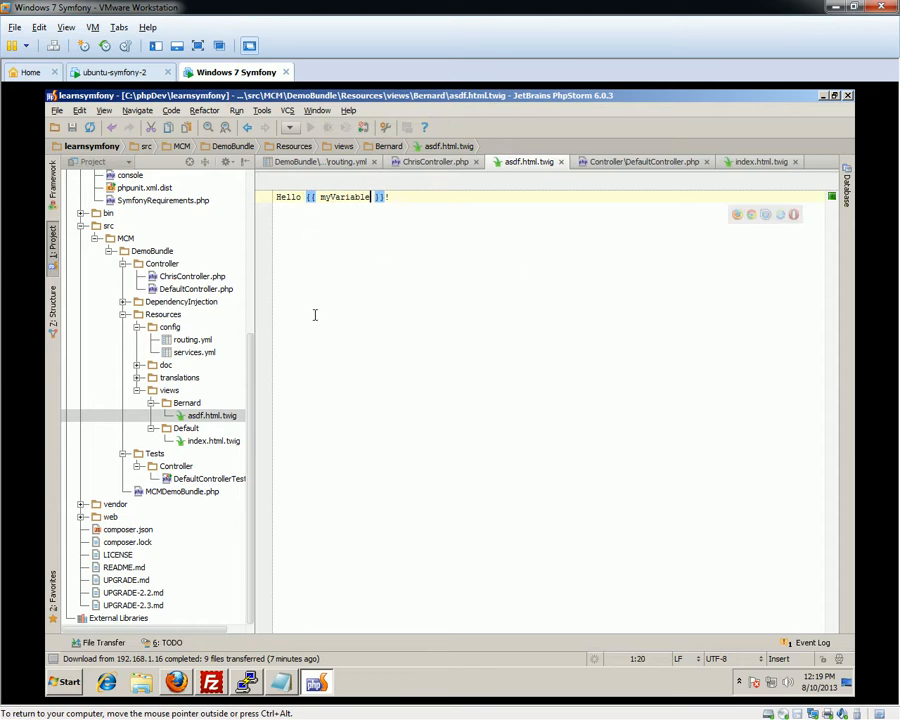
click(434, 160)
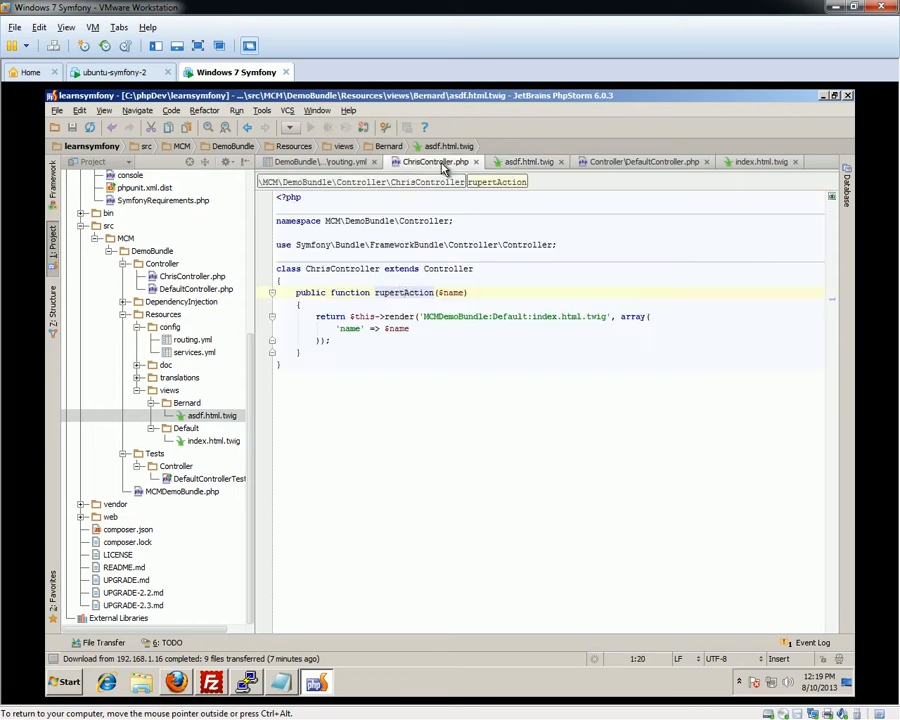
Visit /tutorial/setrhgrh on the dev controller and read the rupertAction missing $name error
click(528, 160)
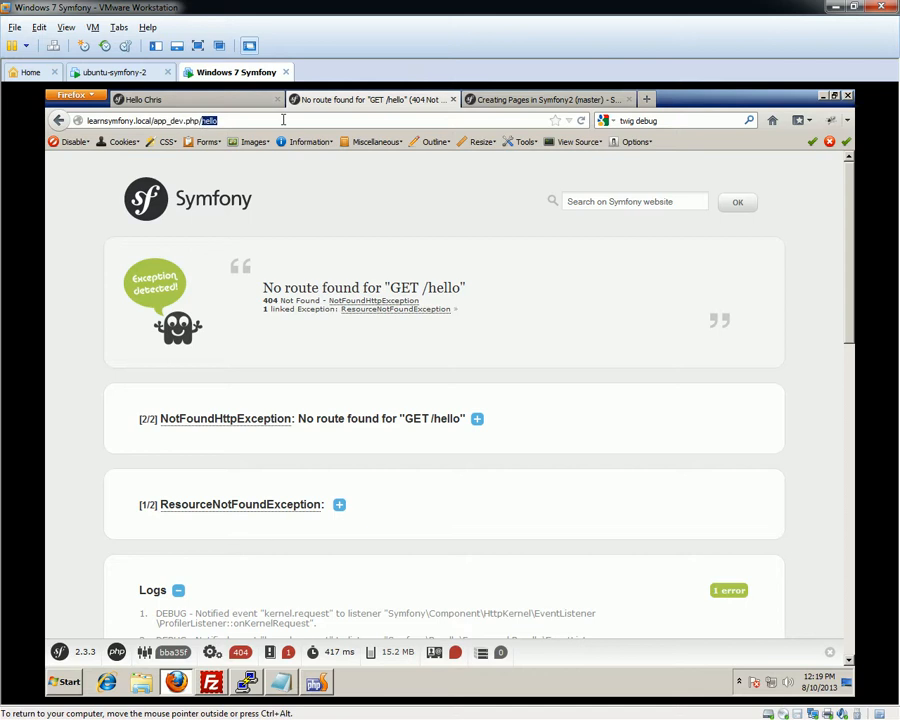
text(tutorial/)
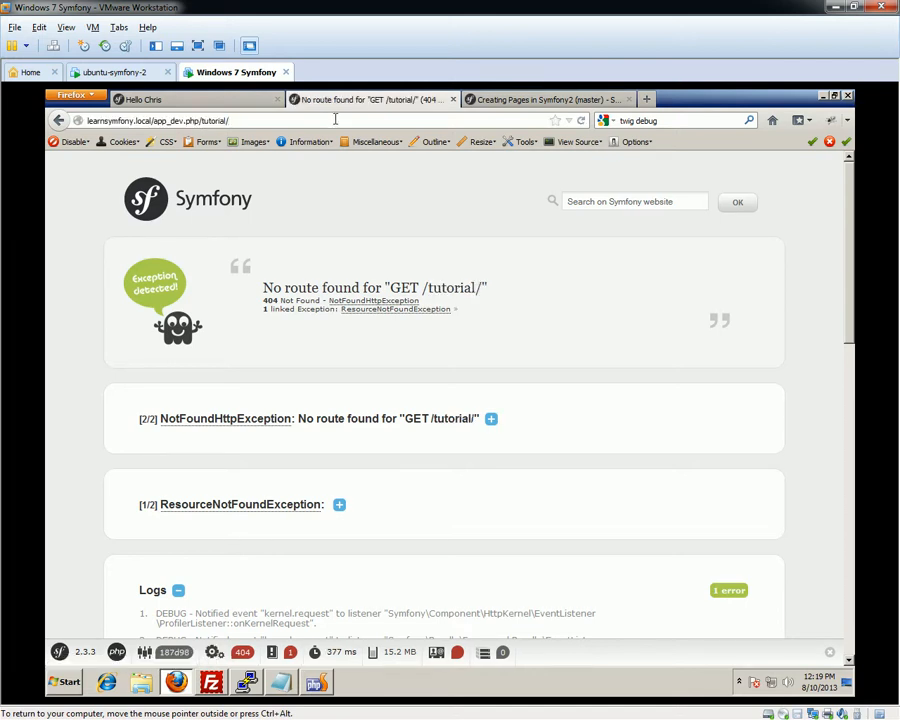
text(setrhgrh)
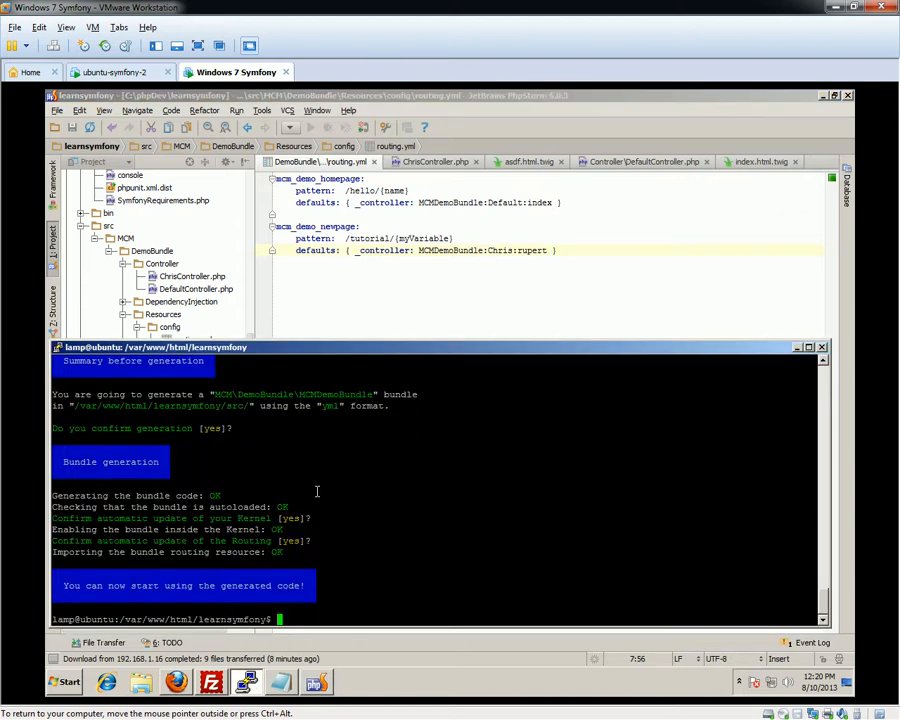
text(php app/cons)
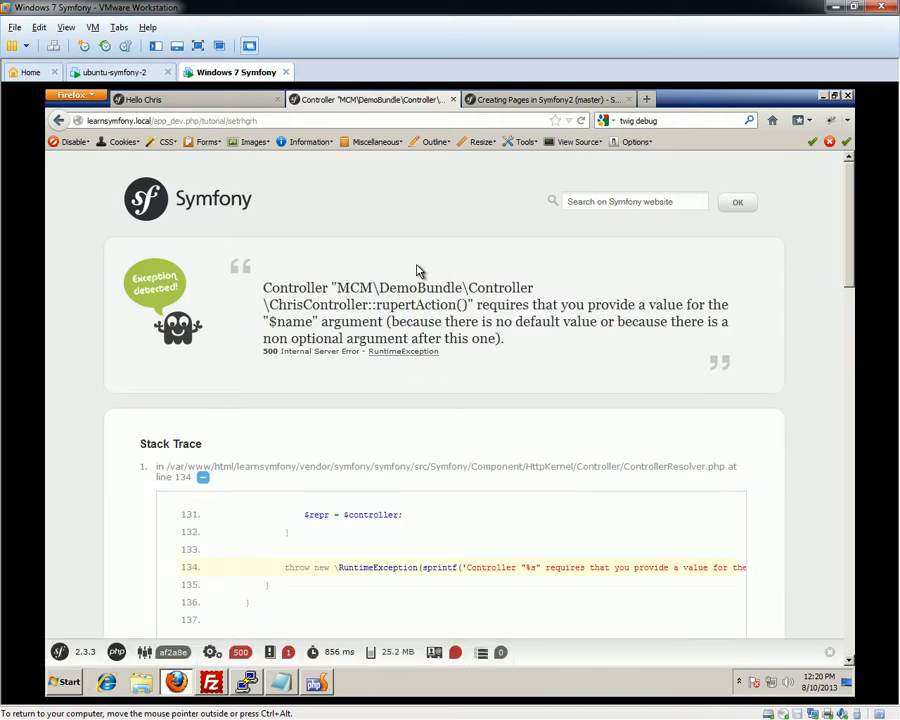
mouse_move(356, 288)
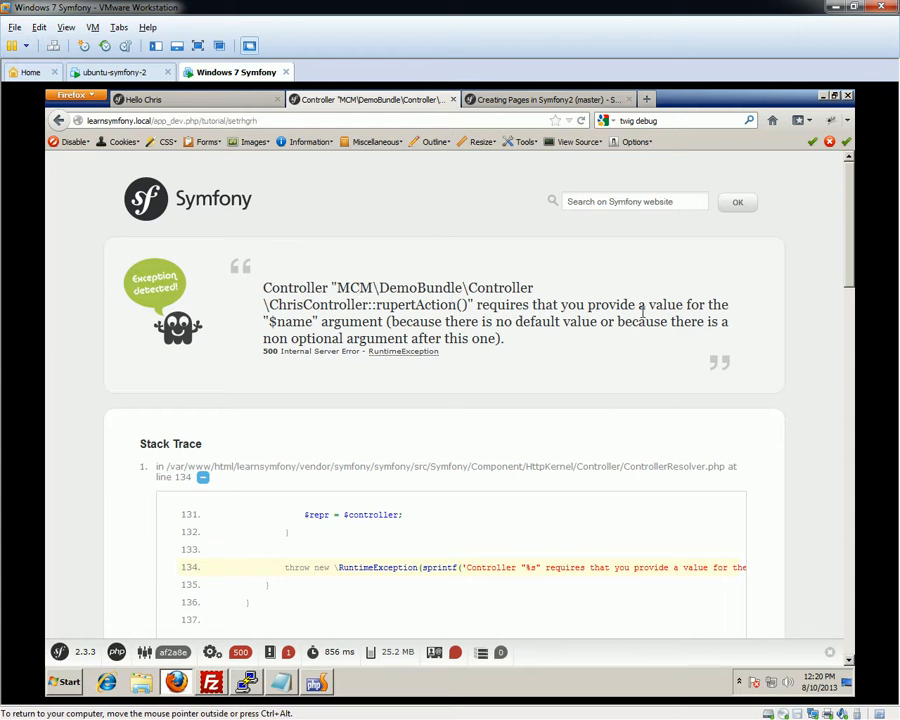
mouse_move(584, 328)
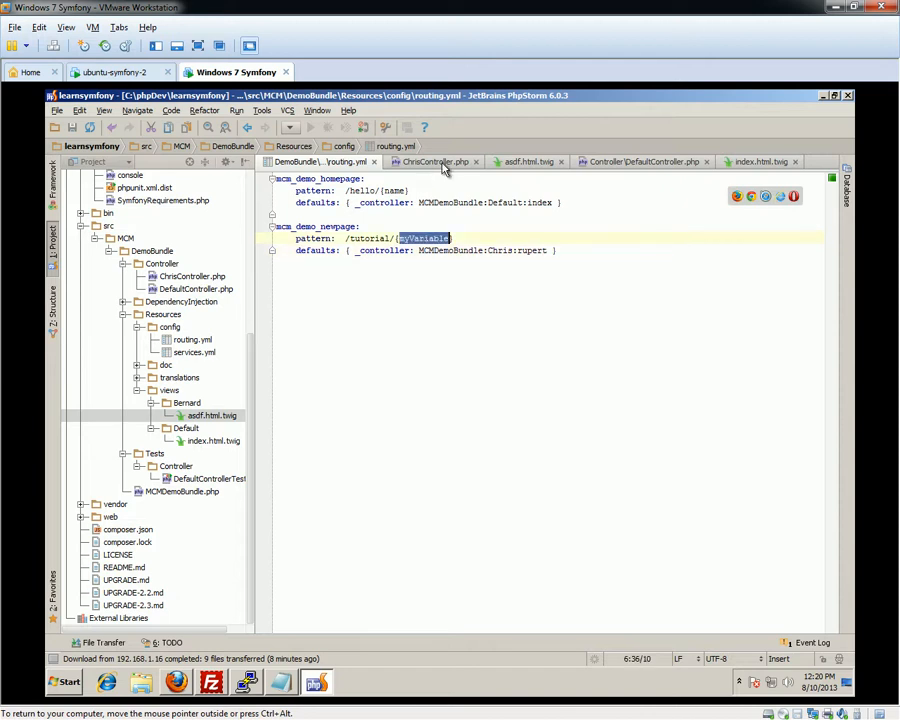
Make rupertAction take $myVariable and render MCMDemoBundle:Bernard:asdf.html.twig with it
click(432, 160)
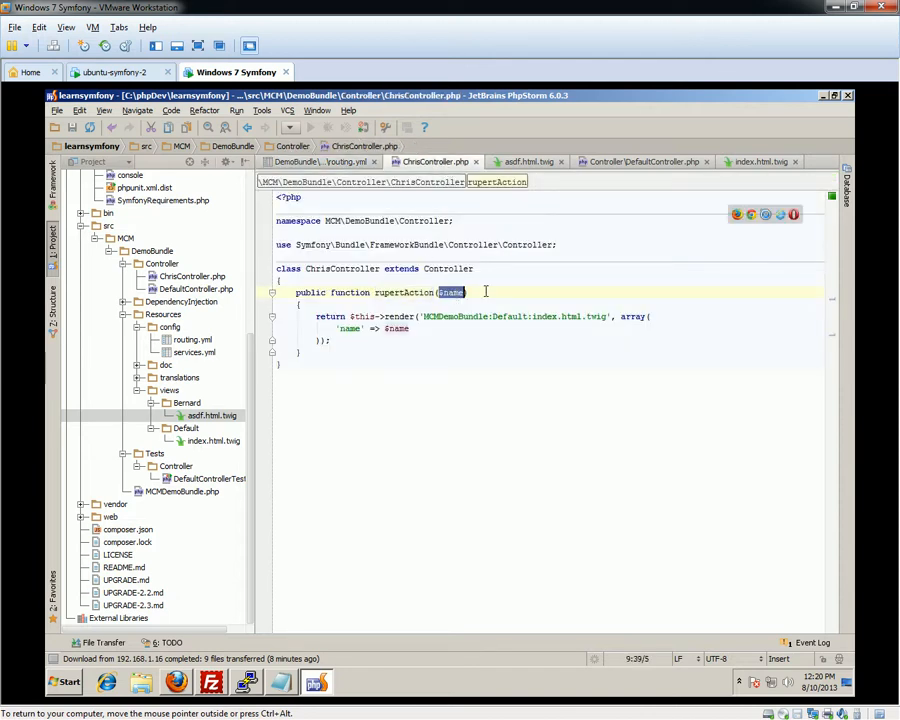
text($myVariable)
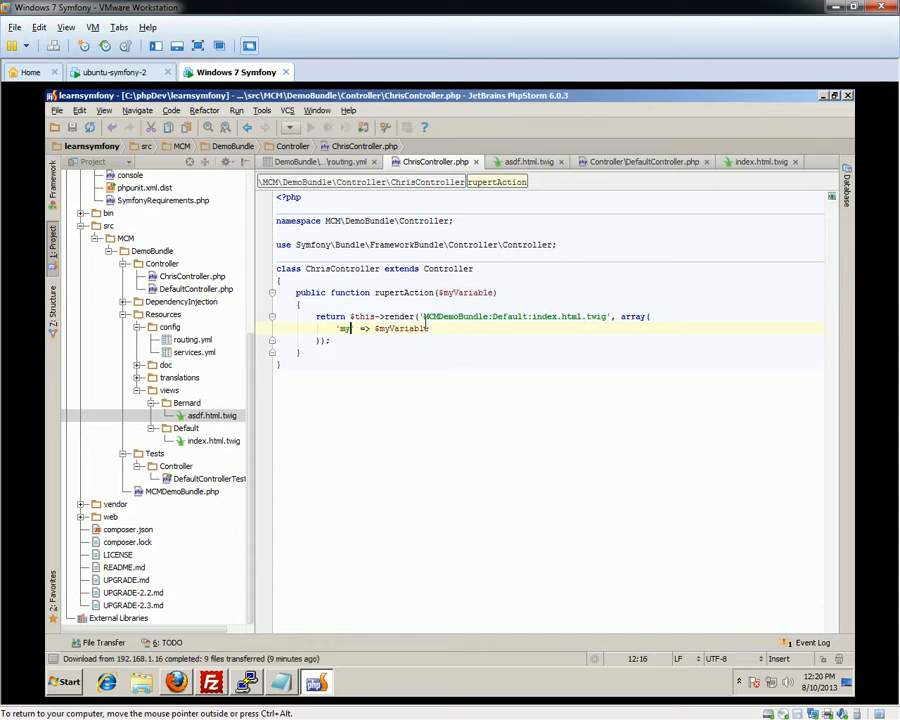
text(Variable)
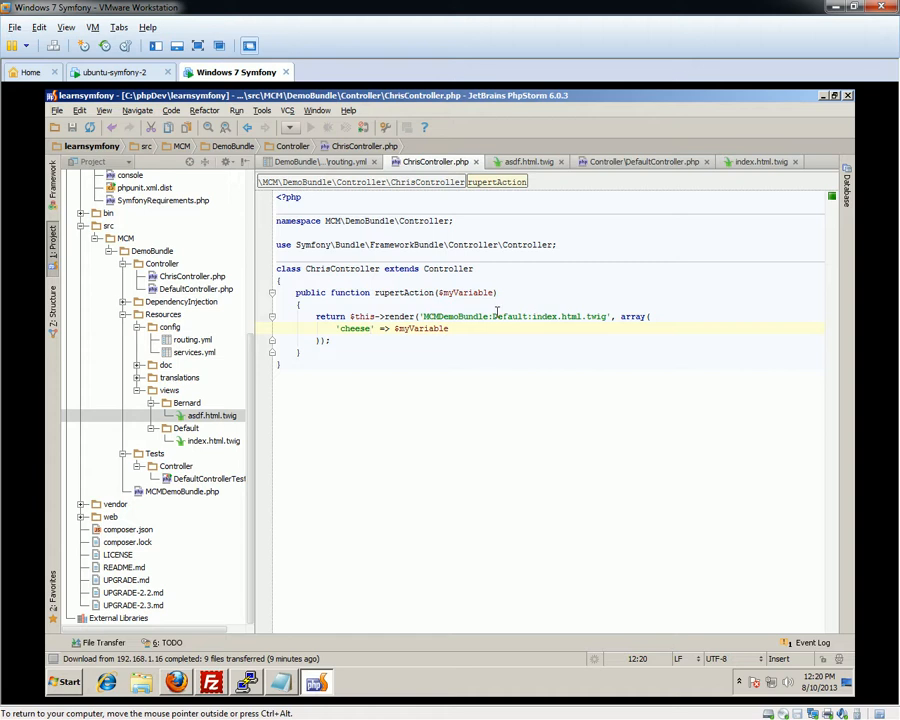
double_click(510, 316)
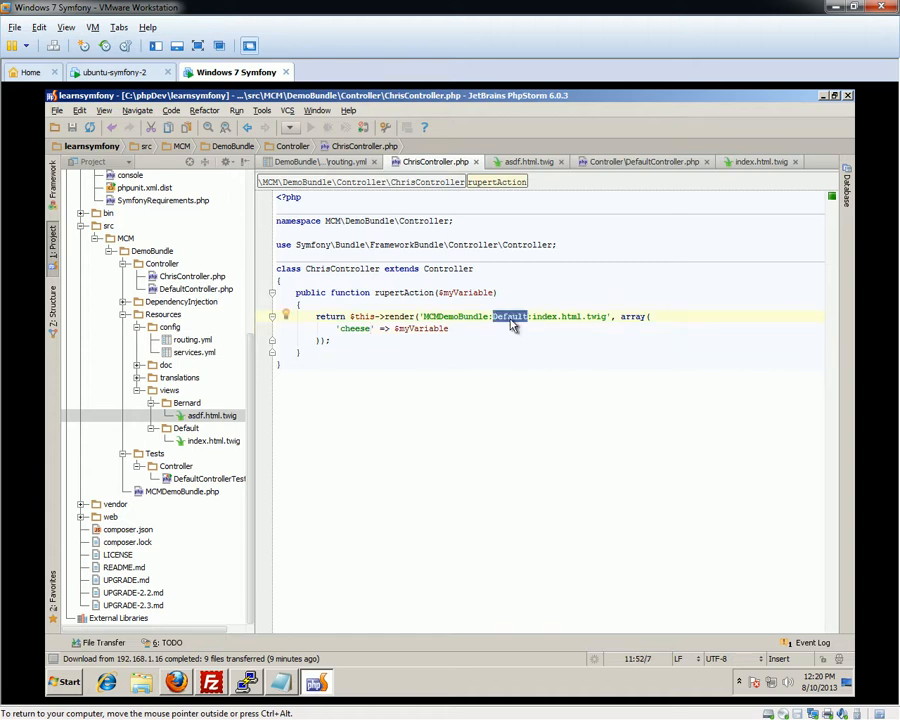
text(Bernard:asd)
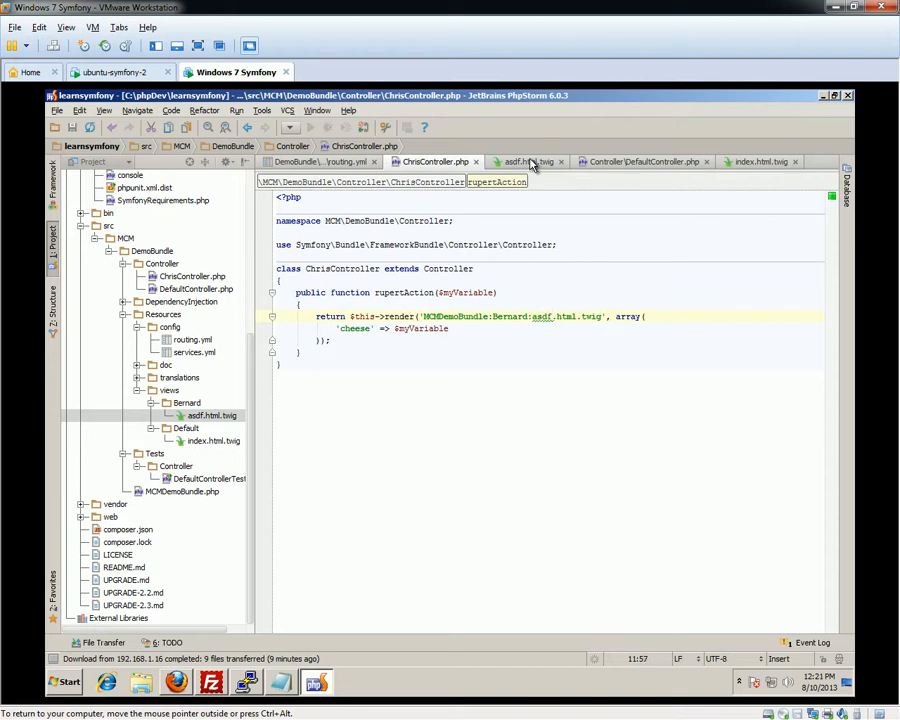
click(528, 160)
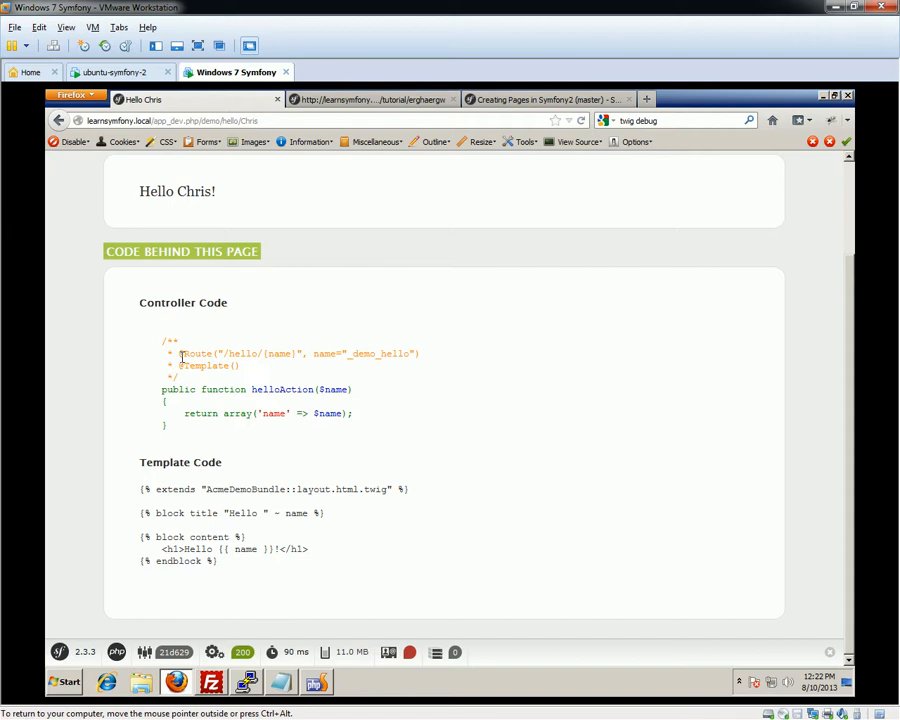
mouse_move(180, 358)
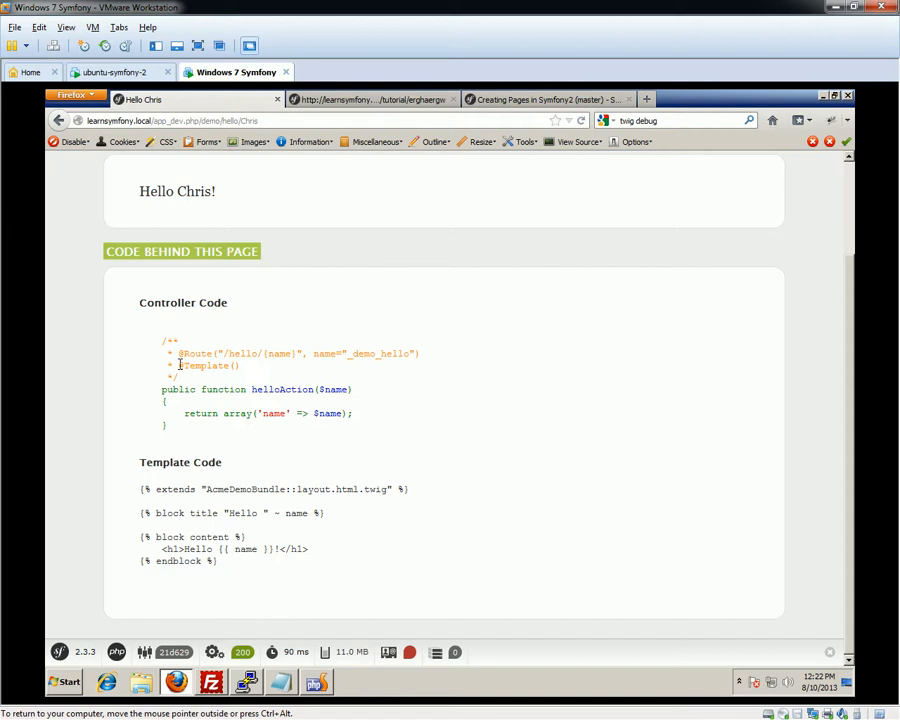
mouse_move(222, 368)
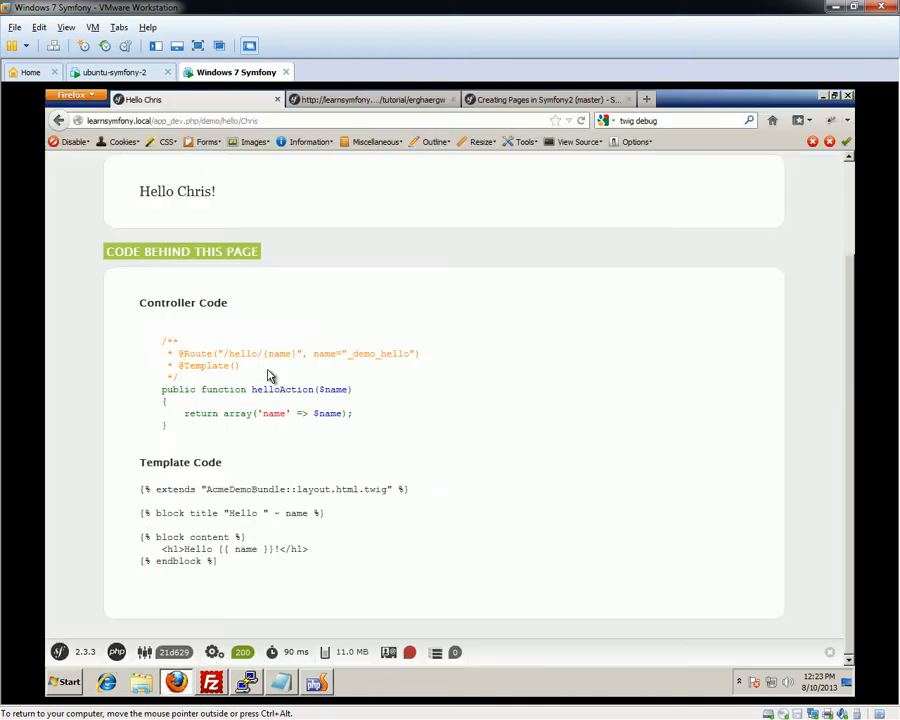
Highlight the helloAction code in the demo page's Code Behind This Page section
drag(178, 352, 268, 352)
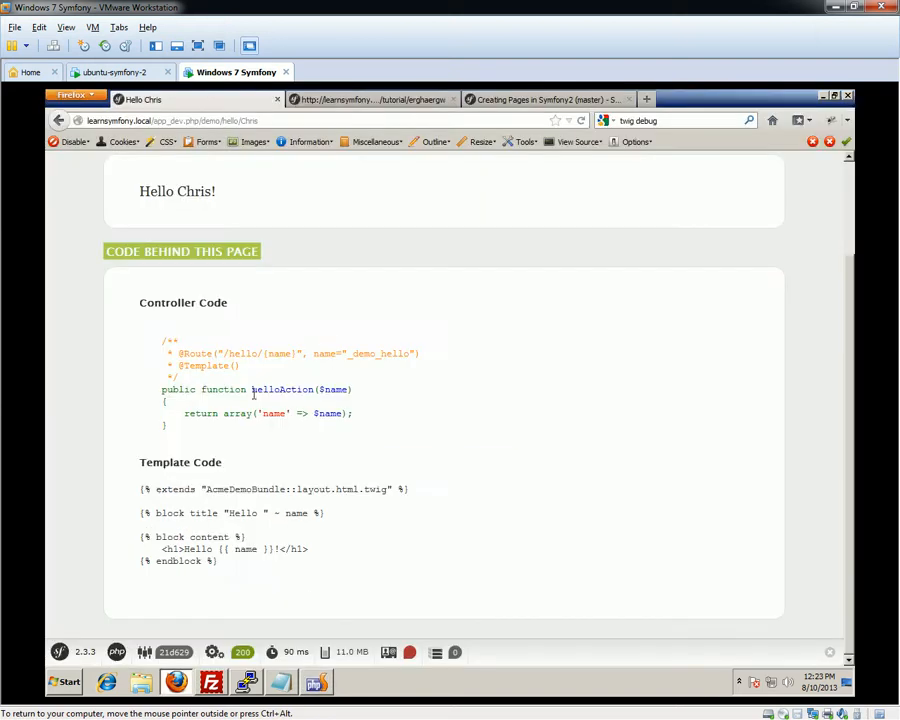
double_click(204, 364)
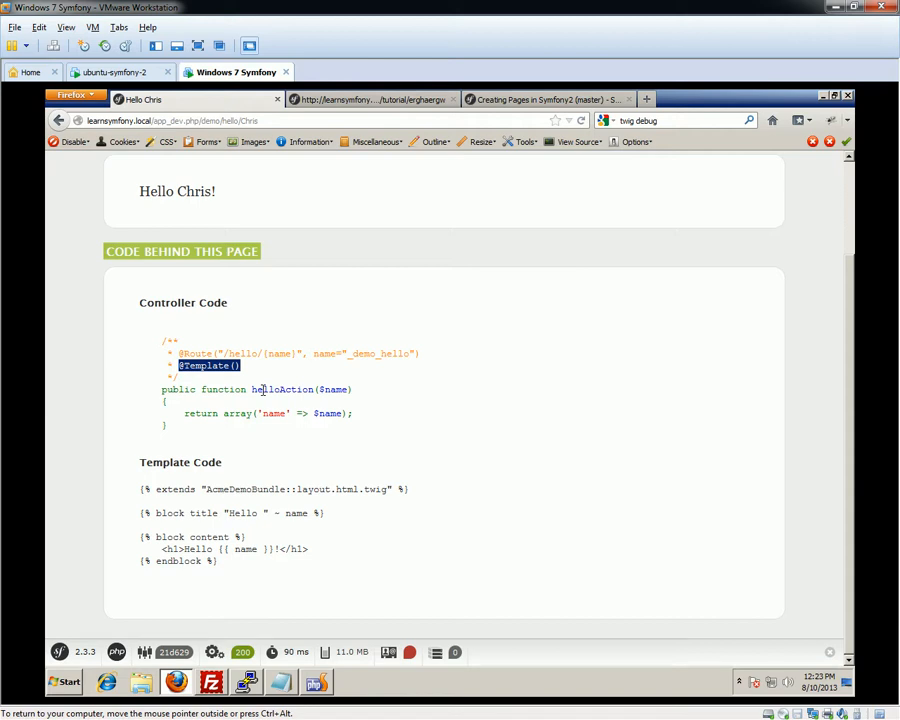
mouse_move(408, 124)
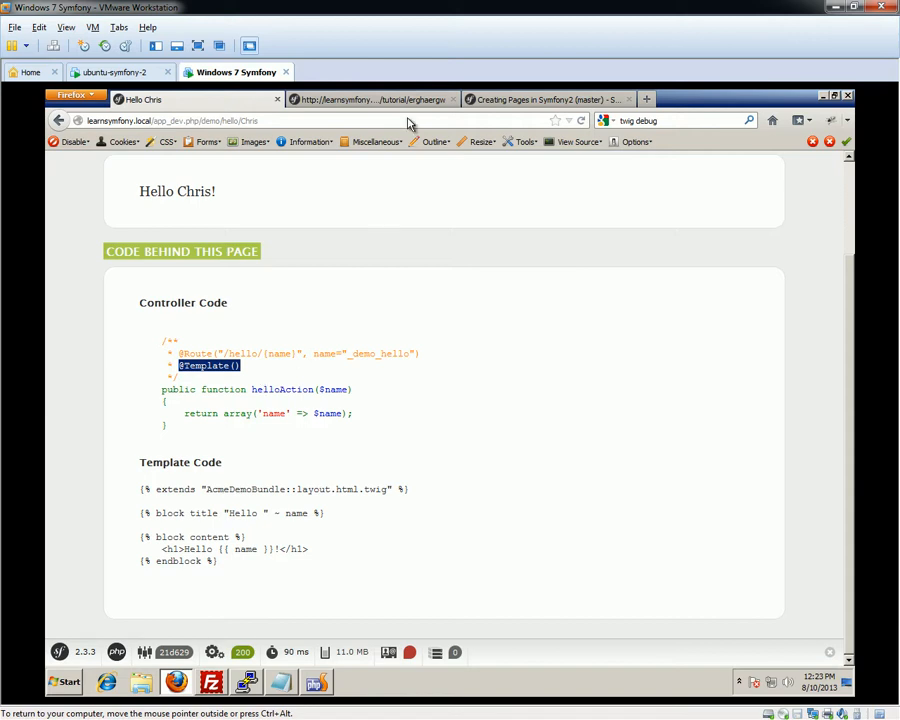
click(370, 100)
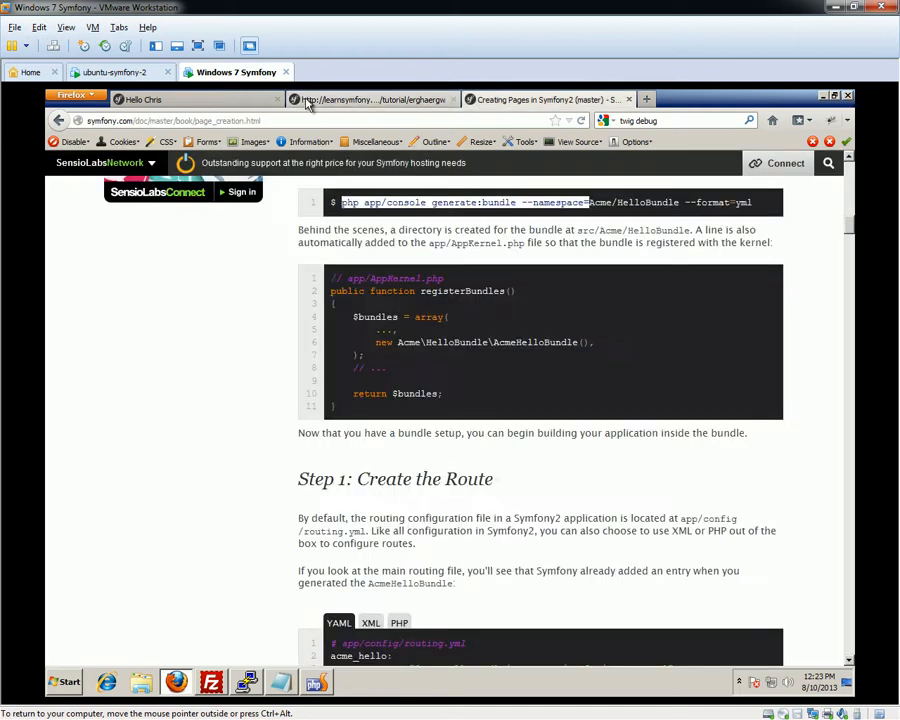
View the tutorial tab now rendering Hello erghaergv! from the Bernard template
click(142, 100)
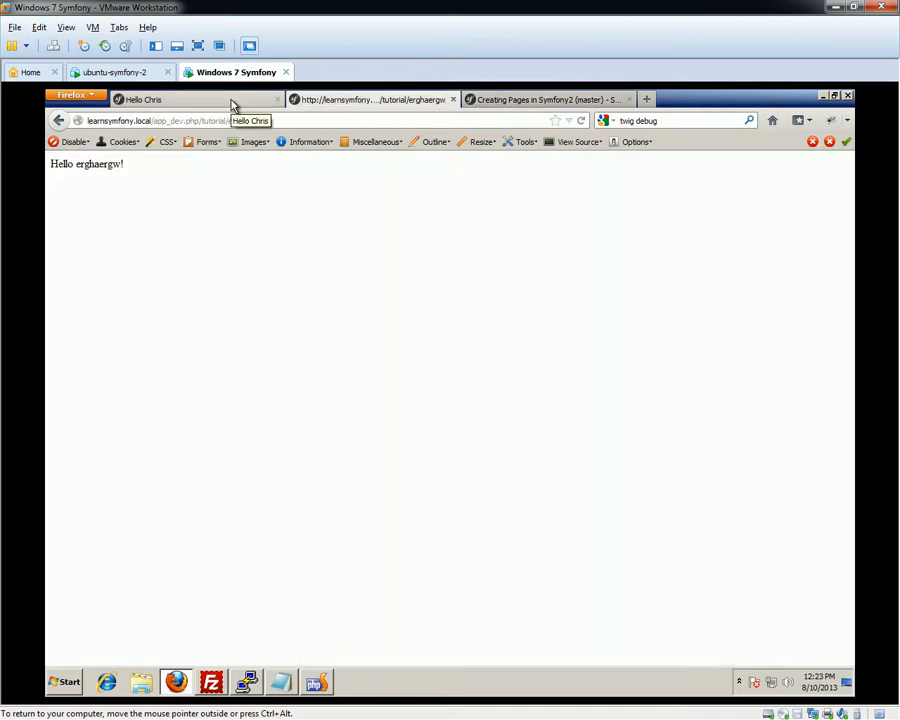
mouse_move(252, 140)
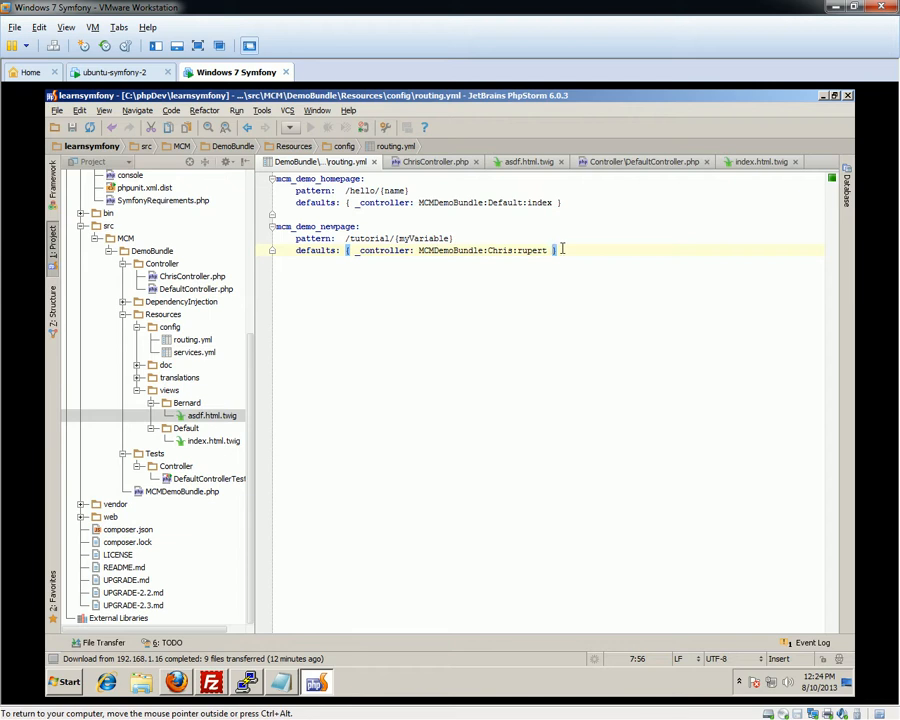
mouse_move(400, 504)
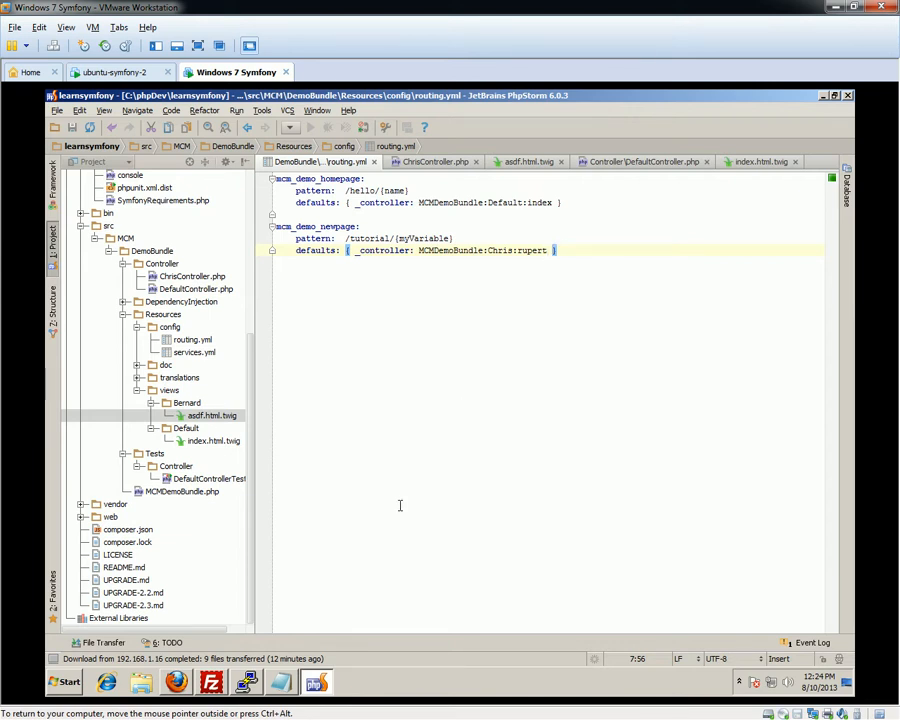